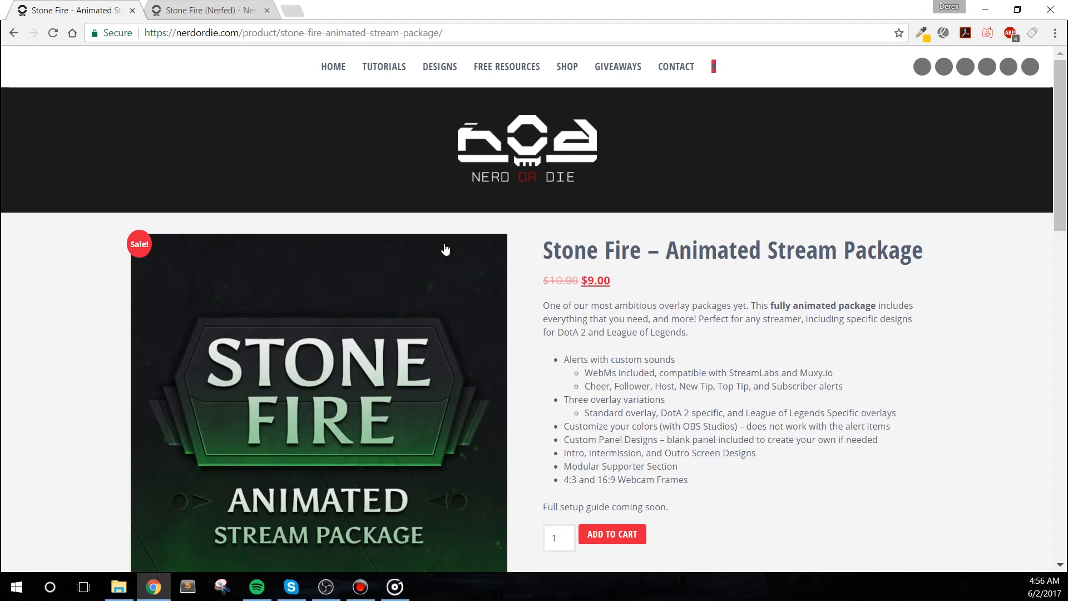
Scroll the Stone Fire package page to its feature list and preview images
scroll("down", 3)
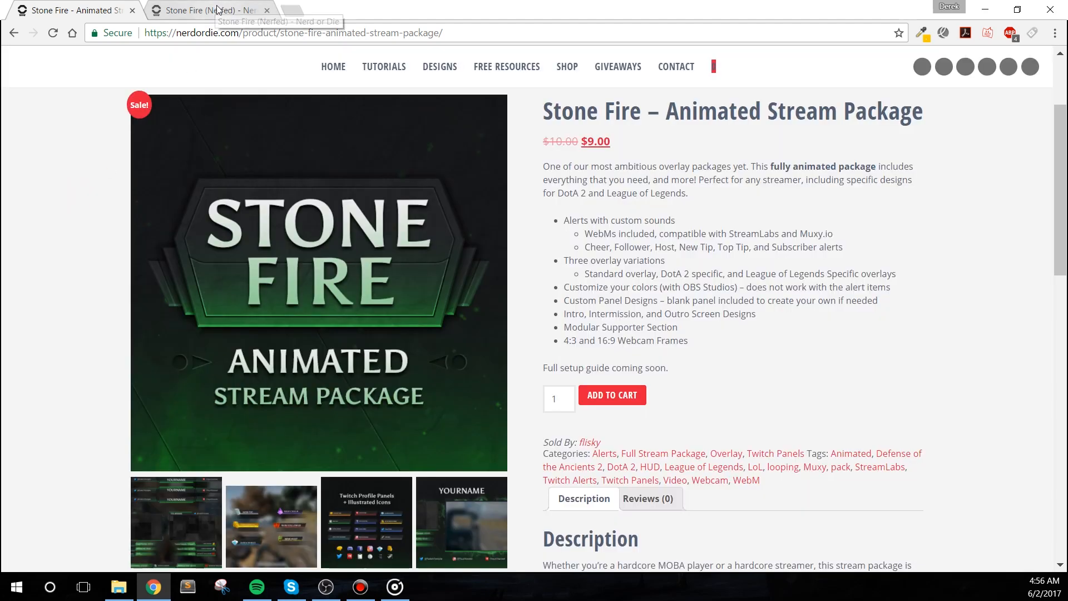
left_click(208, 10)
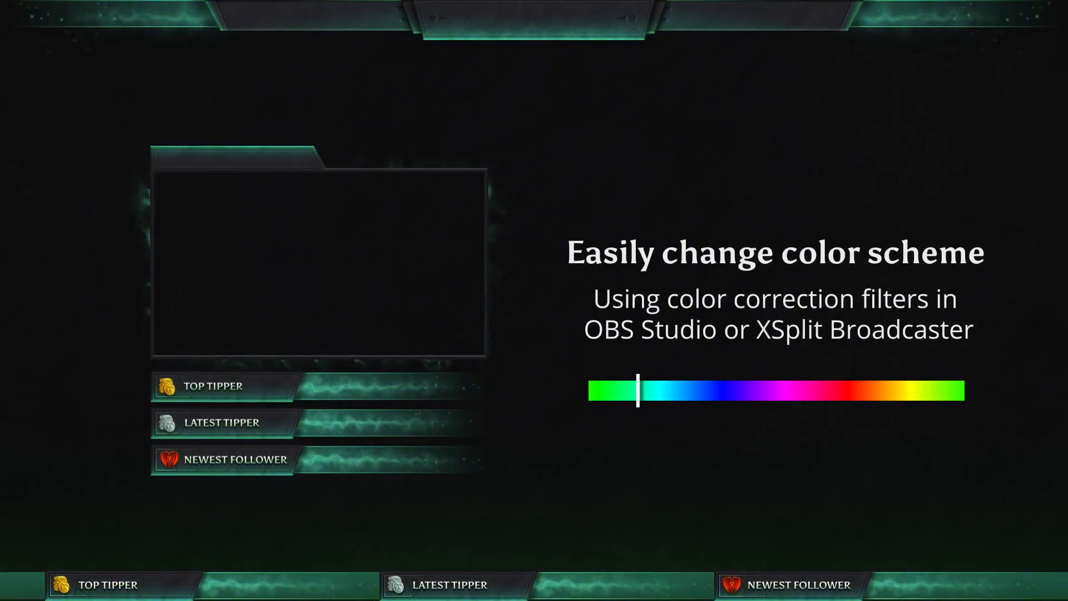
left_click_drag(638, 394, 761, 394)
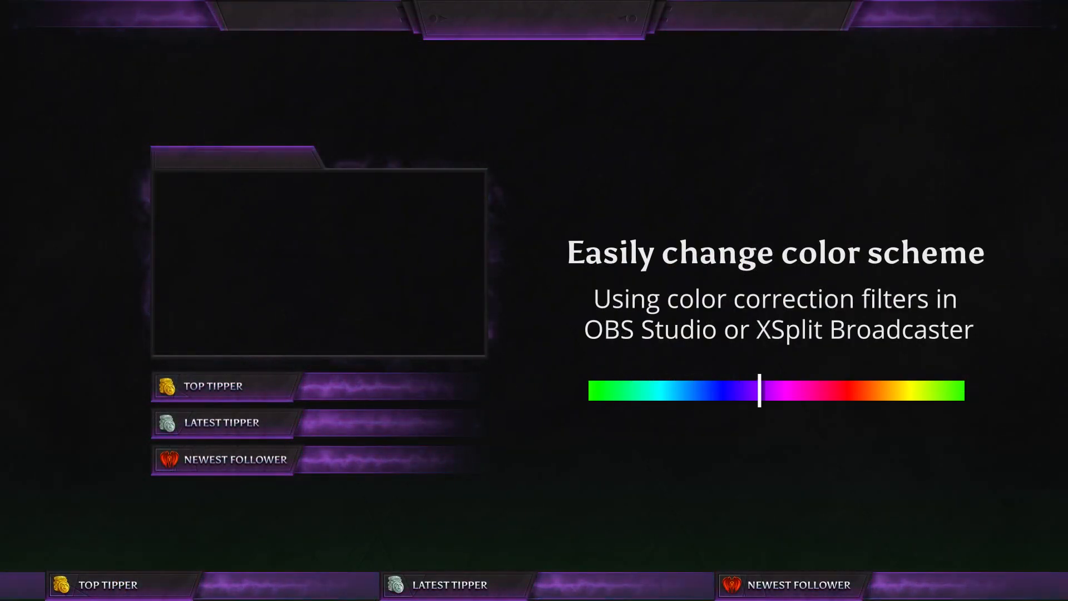
left_click_drag(761, 390, 890, 390)
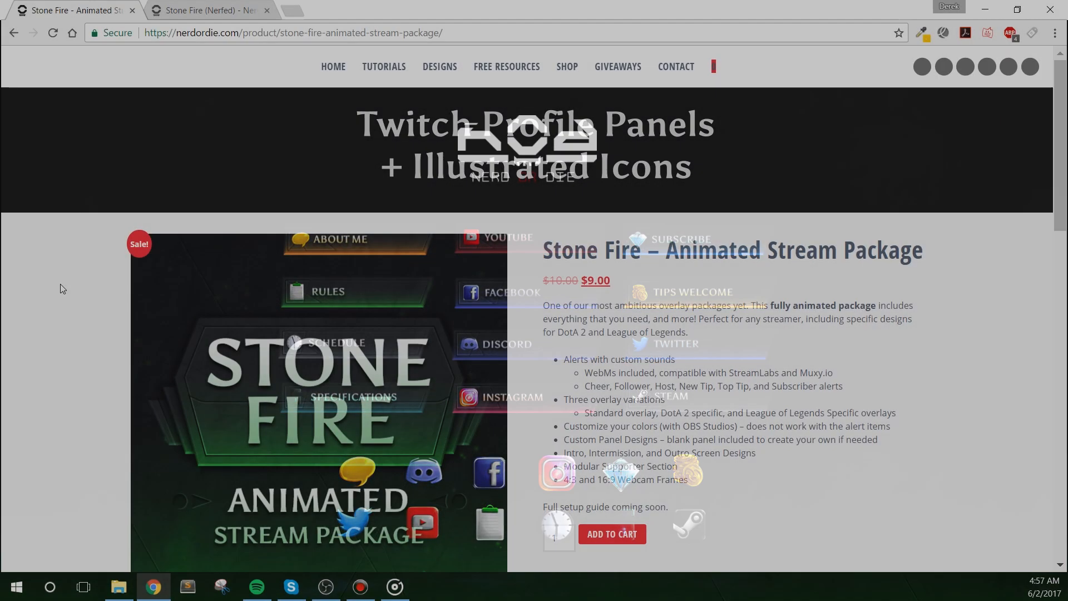
Browse the free Stone Fire (Nerfed) page and its Twitch profile panels preview
left_click(205, 10)
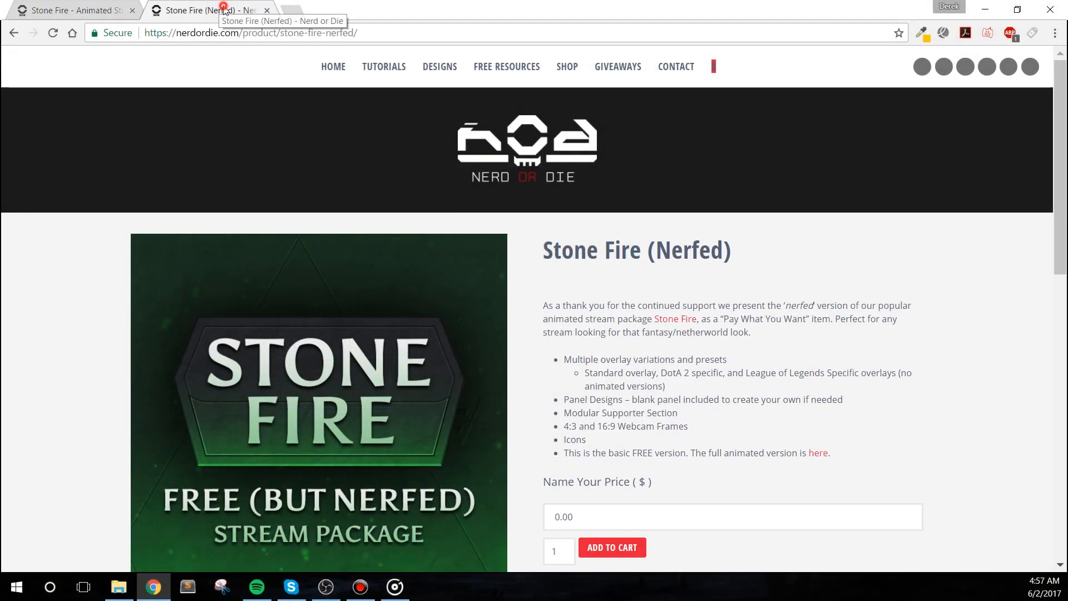
scroll("down", 3)
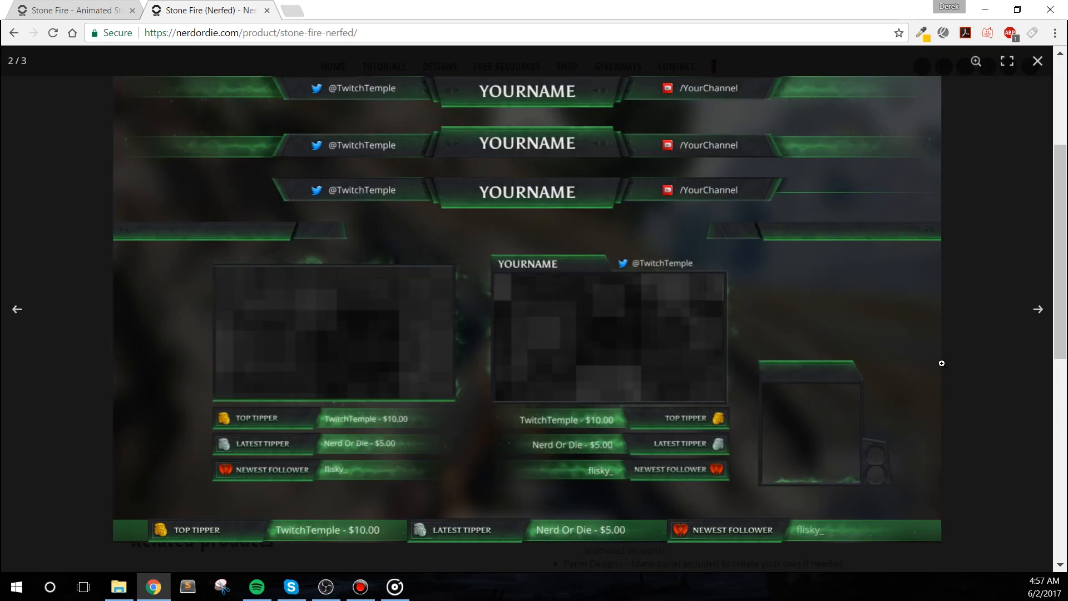
left_click(1038, 308)
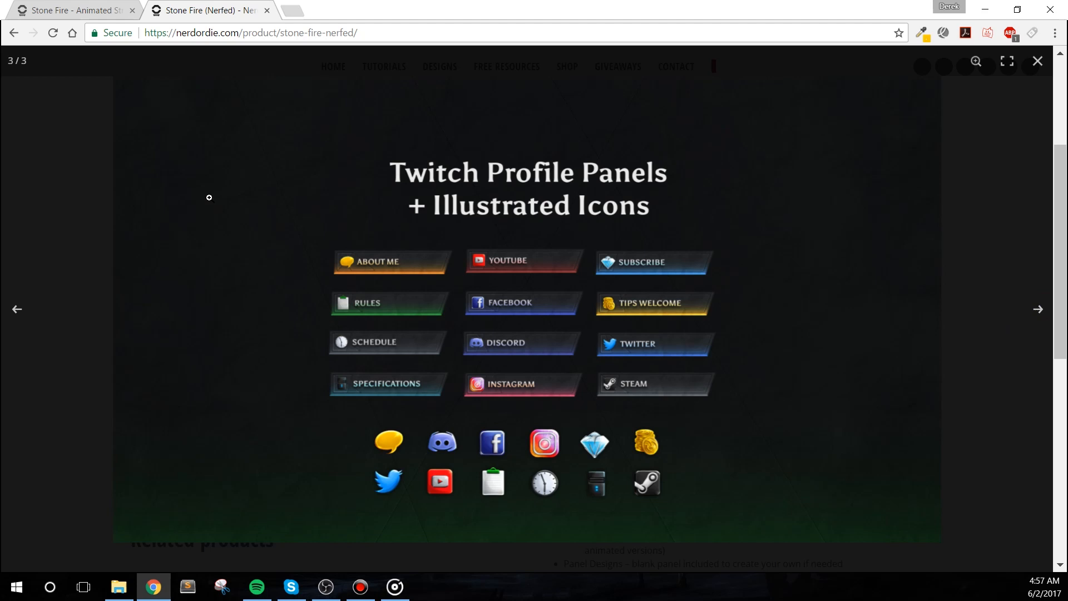
left_click(1038, 60)
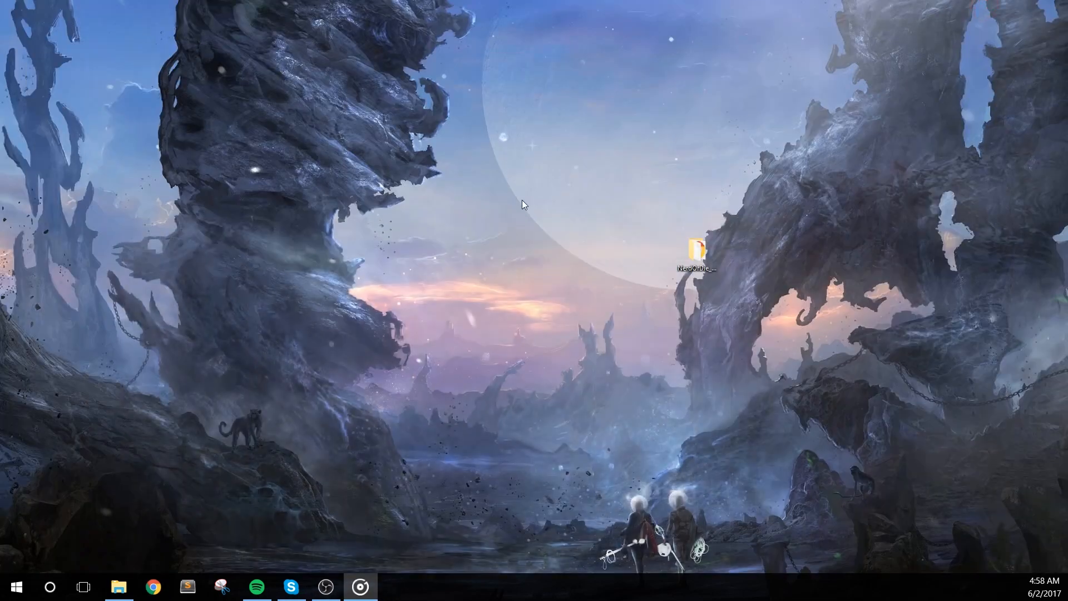
Open the downloaded Stone Fire folder and its README.html in the browser
double_click(695, 244)
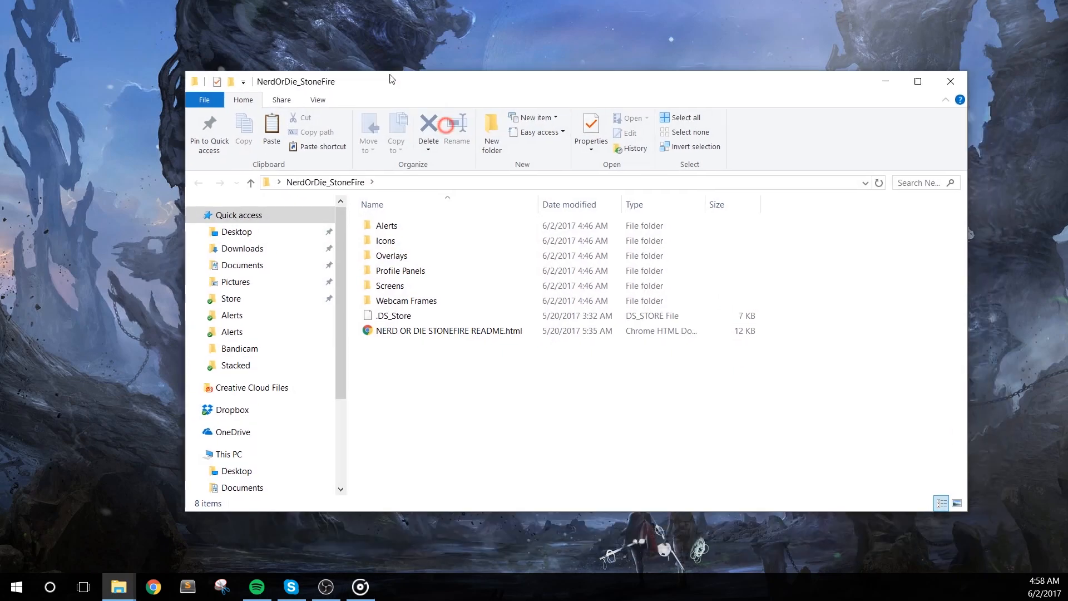
double_click(448, 330)
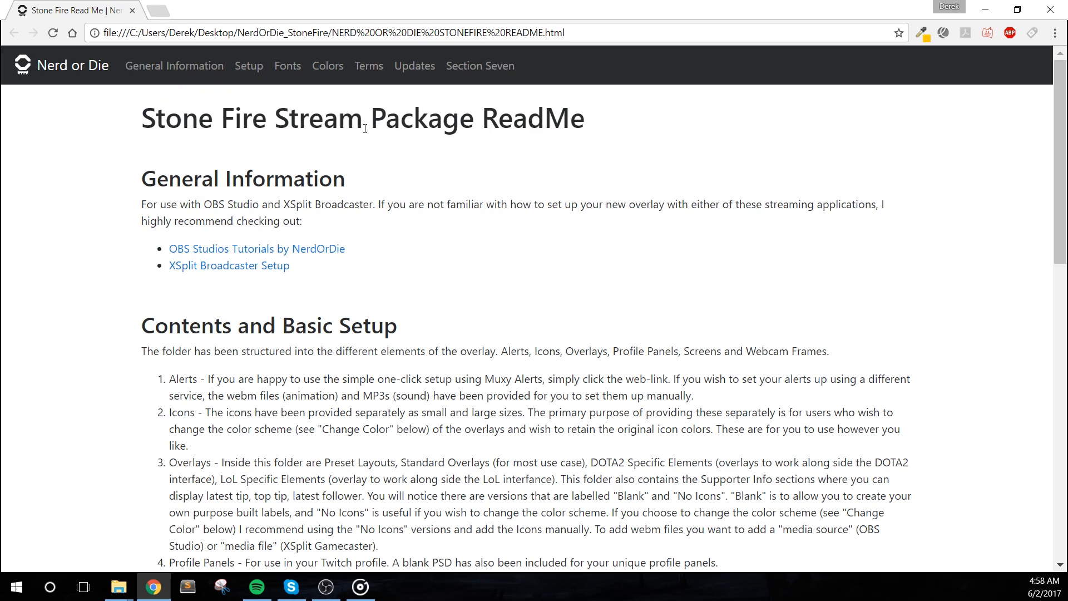
Read the ReadMe and check the linked Asul and Open Sans Google Fonts pages
scroll("down", 3)
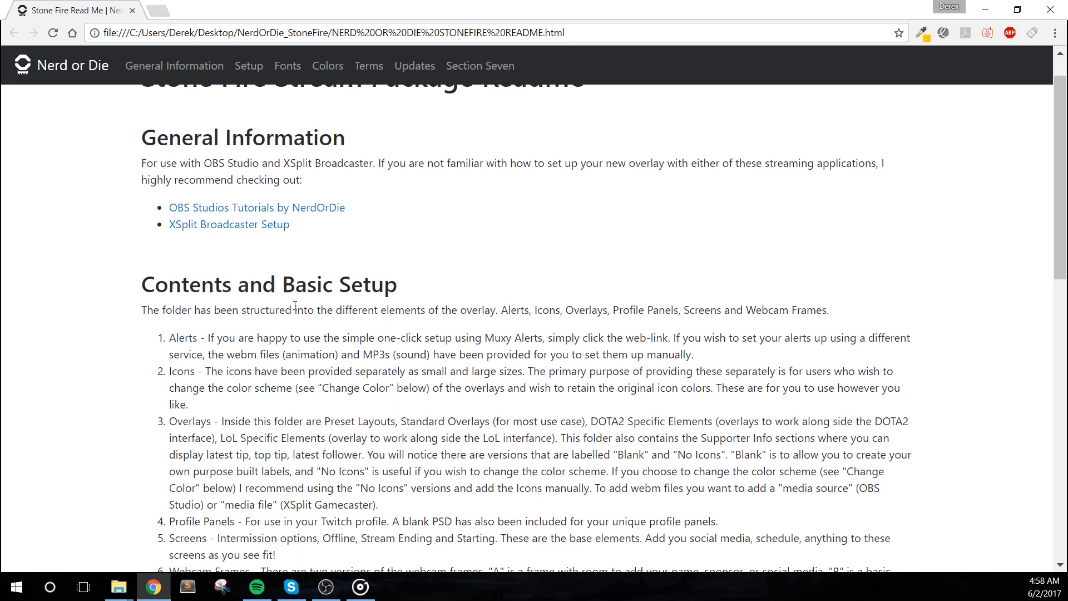
scroll("down", 3)
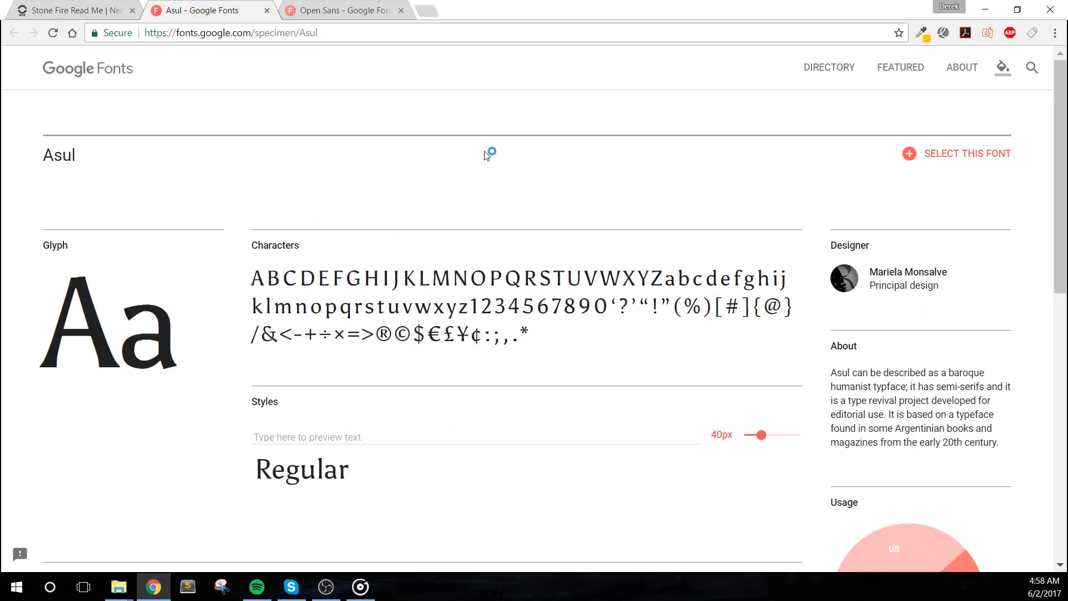
left_click(343, 10)
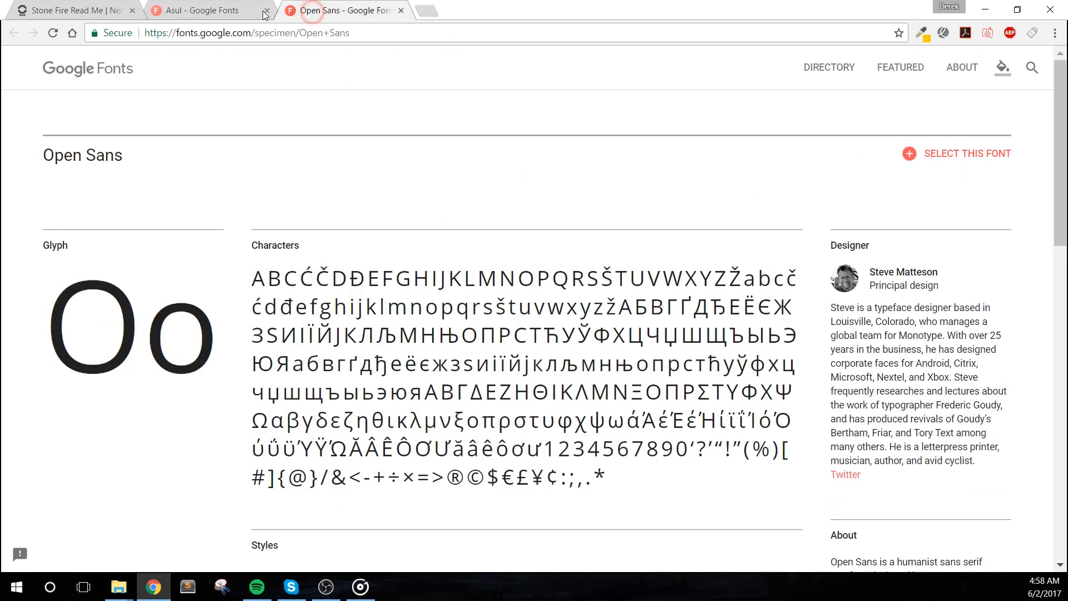
left_click(400, 10)
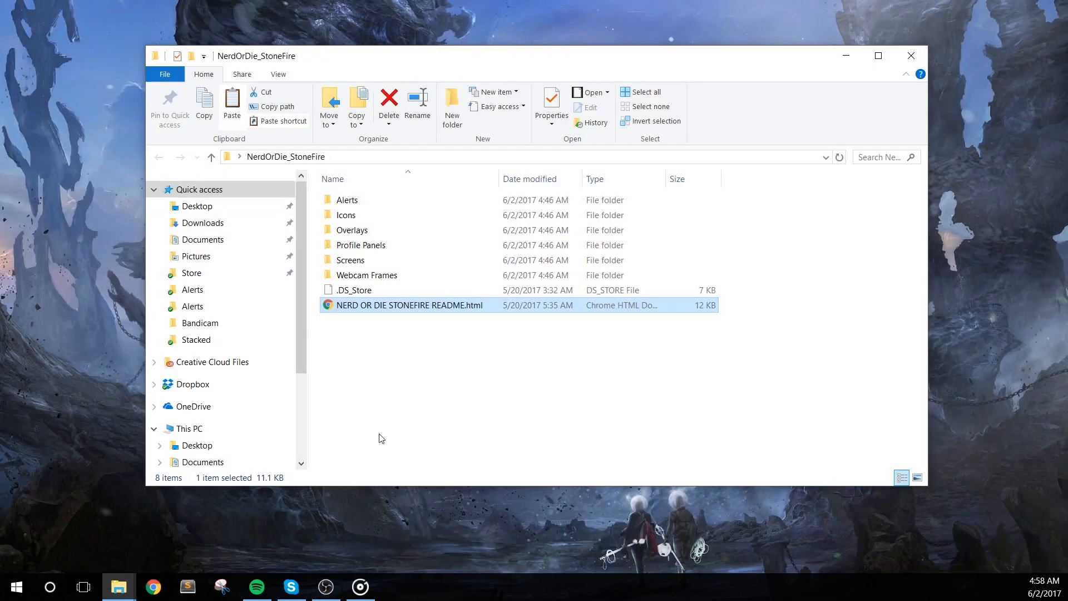
Start adding a new scene in OBS Studio
left_click(326, 586)
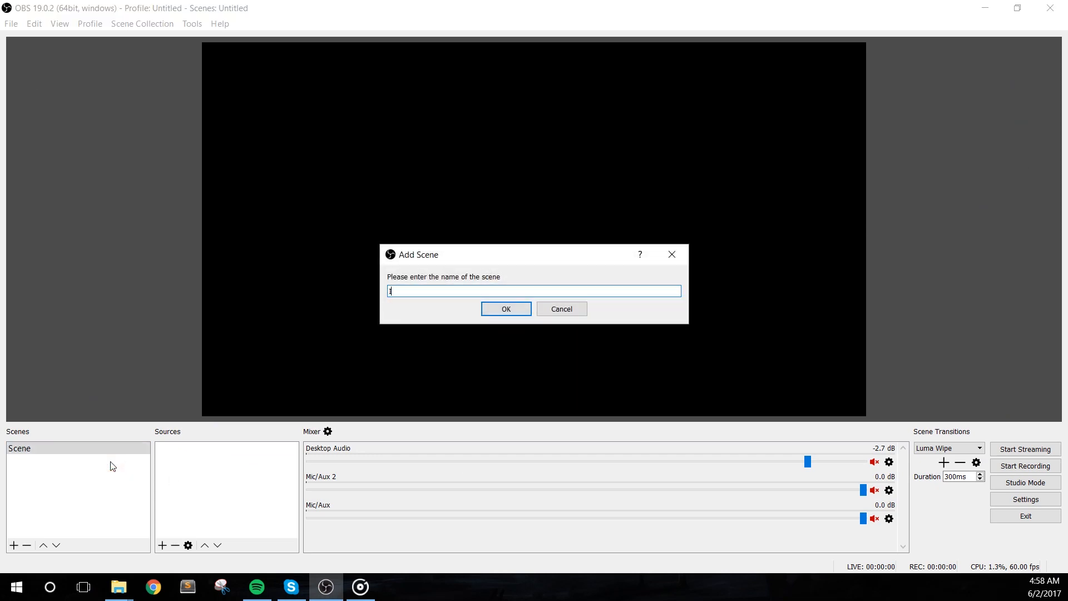
Create the Intro Scene and add a media source, browsing to the package's Screens folder
left_click(505, 308)
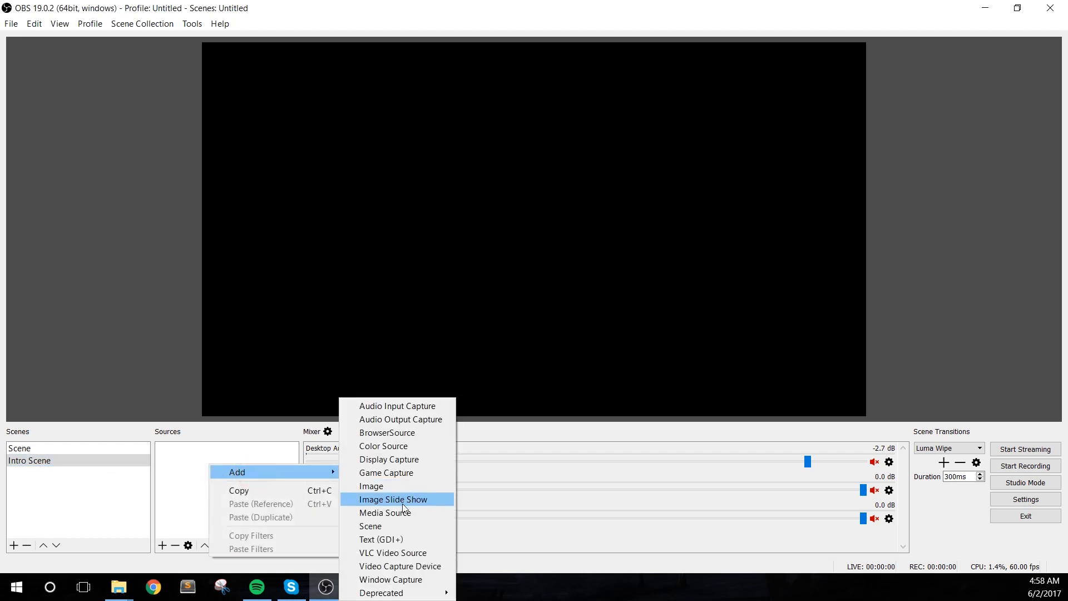
left_click(385, 512)
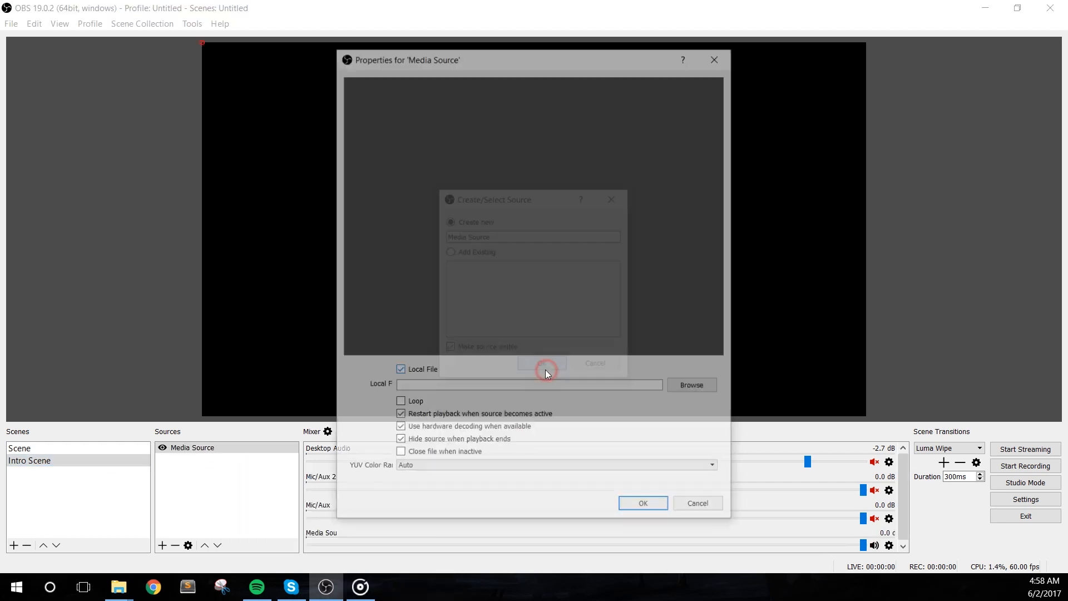
left_click(690, 385)
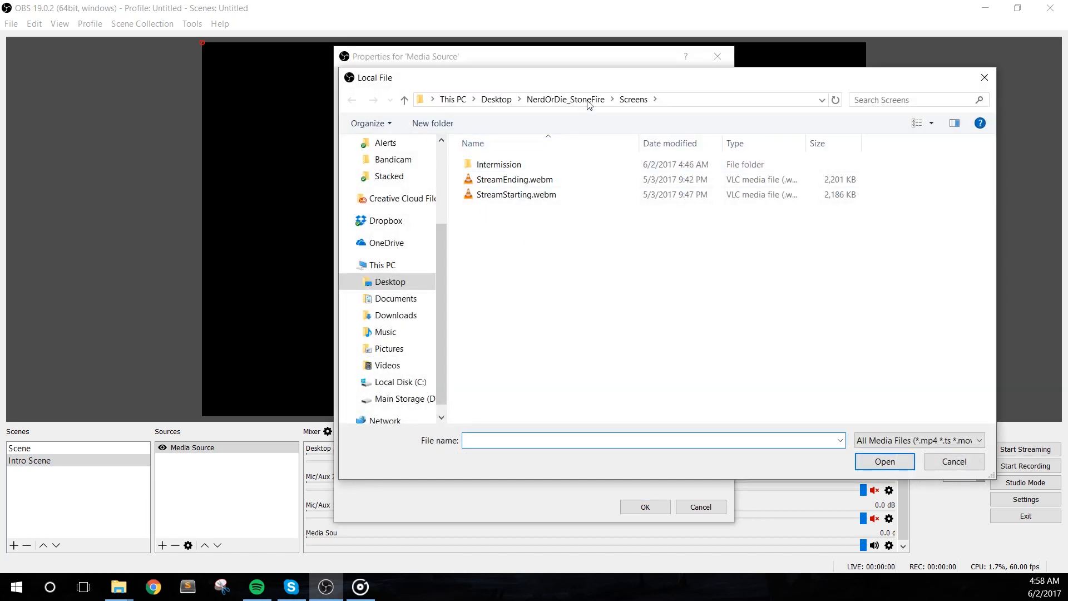
left_click(403, 99)
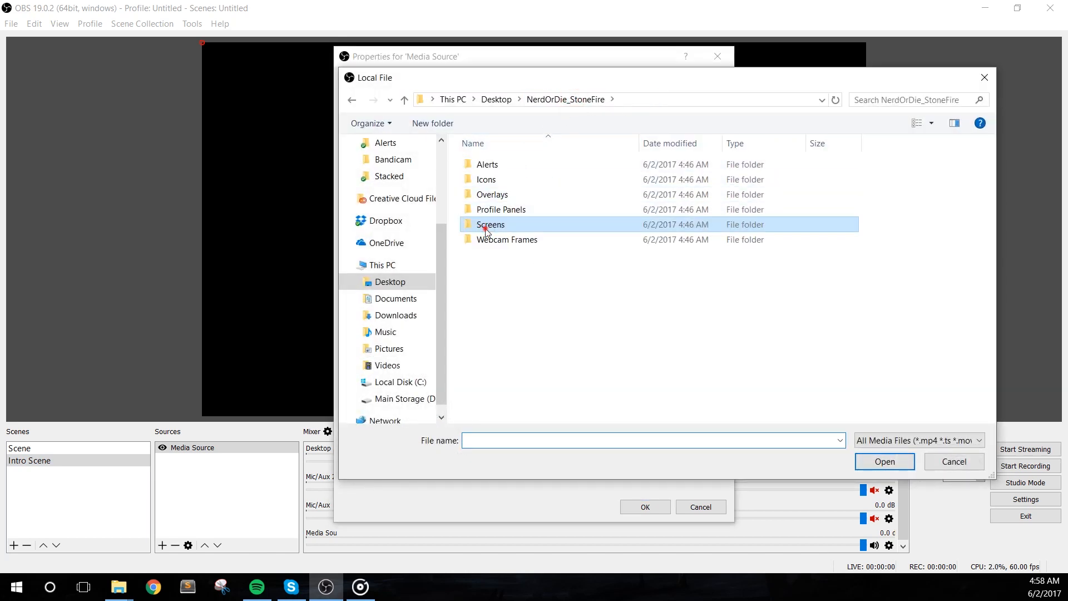
double_click(490, 224)
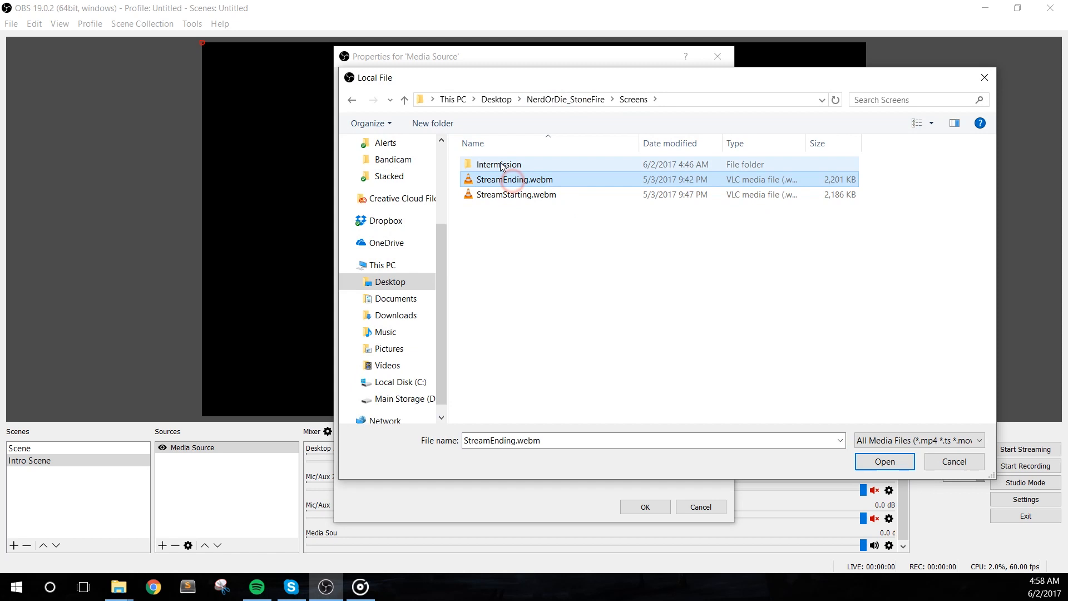
Load StreamStarting.webm as the media source for the Intro Scene
left_click(498, 165)
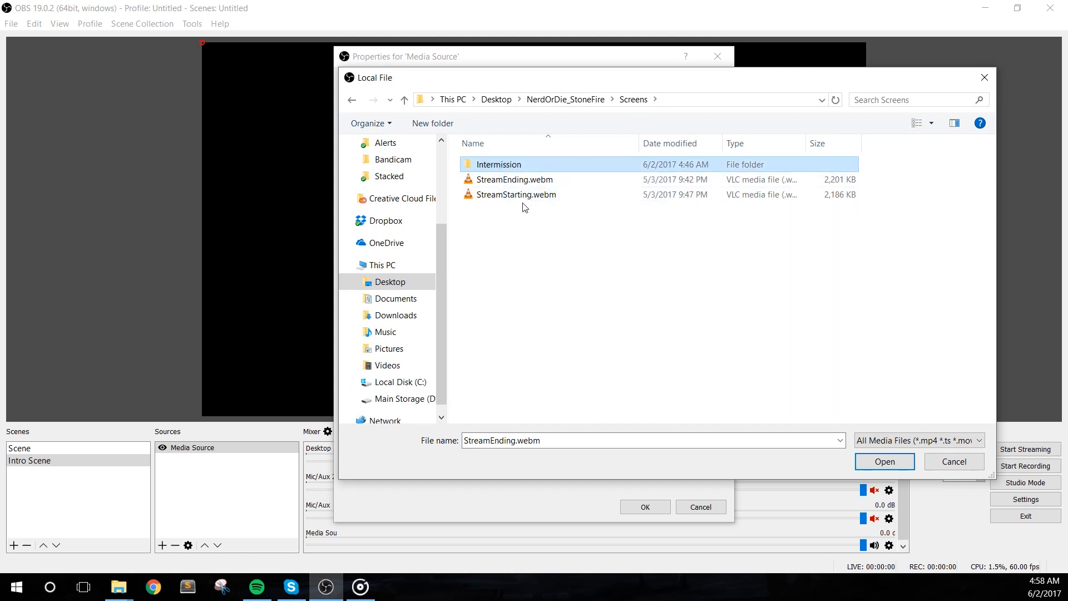
left_click(516, 193)
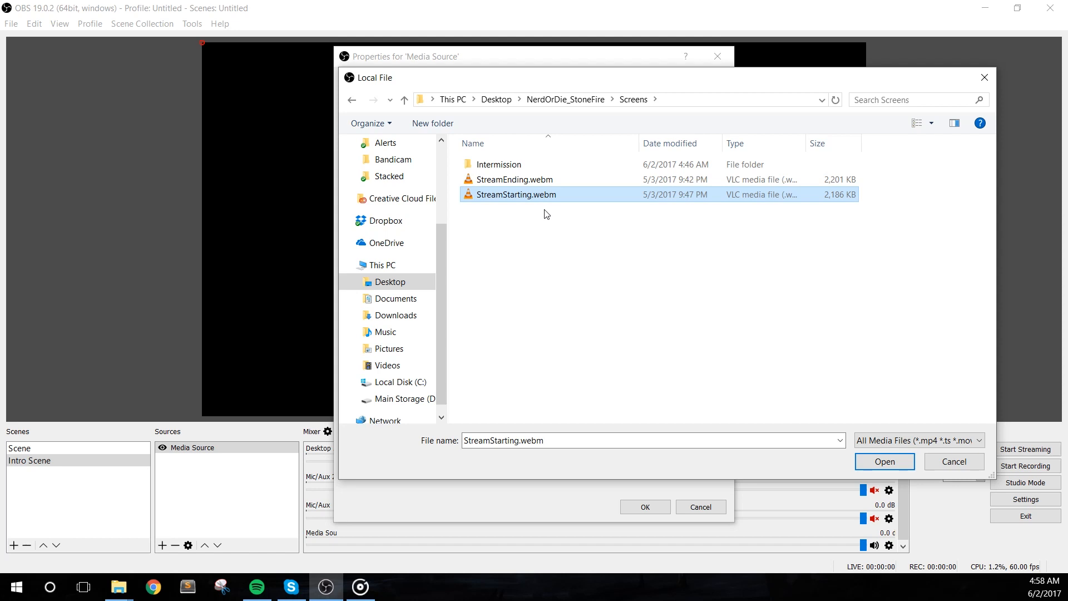
mouse_move(507, 198)
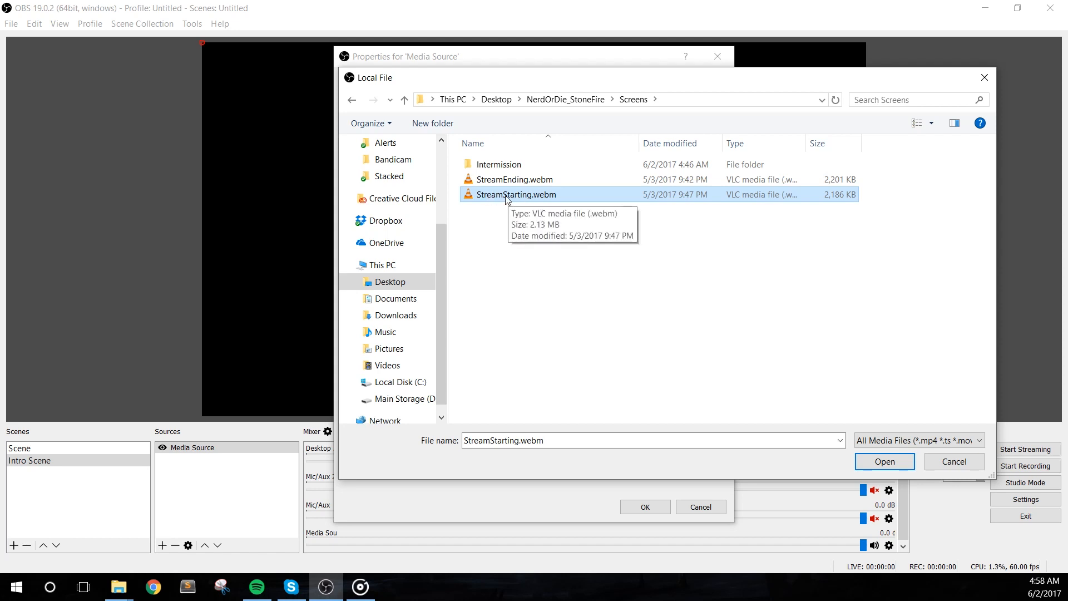
left_click(884, 460)
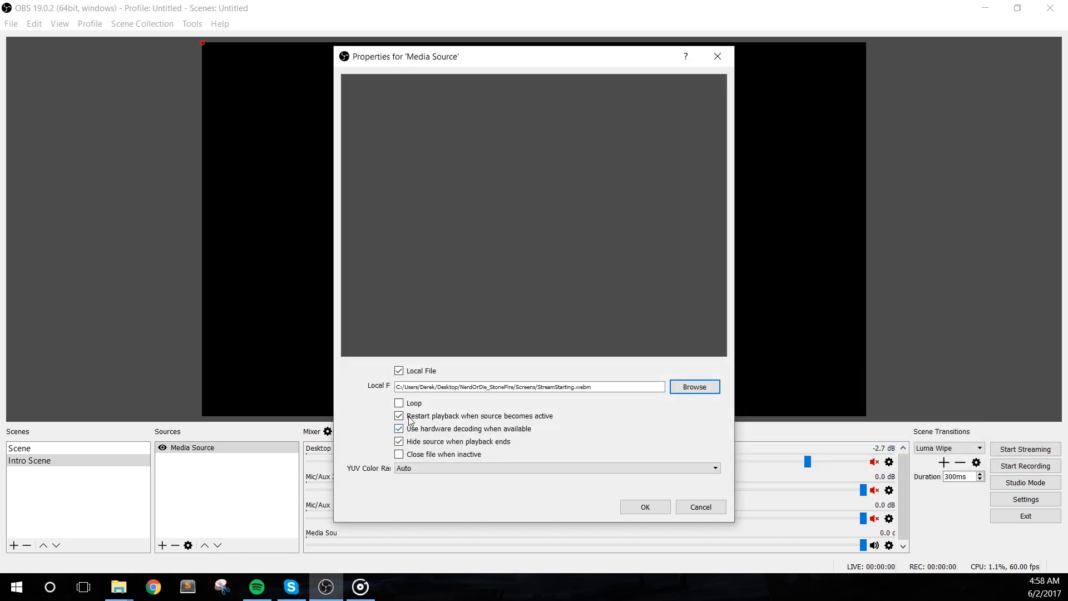
left_click(644, 507)
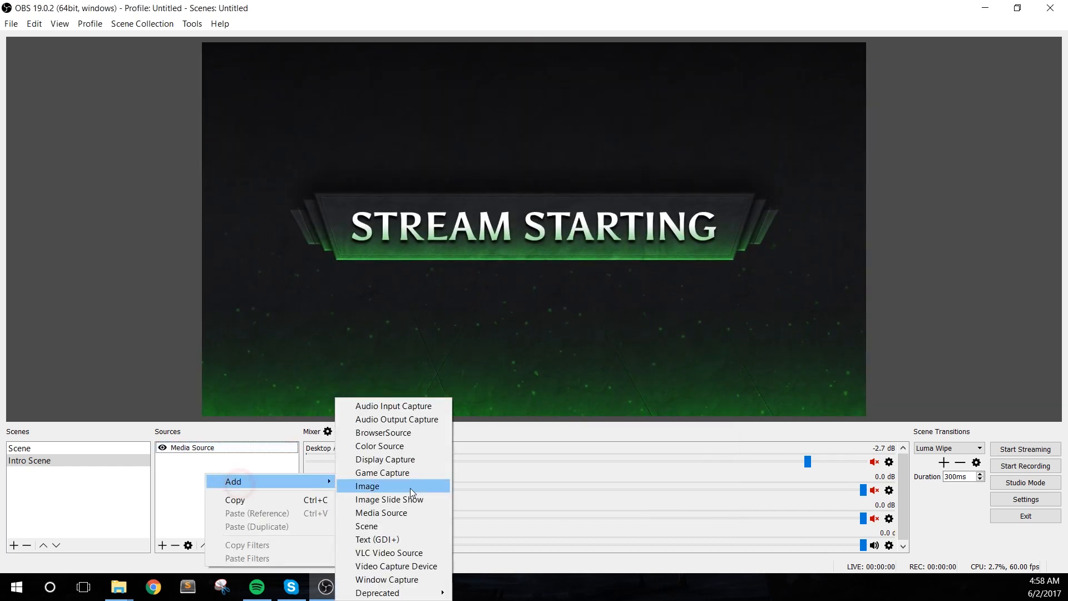
Add a Stream Name text source set to the Asul font at size 72
left_click(367, 486)
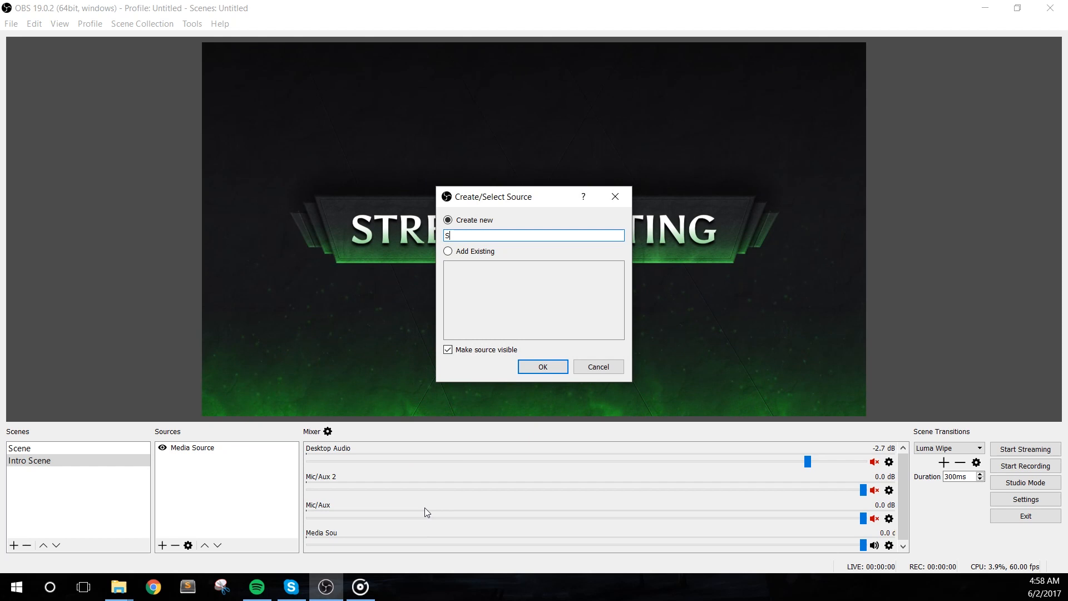
left_click(542, 366)
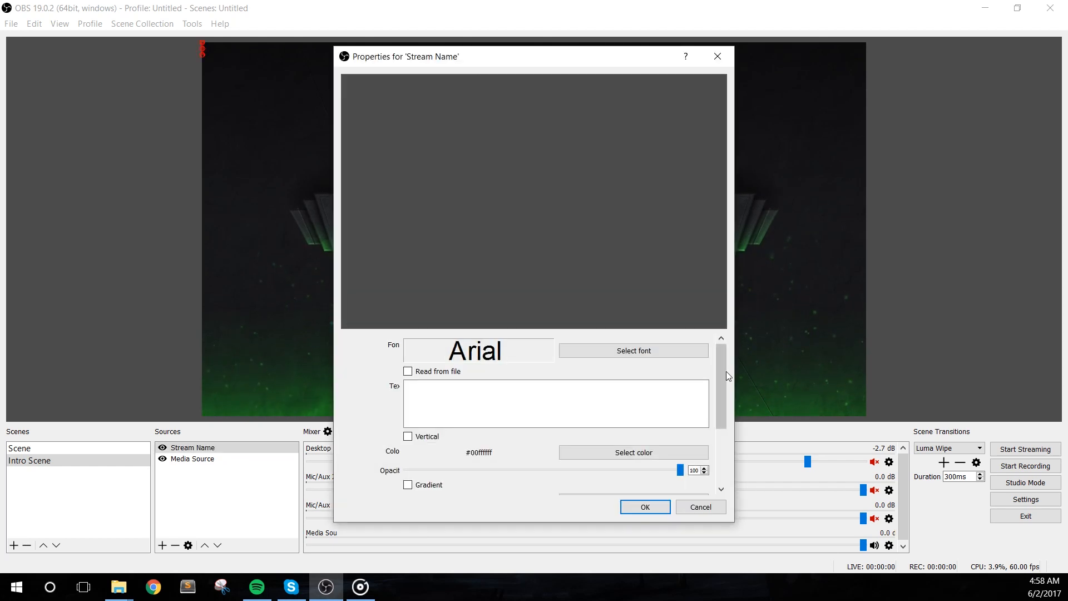
left_click(633, 351)
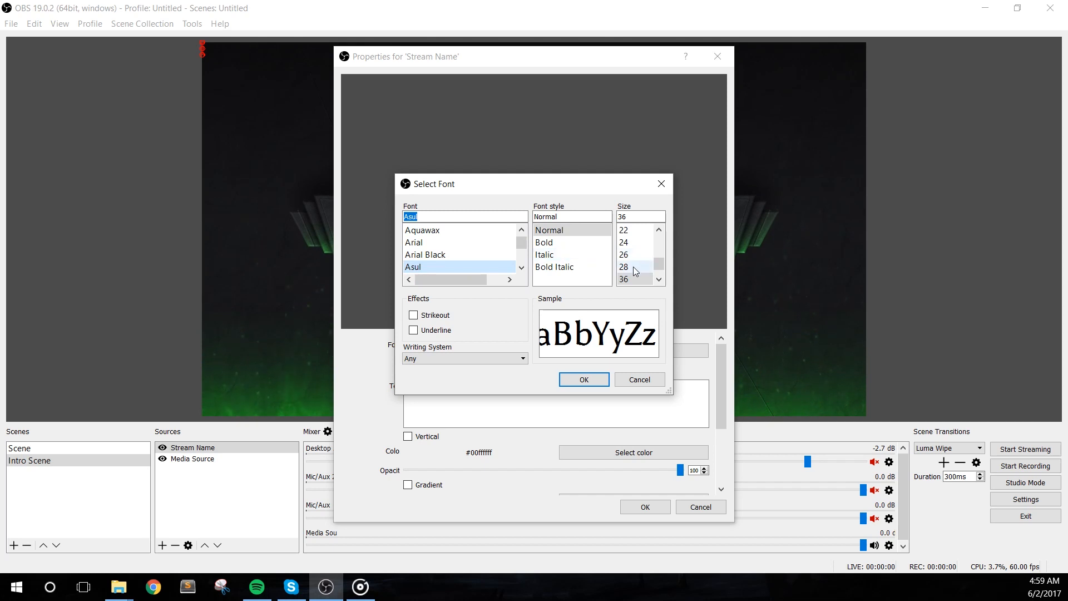
left_click(623, 279)
type("272")
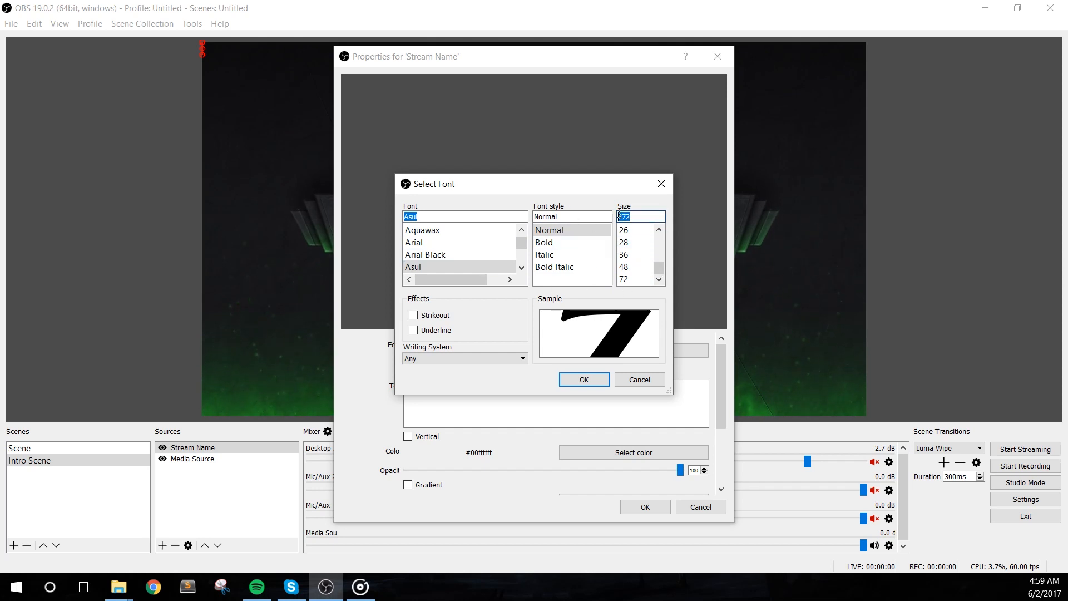
left_click(581, 379)
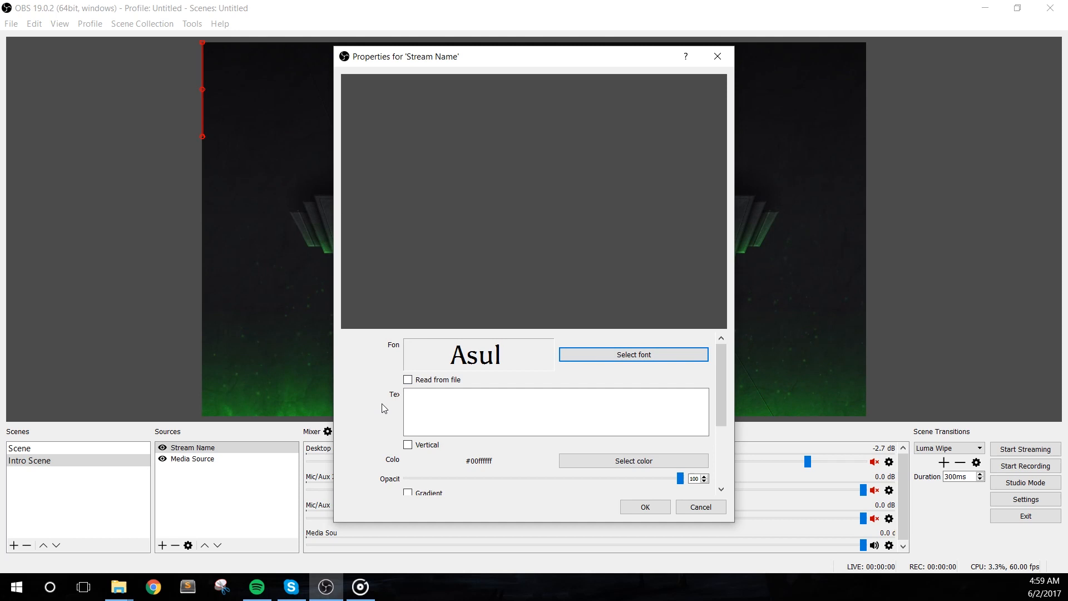
Make the text read NerdOrDie in white
left_click(555, 412)
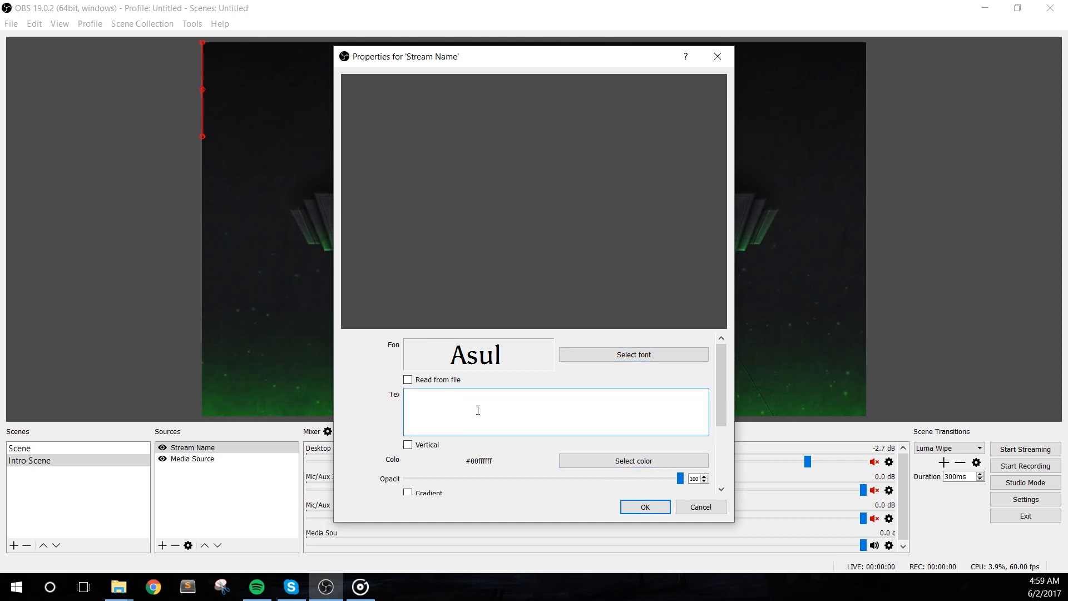
type("NerdOrDie")
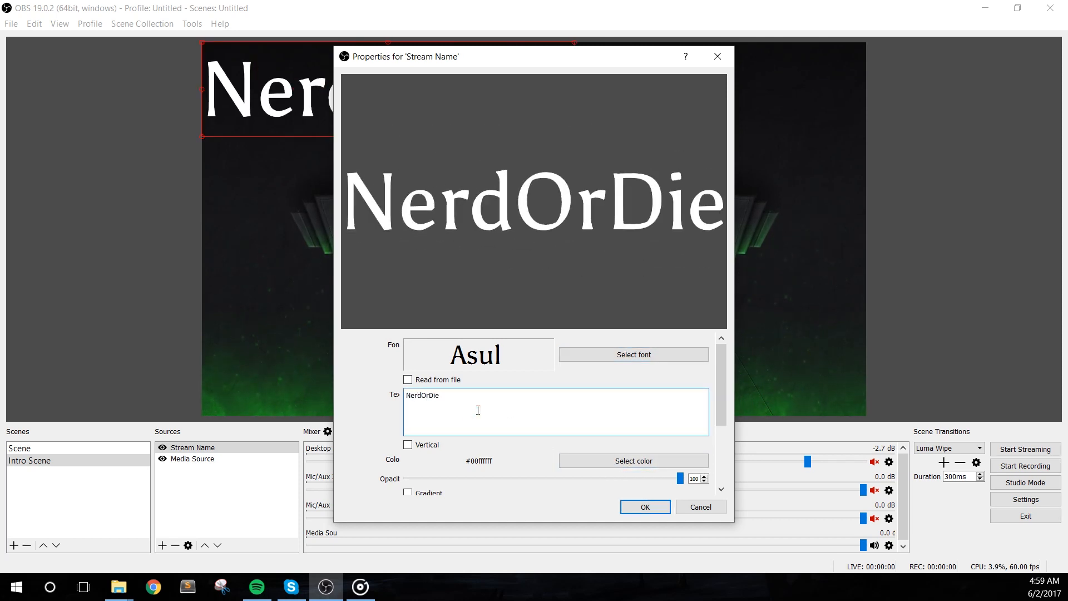
left_click(631, 460)
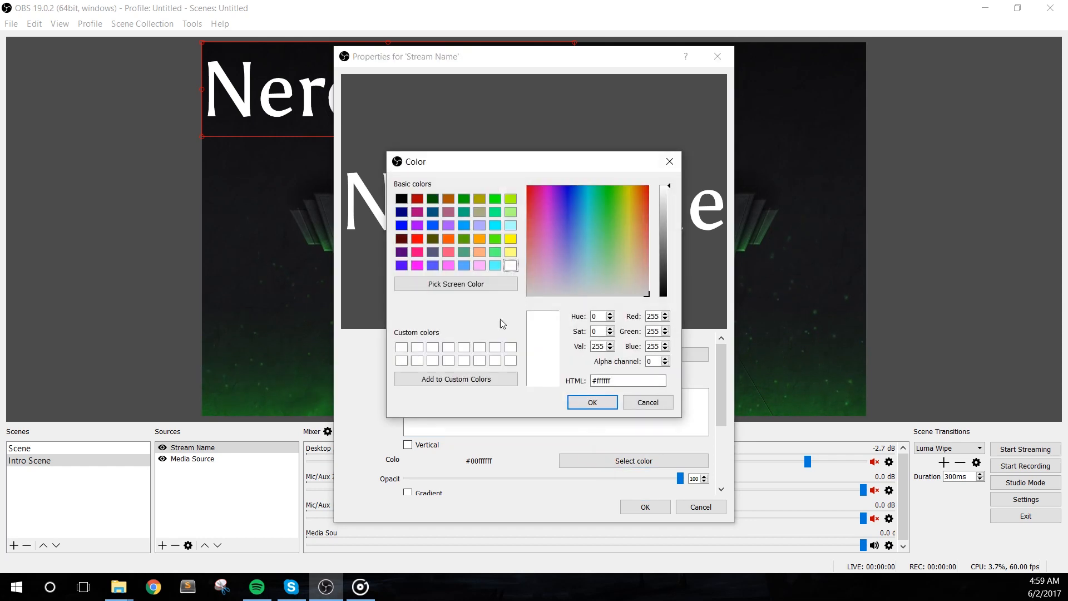
left_click(591, 402)
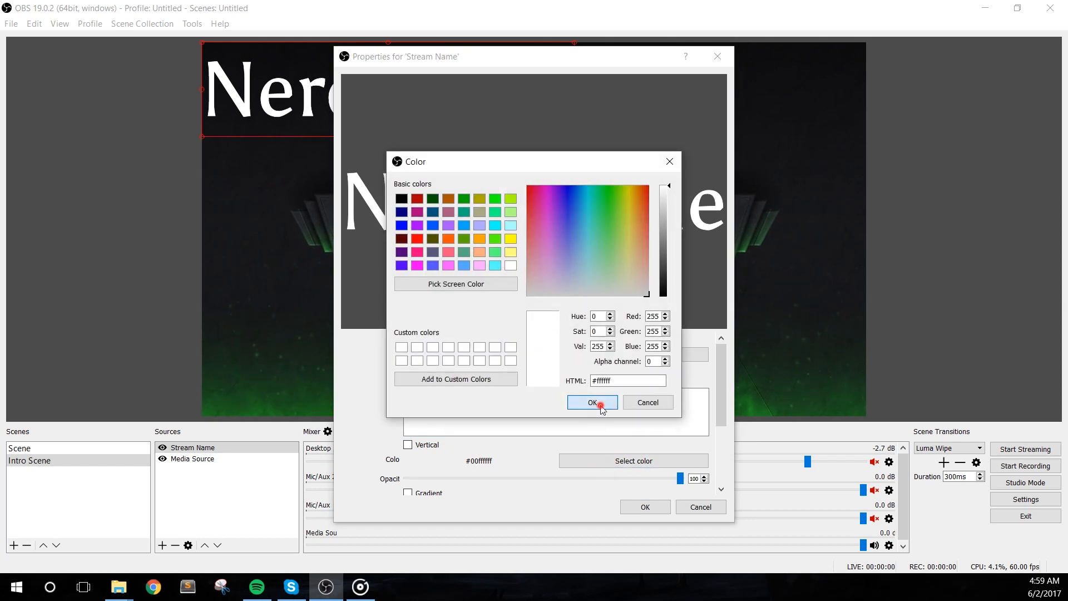
left_click(590, 403)
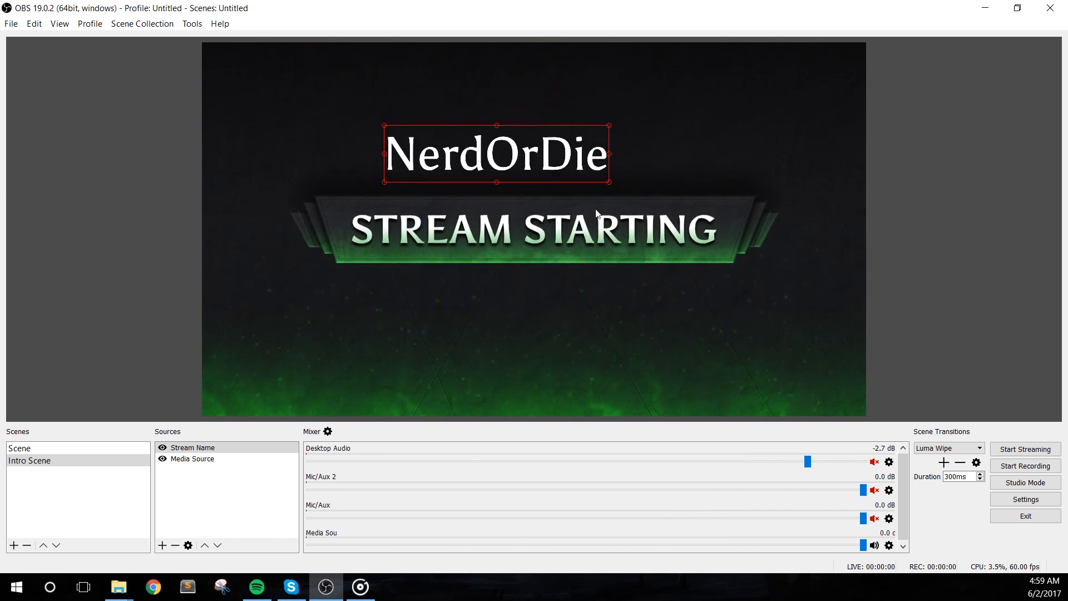
Enable source alignment snapping and centre NerdOrDie above the STREAM STARTING banner
left_click(1024, 498)
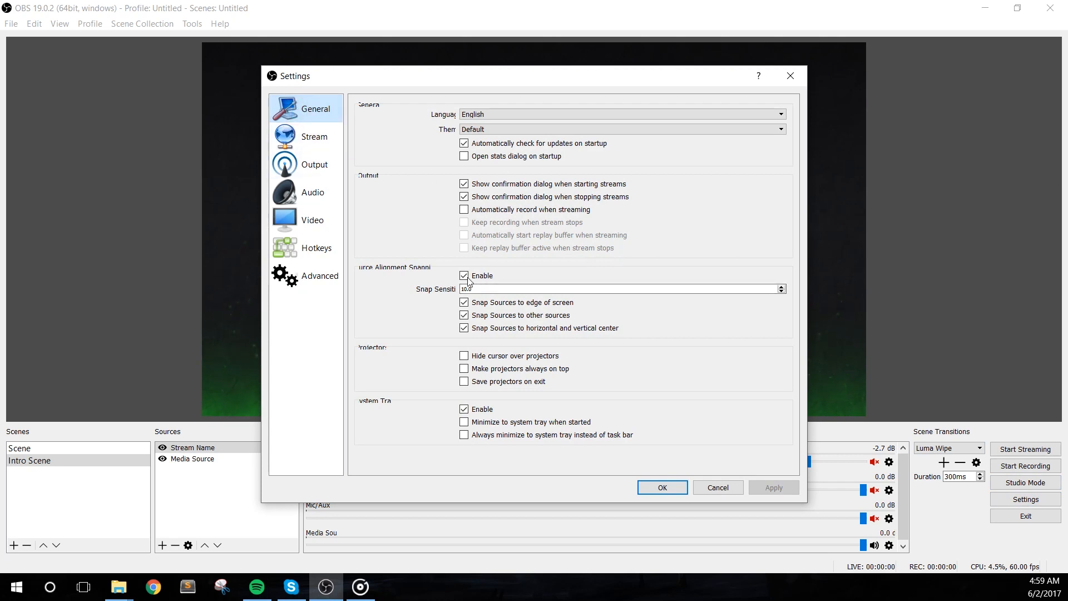
left_click(464, 327)
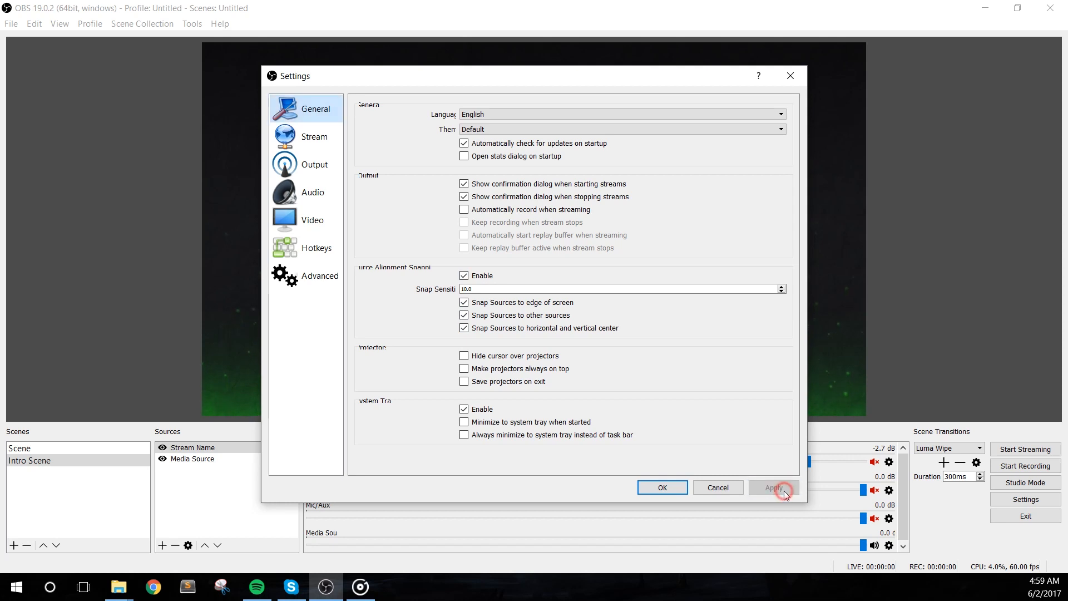
left_click(660, 487)
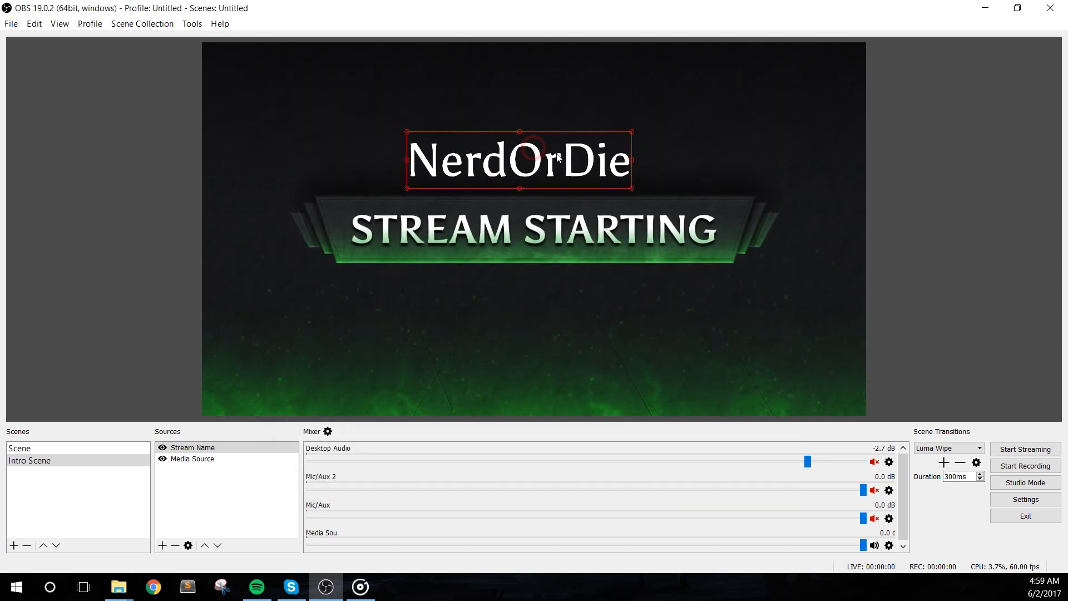
left_click_drag(517, 160, 533, 166)
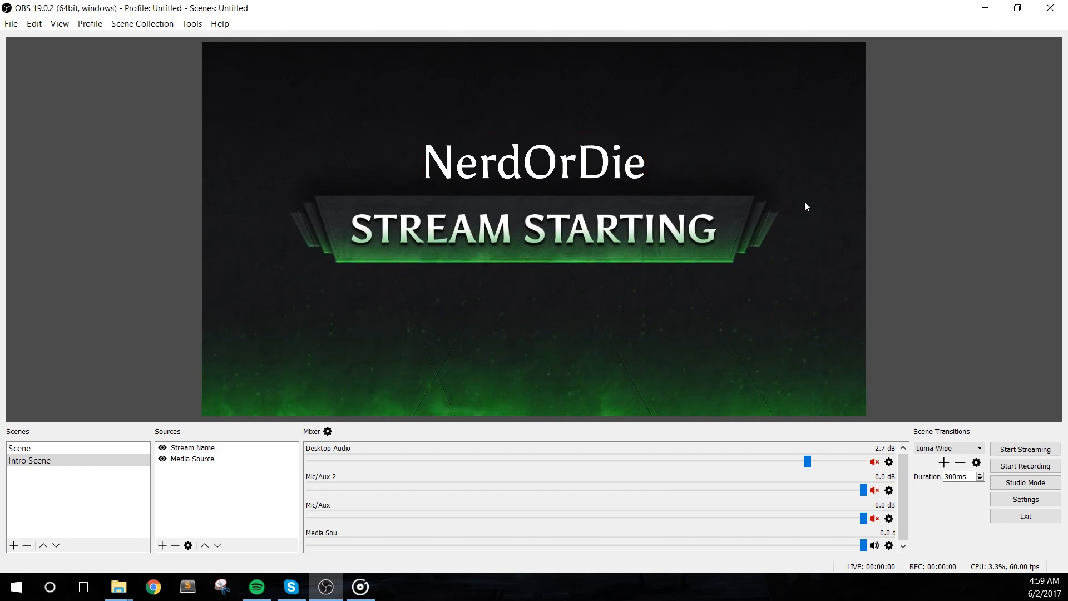
Add an image source showing Discord-large.png below the banner
right_click(225, 497)
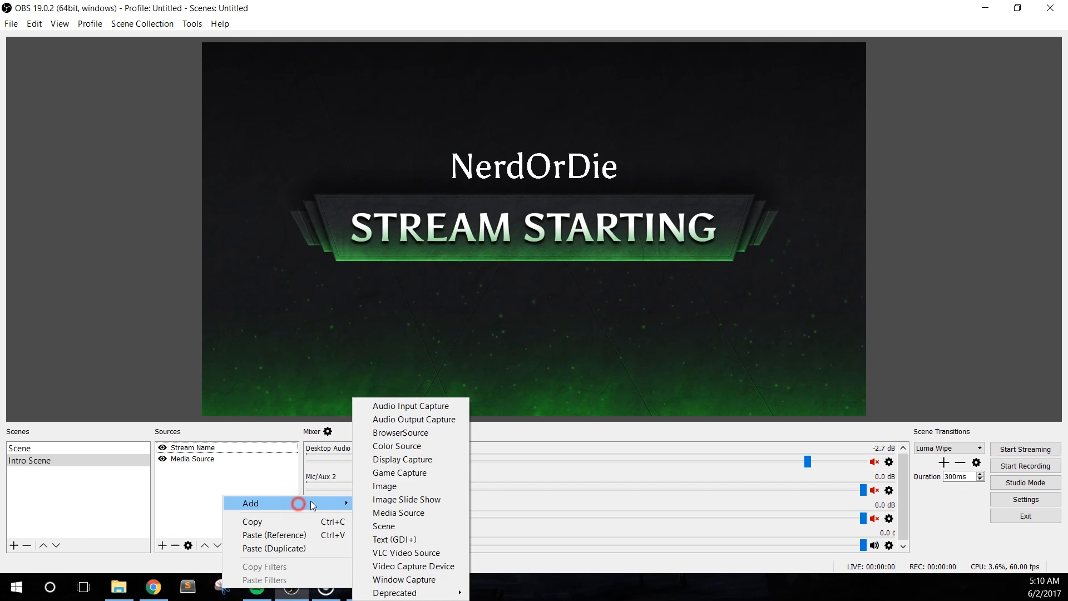
left_click(383, 486)
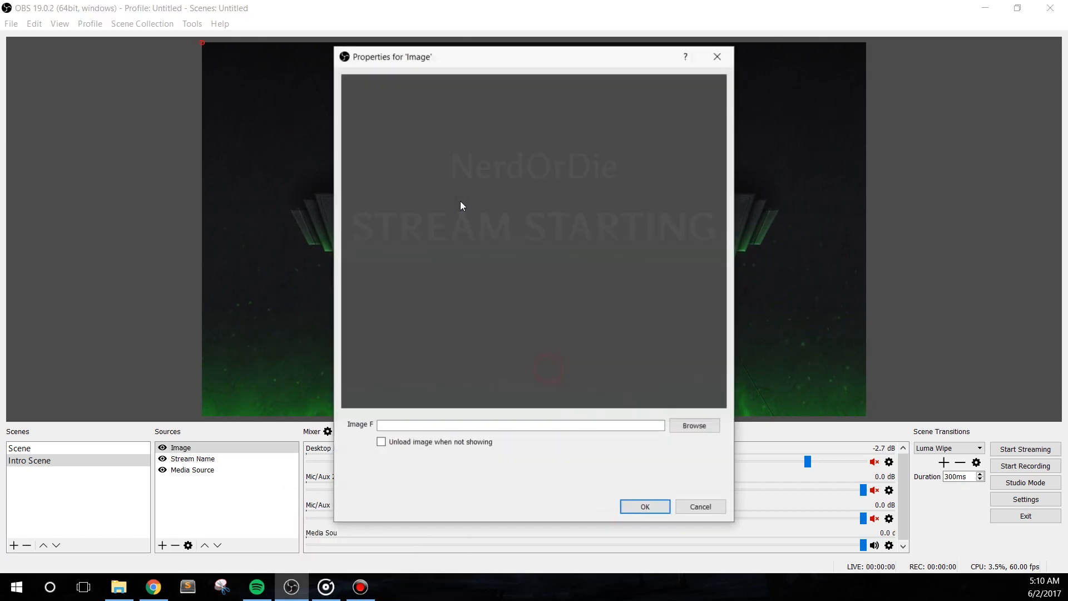
left_click(693, 425)
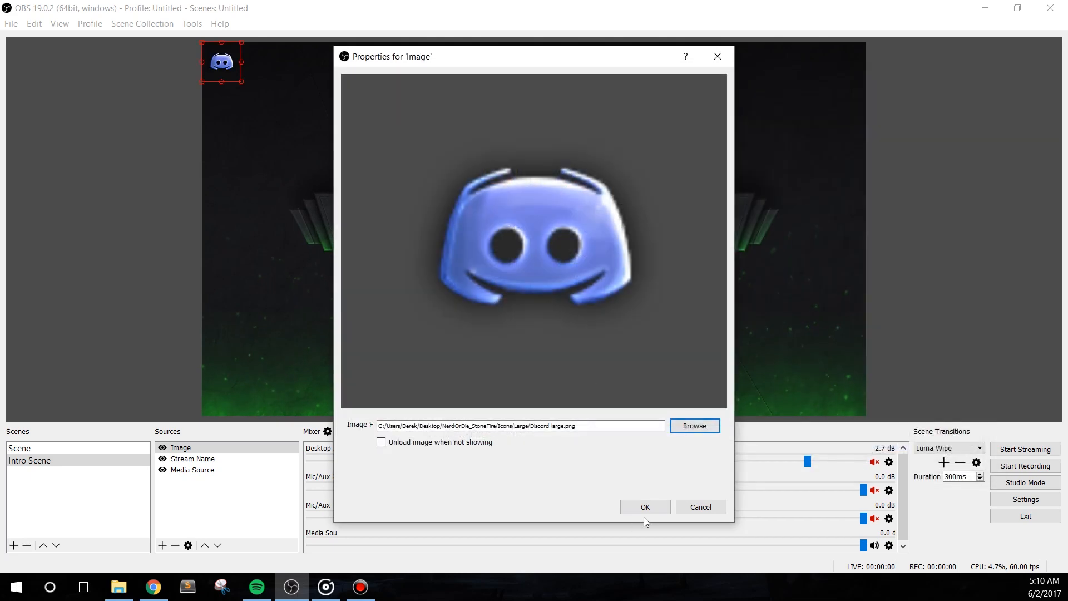
left_click(644, 507)
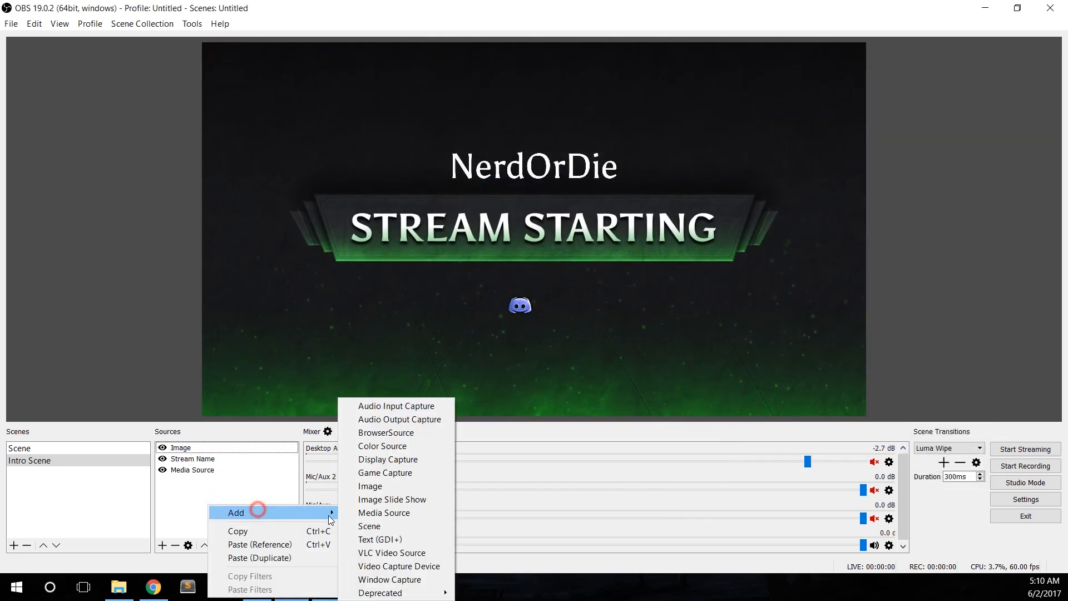
Add a Join Our Discord text source in the Asul font
left_click(380, 538)
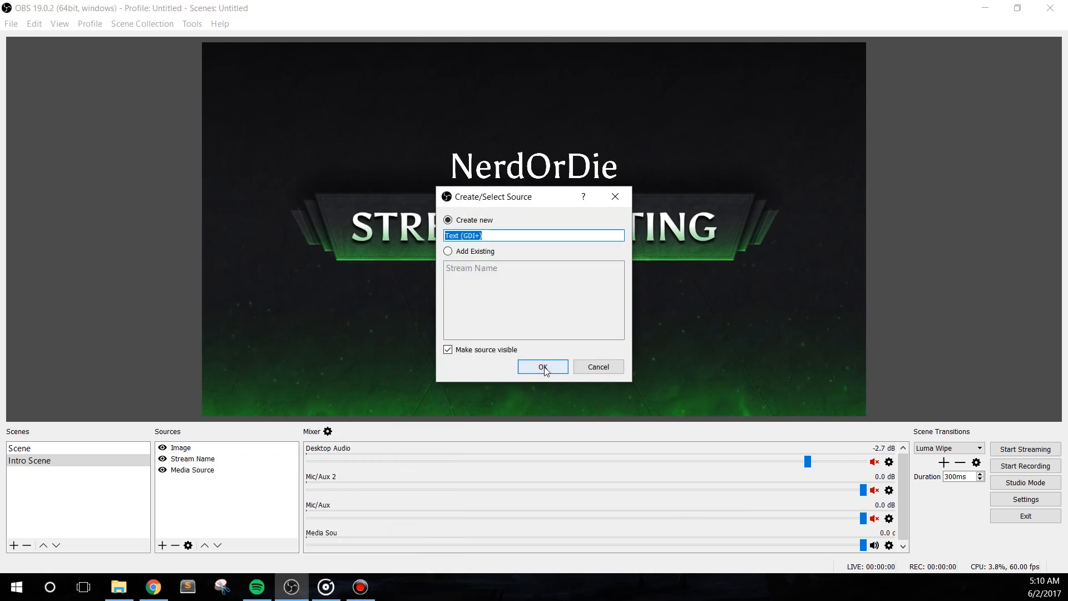
left_click(542, 366)
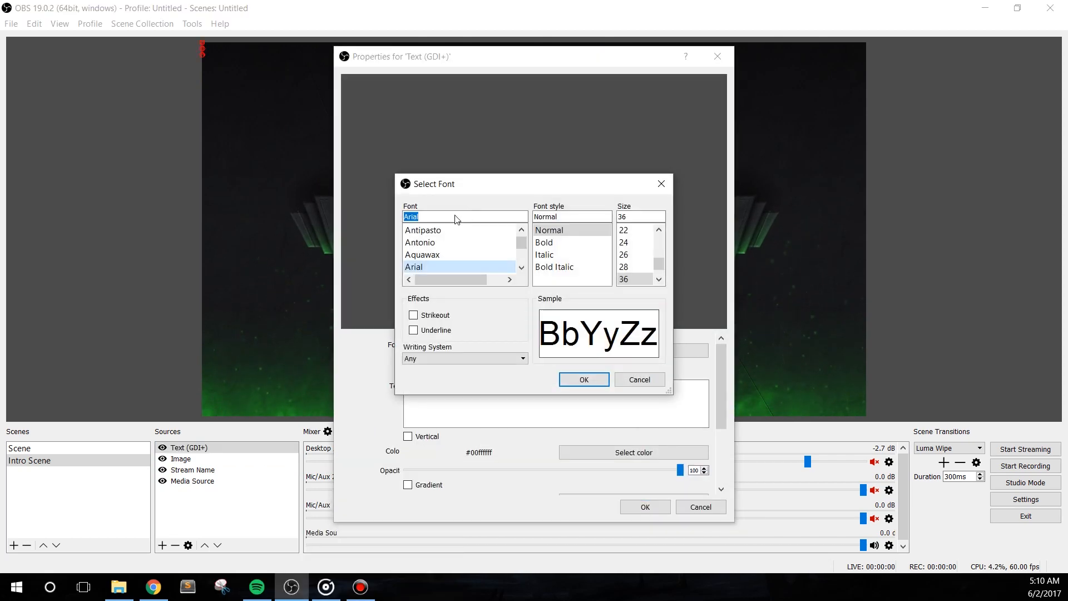
left_click(411, 266)
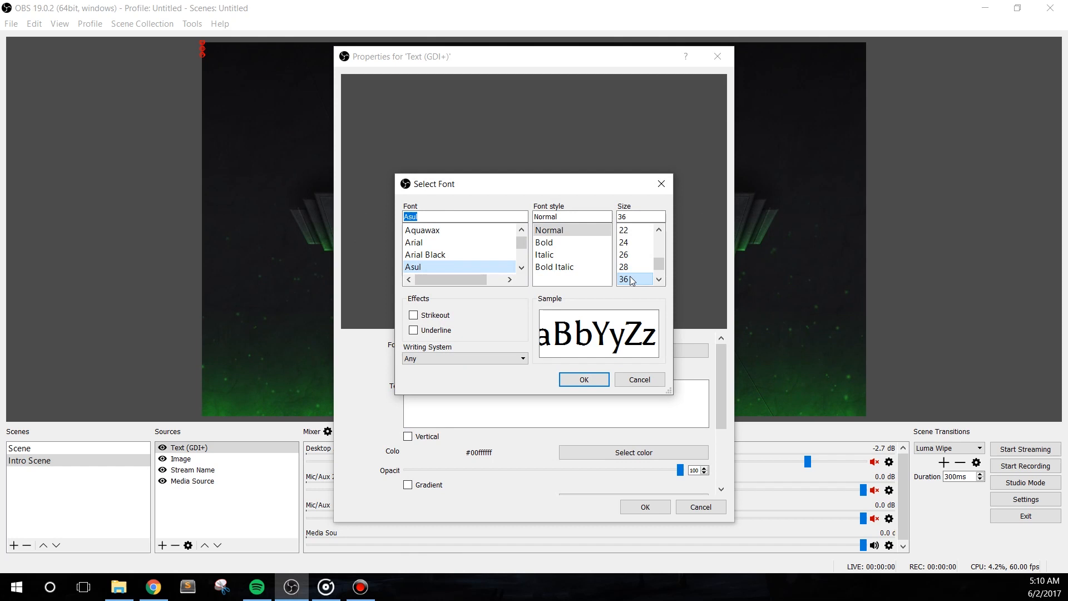
left_click(582, 379)
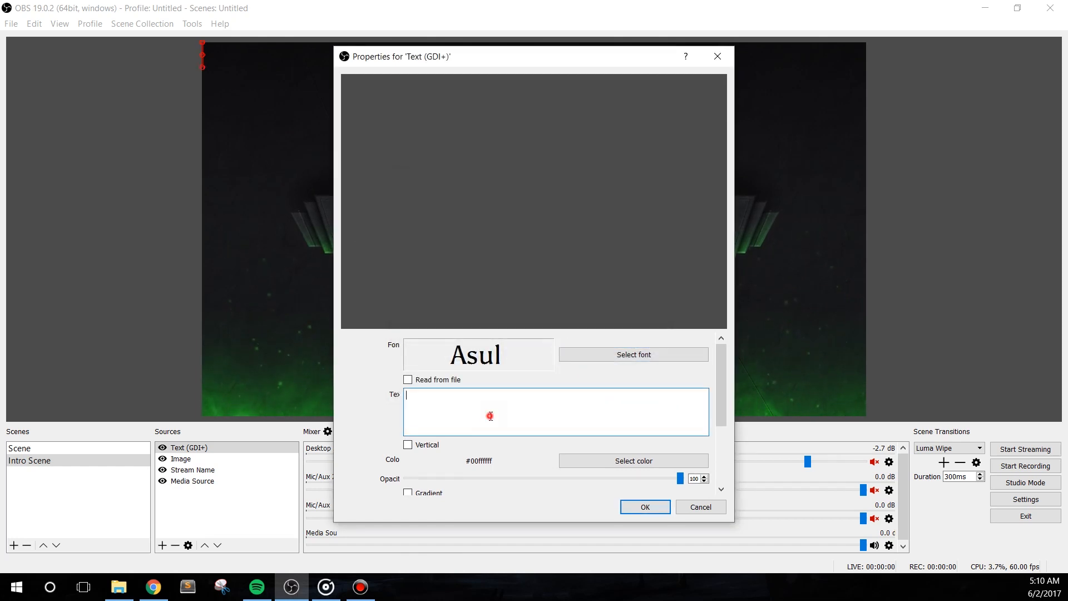
type("Join Our Disc")
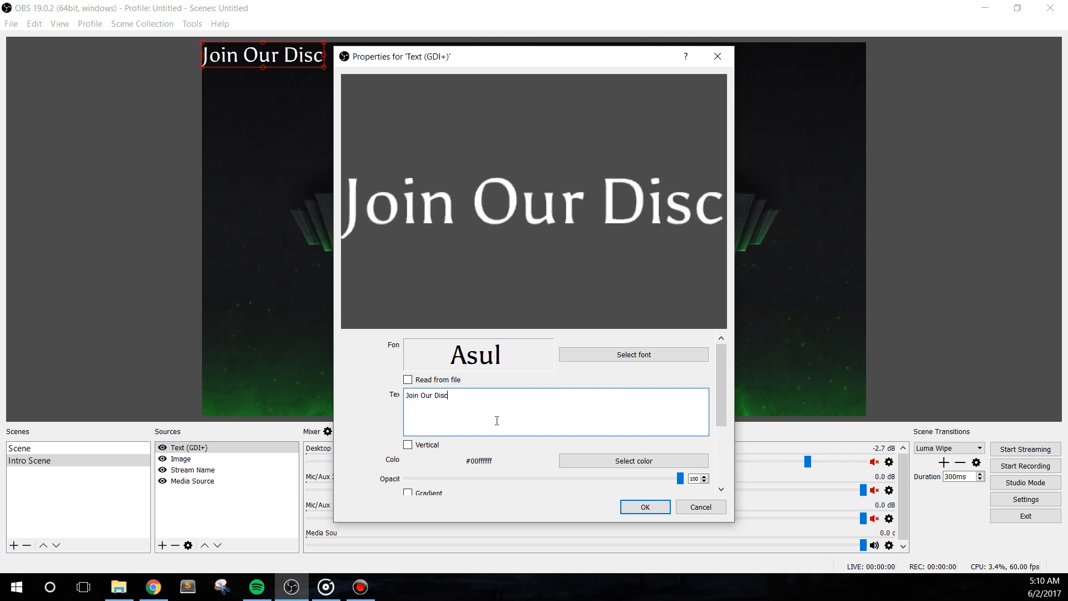
left_click(644, 507)
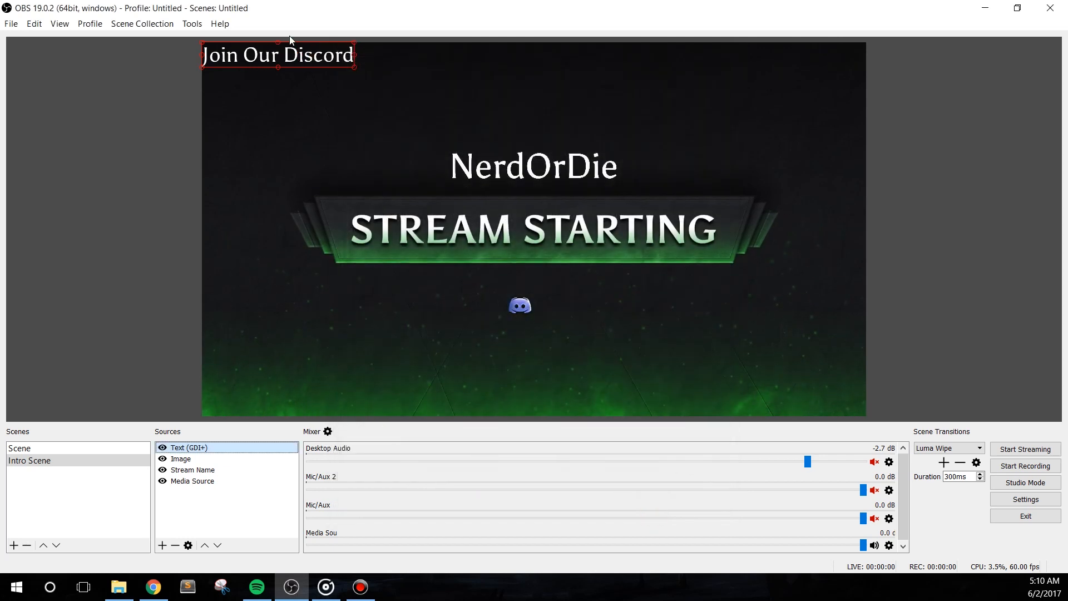
Position the caption beside the Discord logo, centred below the banner
left_click_drag(278, 54, 613, 303)
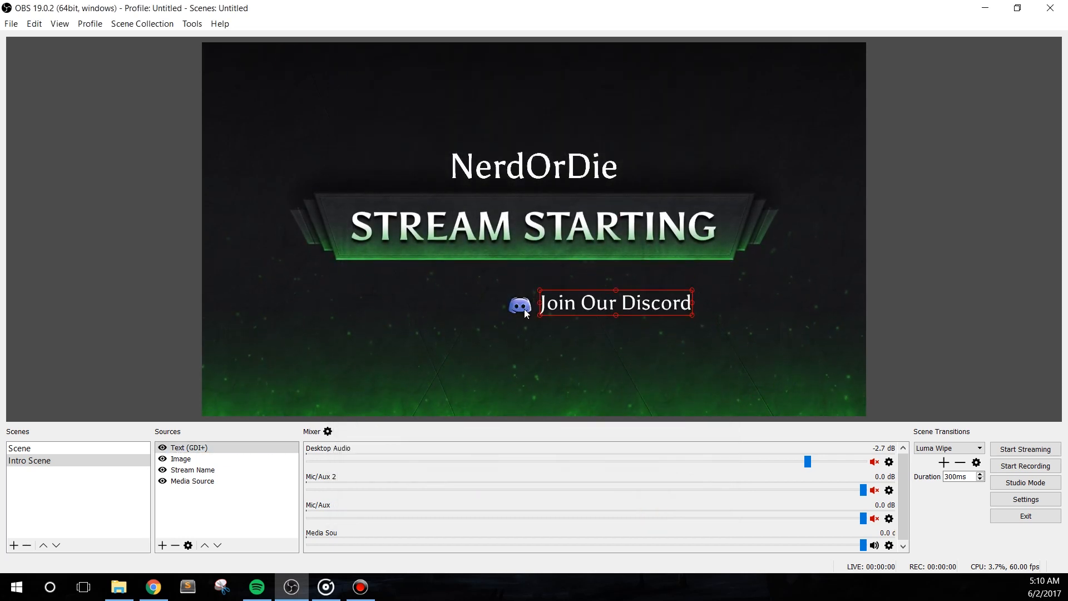
left_click(182, 459)
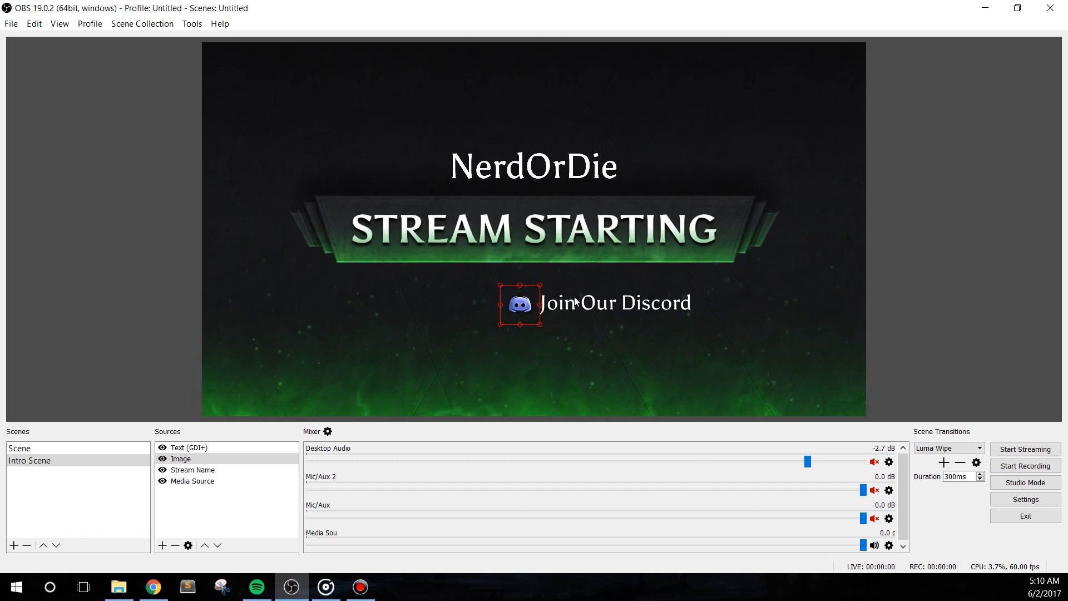
left_click(187, 447)
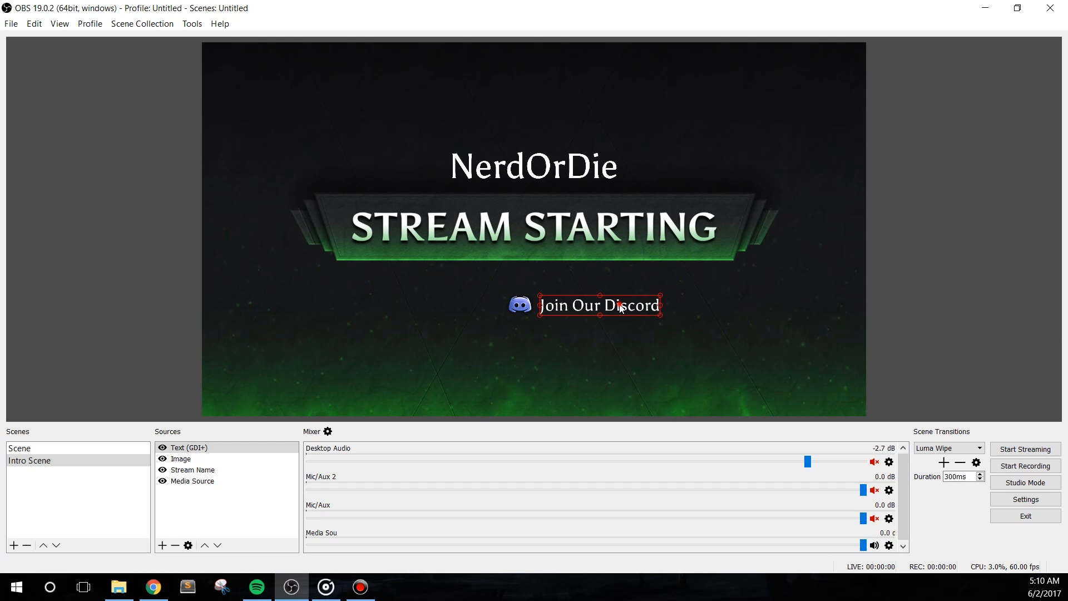
left_click(181, 459)
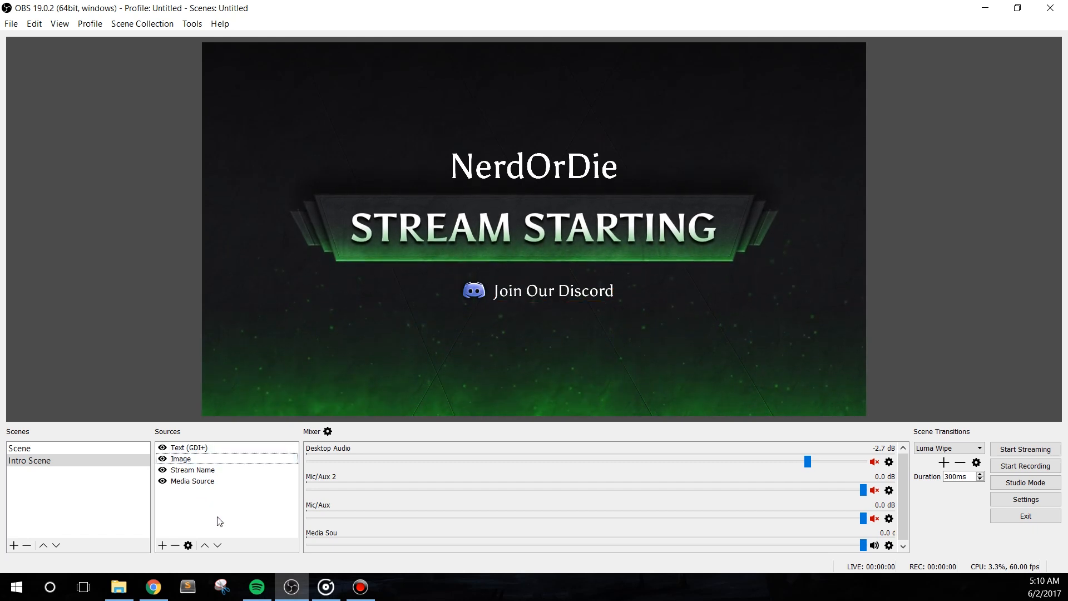
Copy the Discord logo and Join Our Discord text sources for duplication
left_click(193, 481)
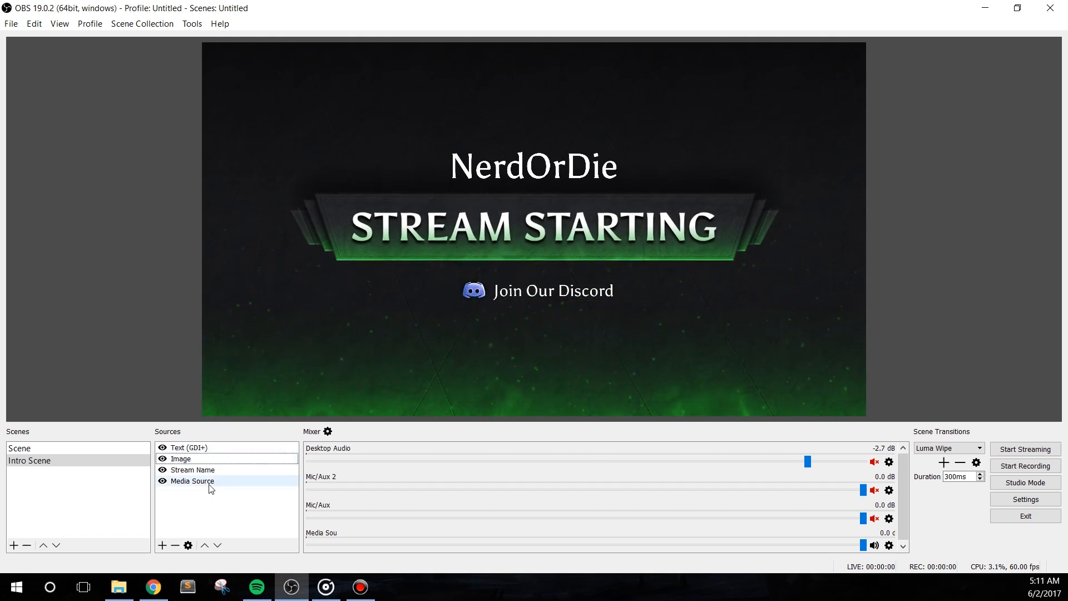
right_click(181, 458)
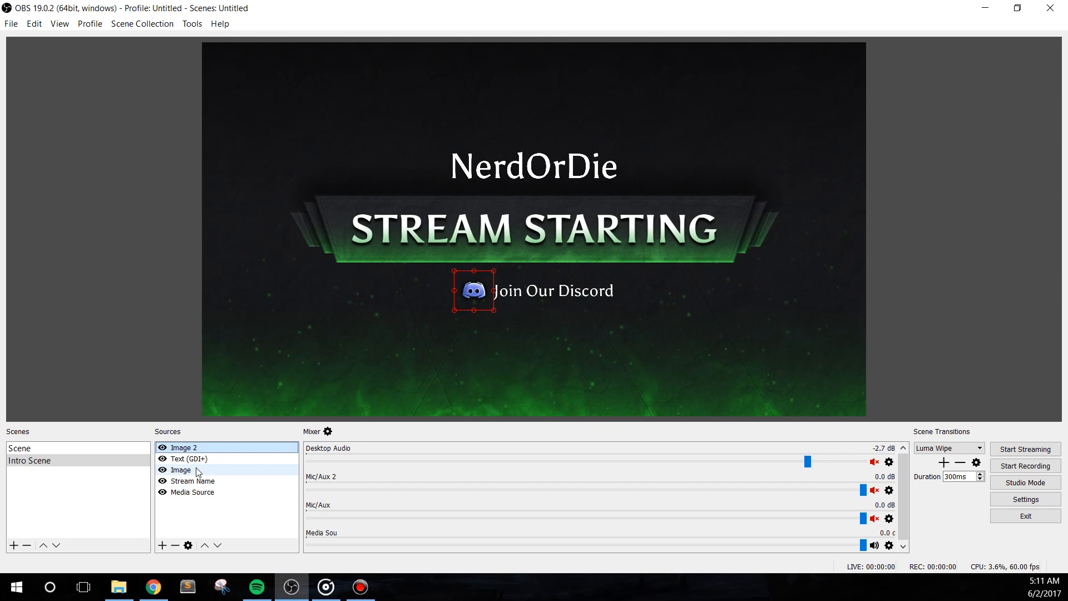
right_click(186, 458)
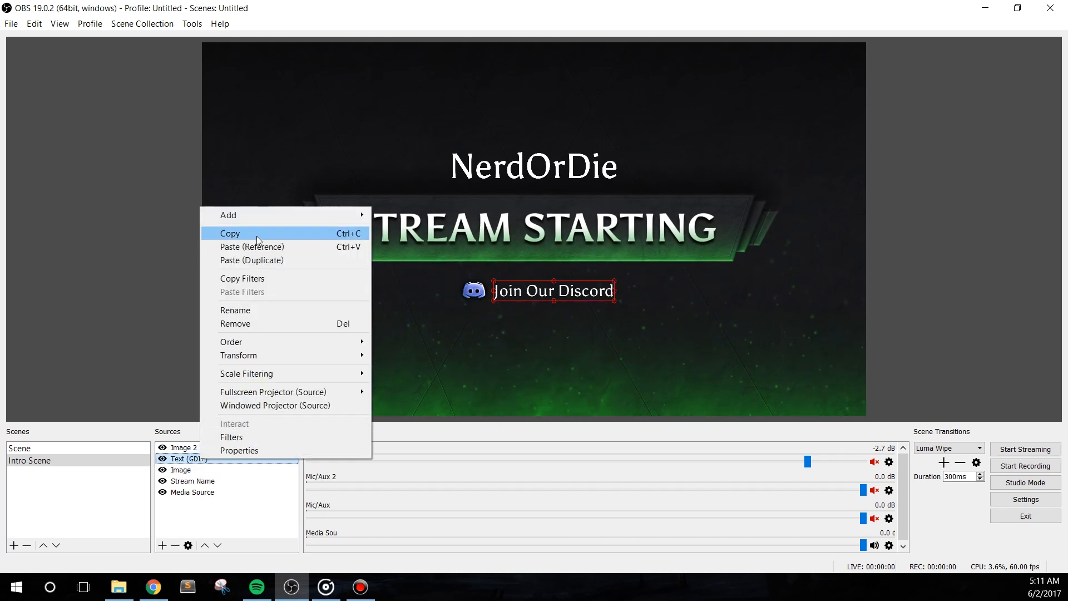
mouse_move(271, 250)
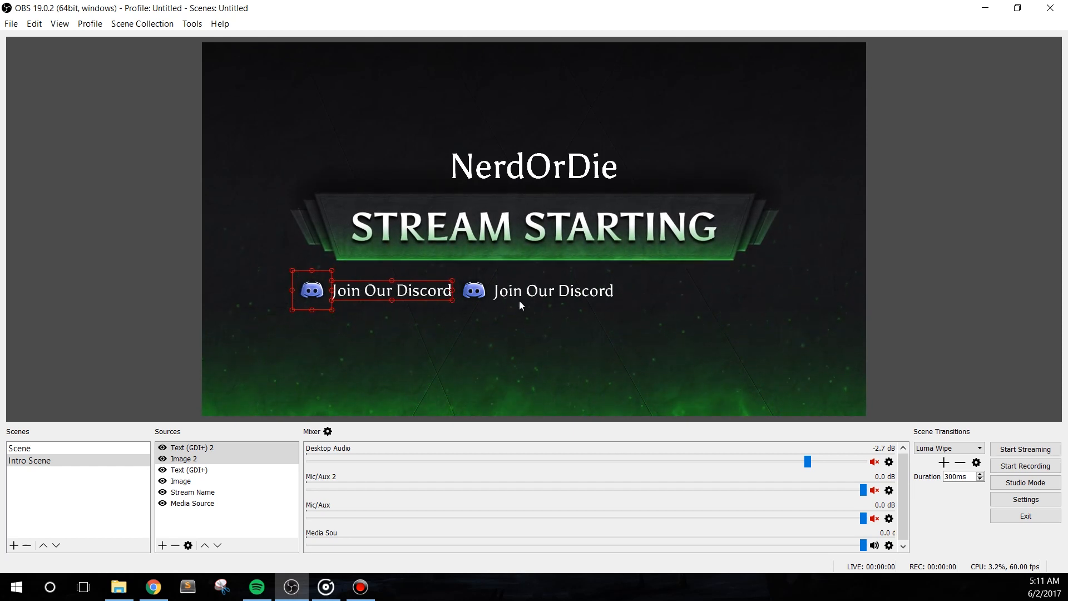
Swap the copied Discord image for a Twitter bird icon
double_click(183, 458)
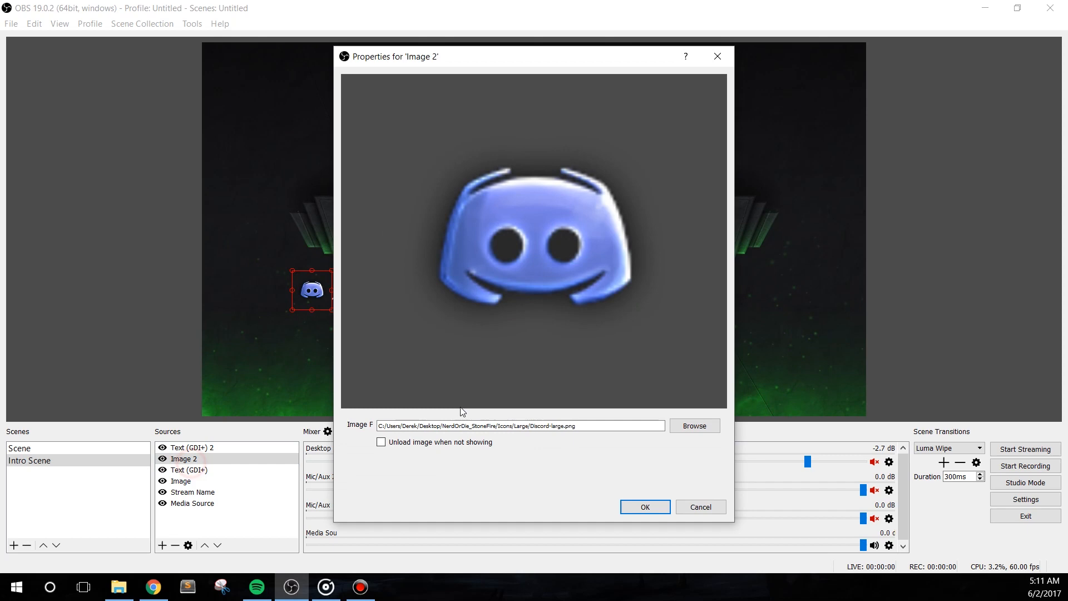
left_click(693, 425)
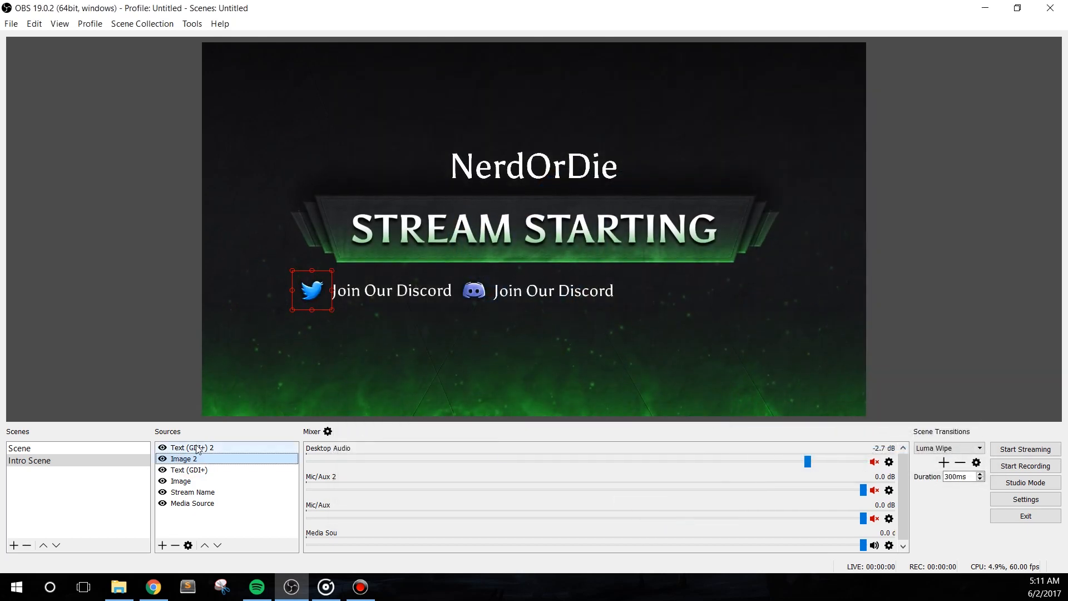
double_click(192, 447)
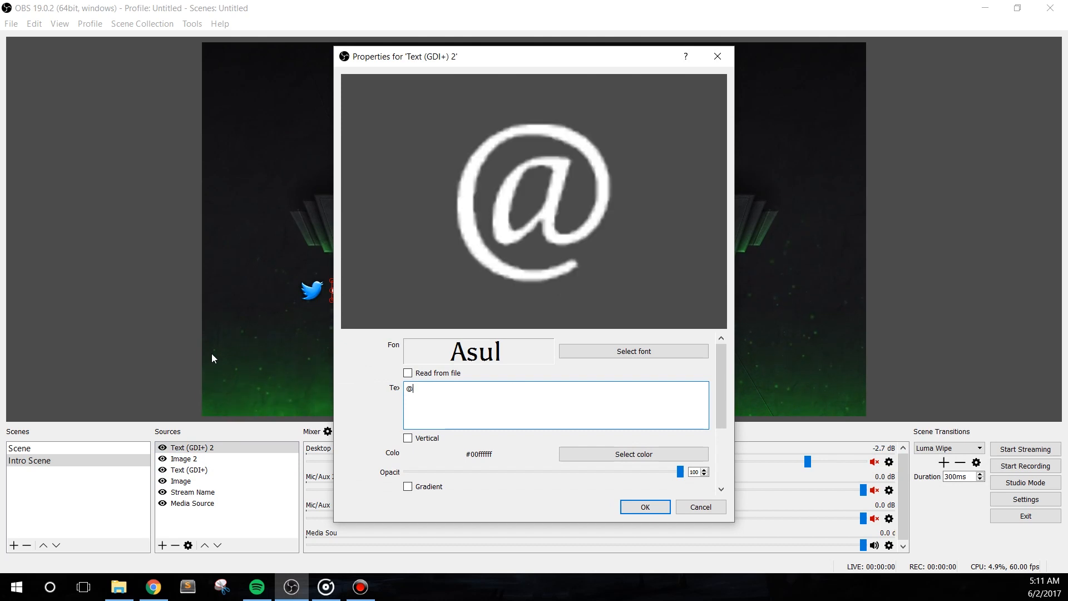
type("NerdsPw")
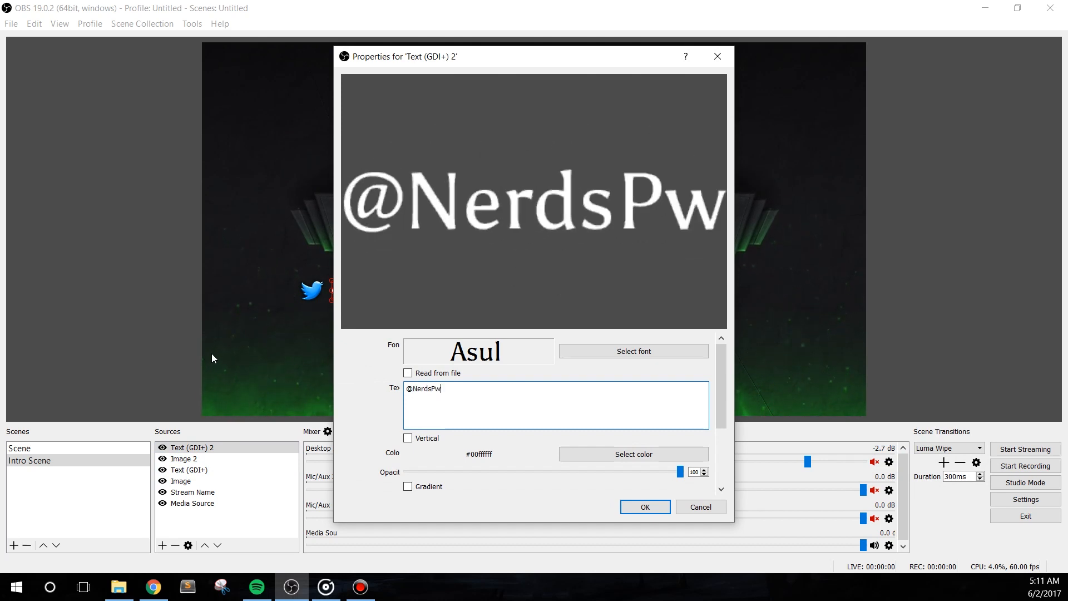
left_click(644, 507)
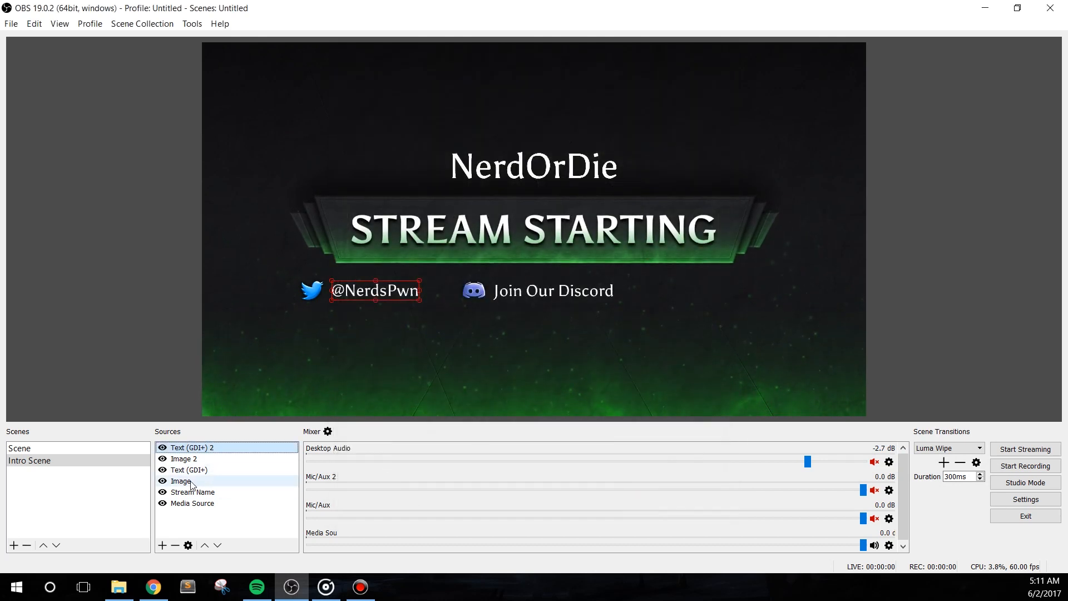
left_click(181, 481)
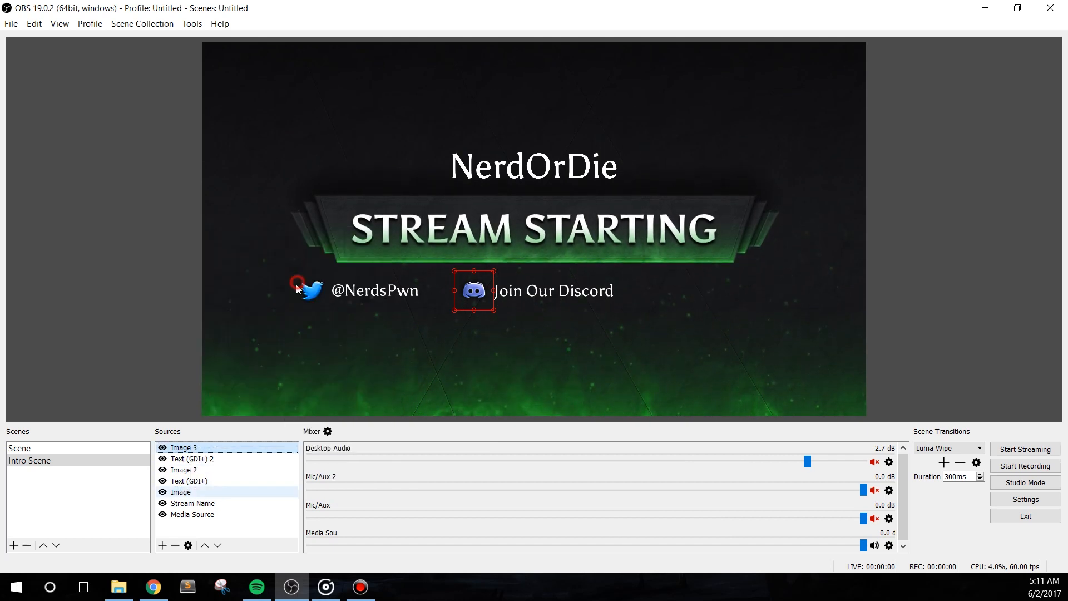
Duplicate the Discord icon and Join Our Discord text as a third pair placed on the right
right_click(183, 481)
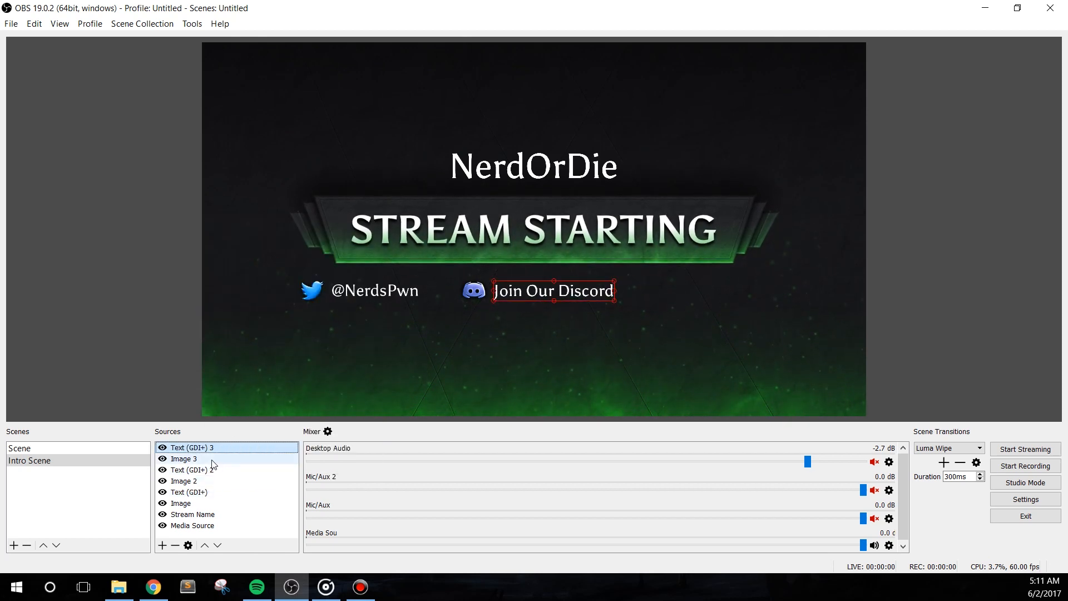
left_click(183, 458)
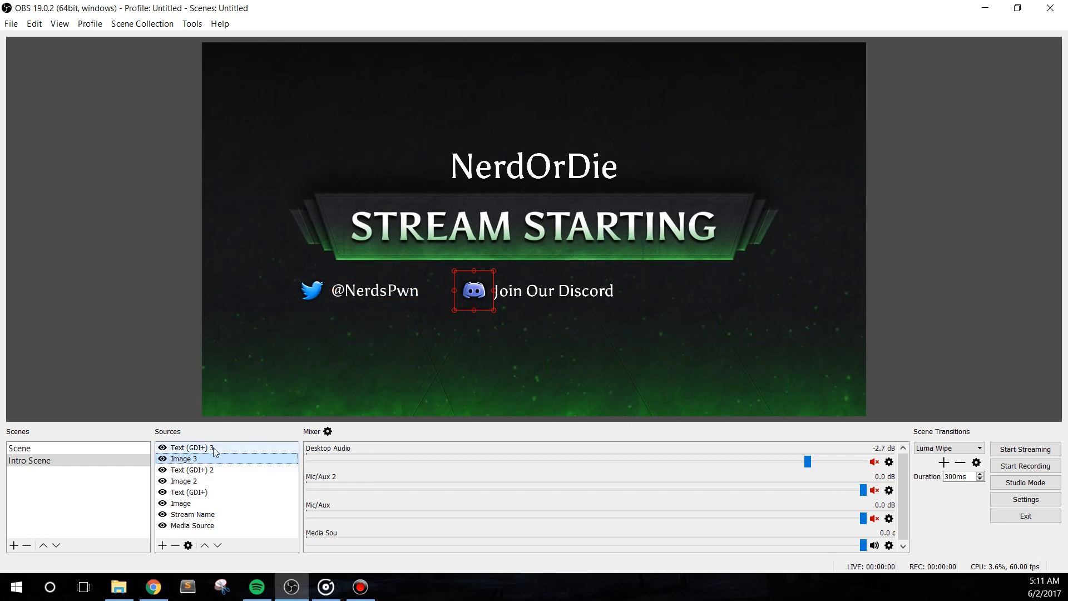
left_click(192, 447)
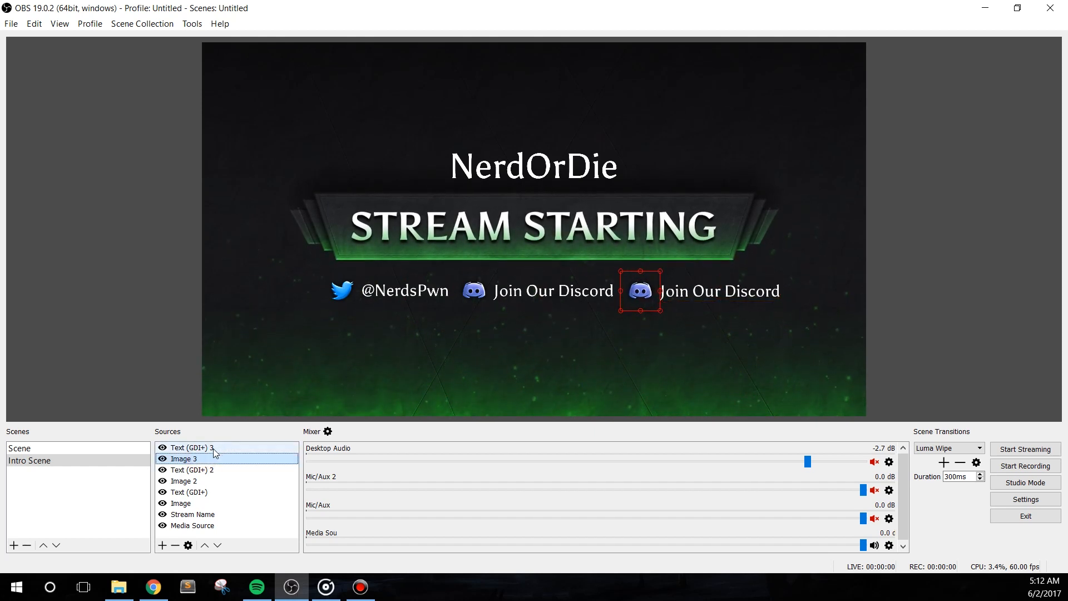
Set the rightmost Discord icon's Y position to 661 via Edit Transform
right_click(183, 458)
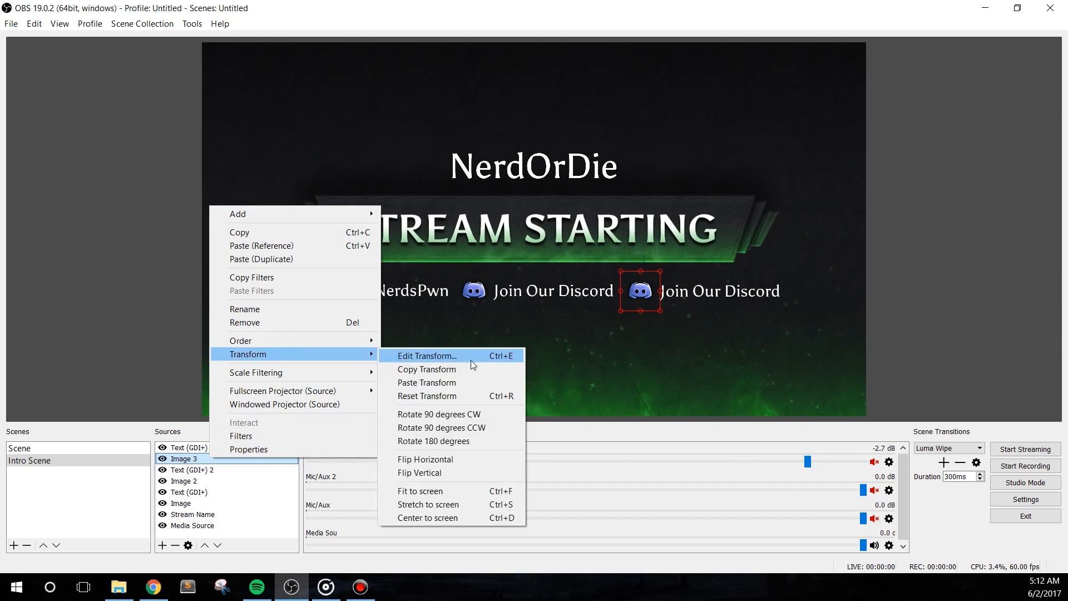
left_click(425, 355)
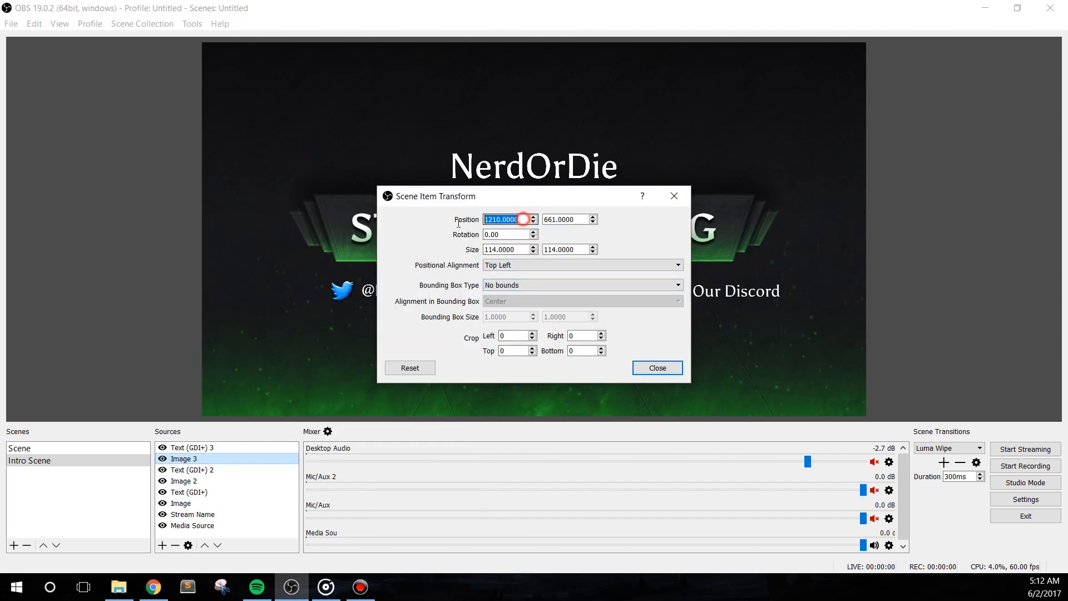
left_click(566, 219)
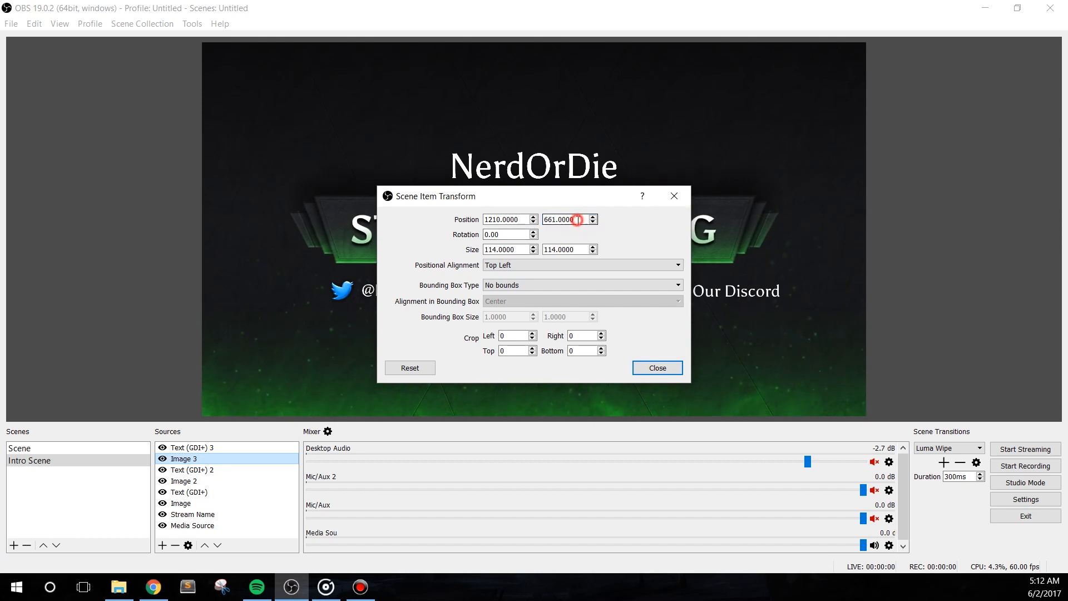
left_click(656, 368)
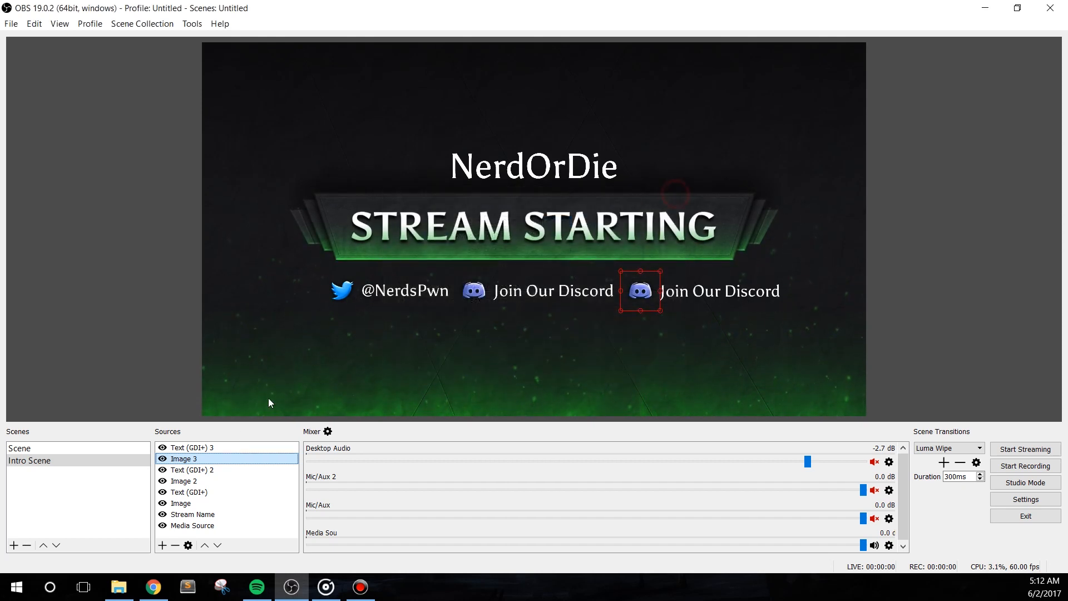
Match the Twitter and middle Discord icons to Y position 661 as well
left_click(184, 480)
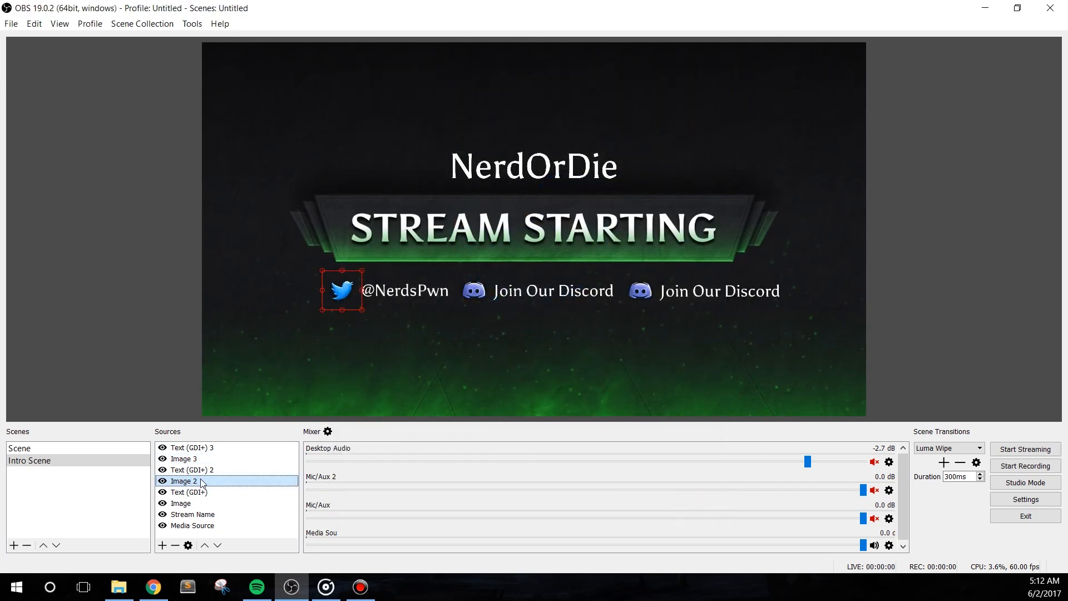
right_click(182, 480)
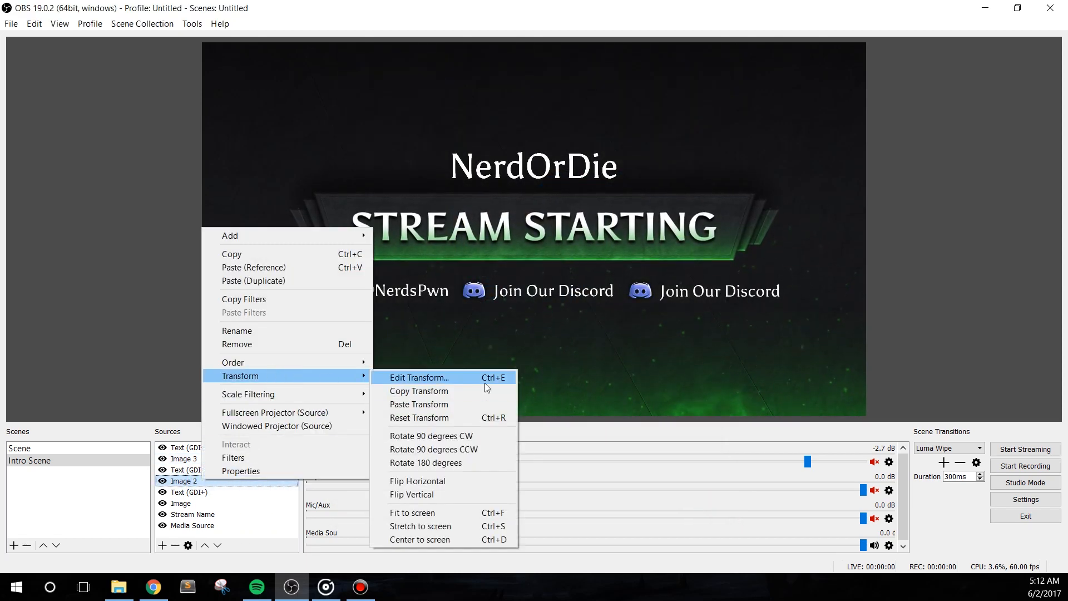
left_click(419, 377)
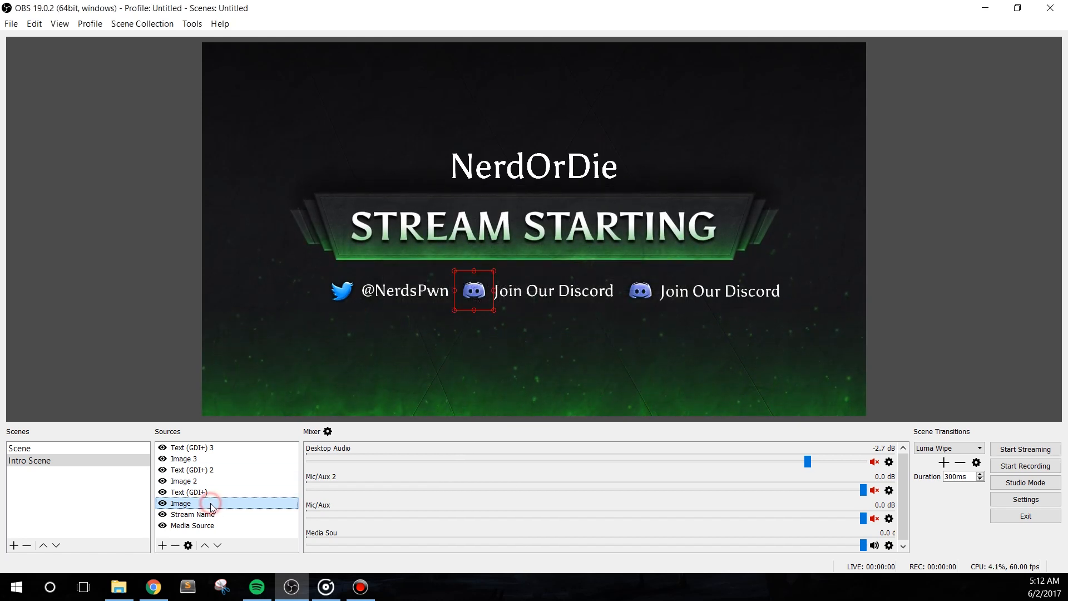
right_click(212, 503)
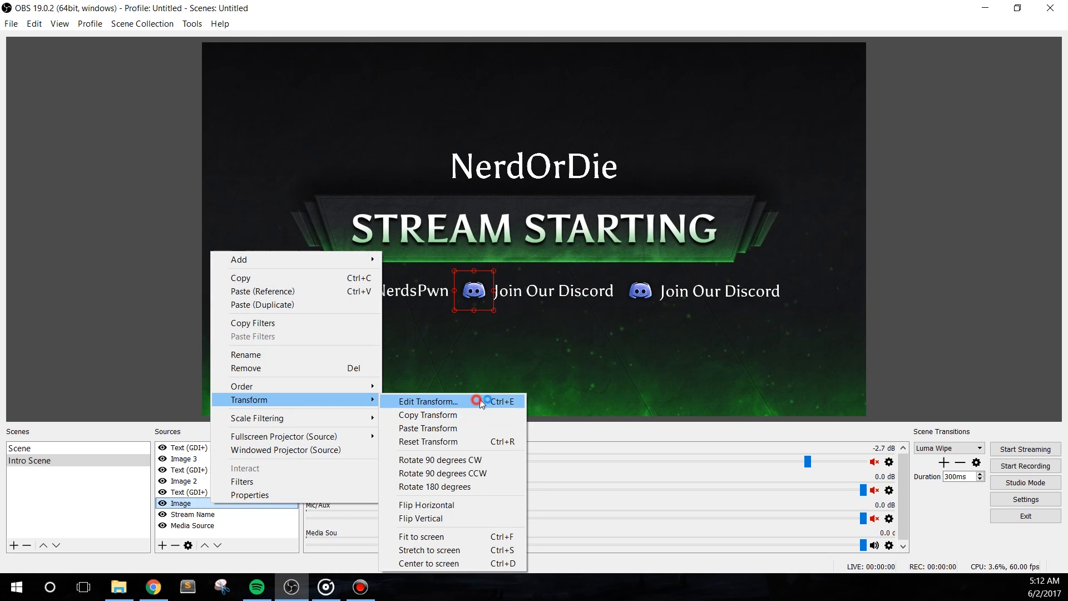
left_click(428, 400)
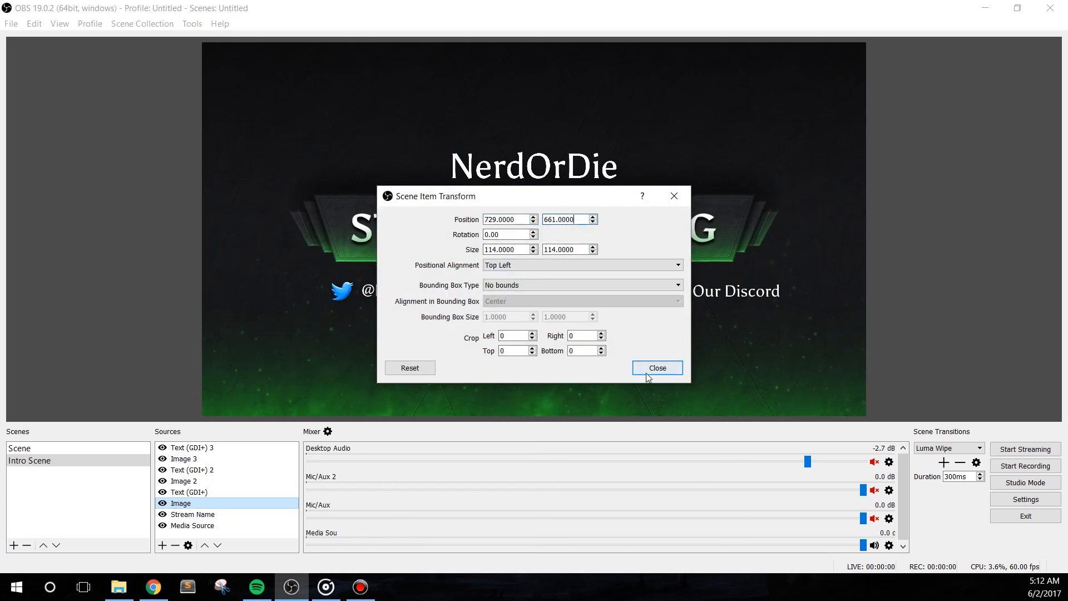
left_click(657, 367)
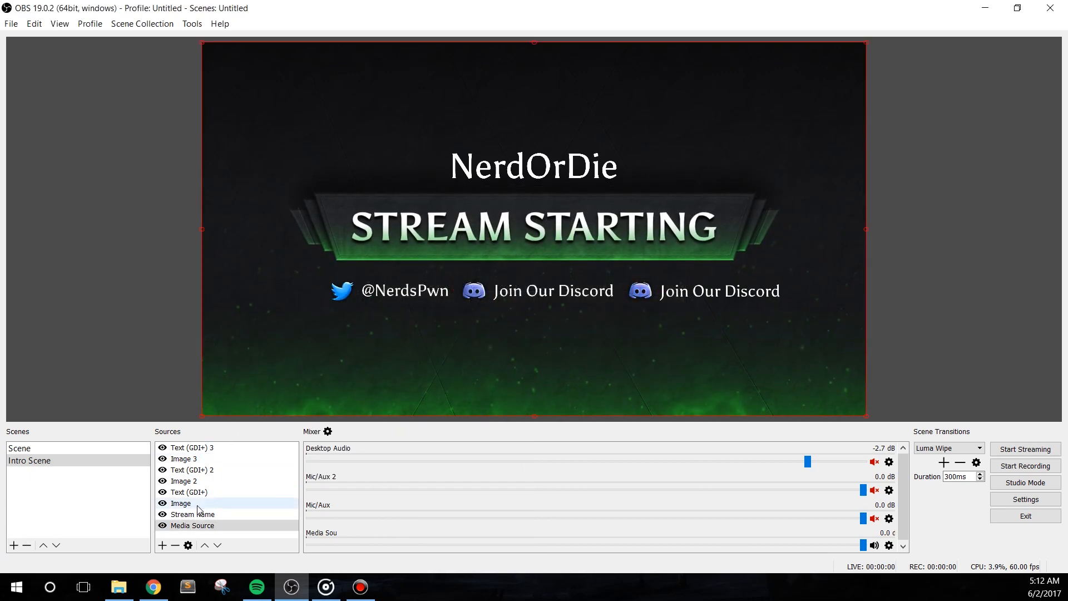
double_click(193, 447)
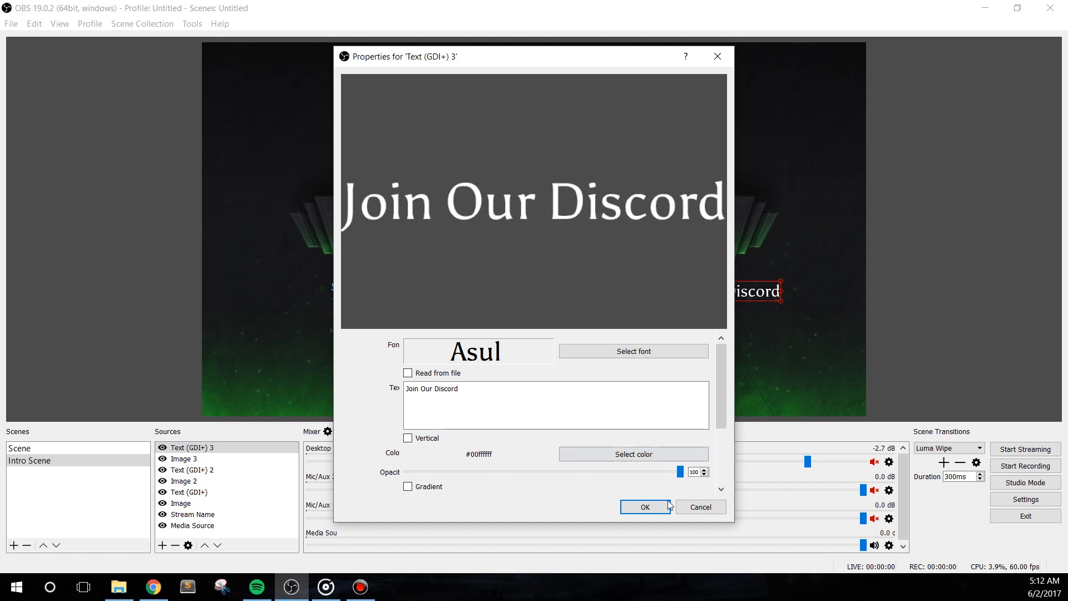
Create a new empty scene named Overlay
left_click(644, 508)
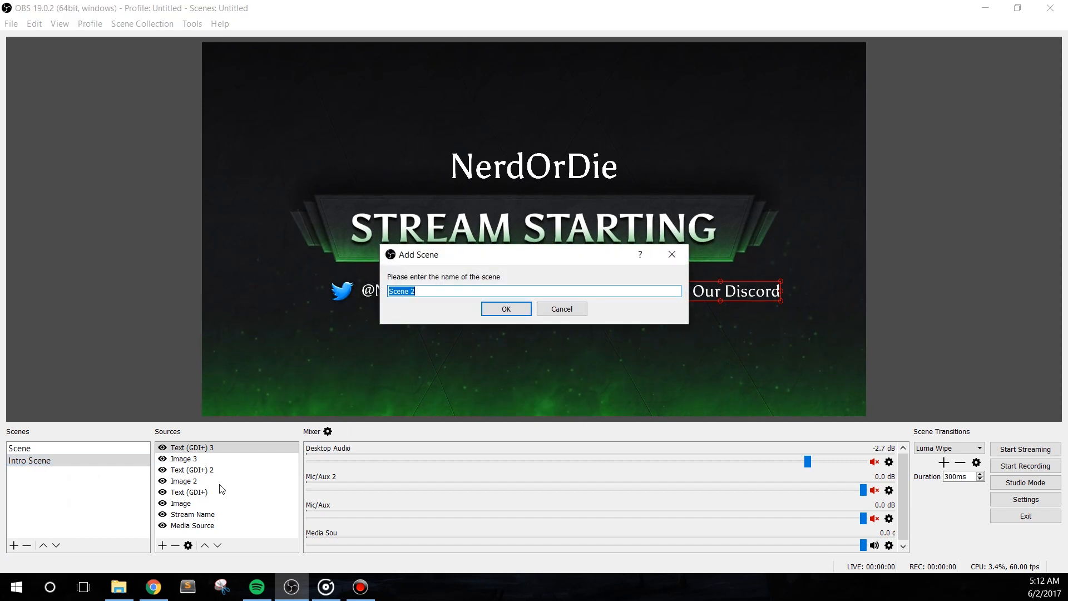
left_click(505, 308)
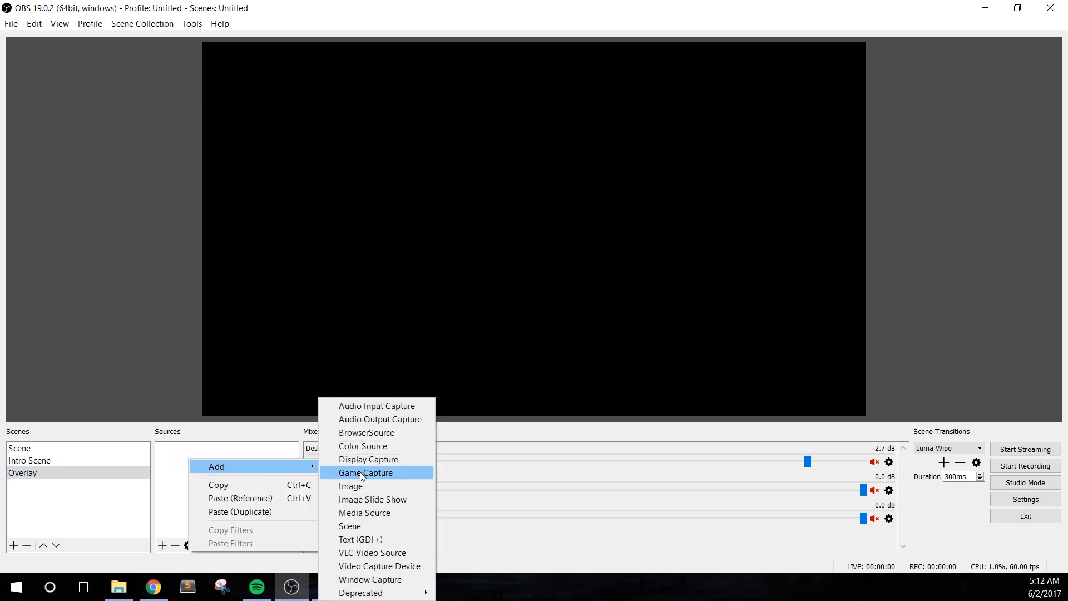
Add a media source and browse into the 4 Supporter Info > Stacked folder
left_click(365, 511)
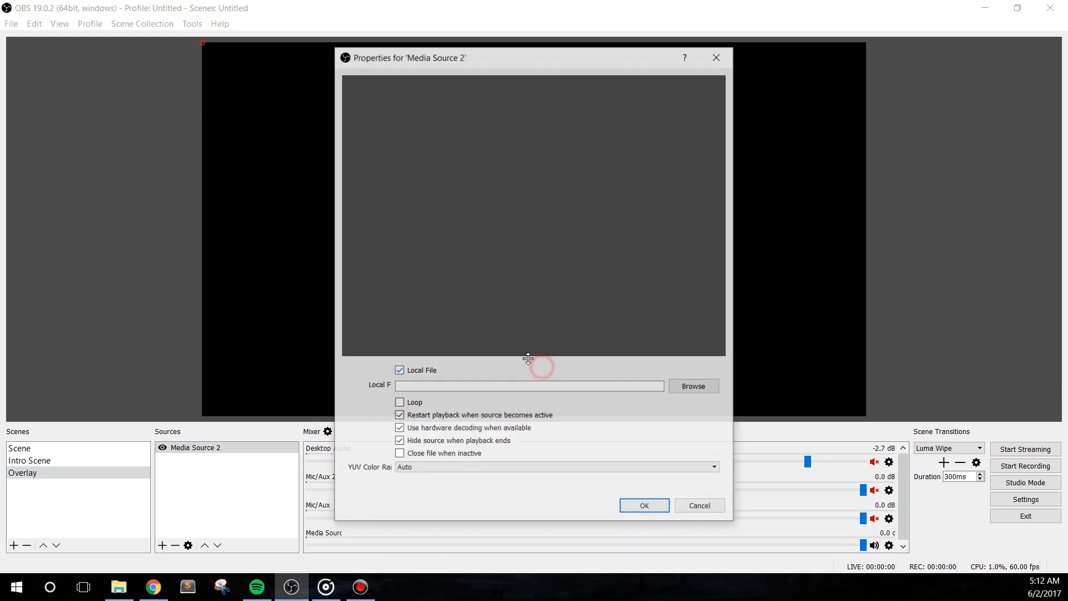
left_click(693, 386)
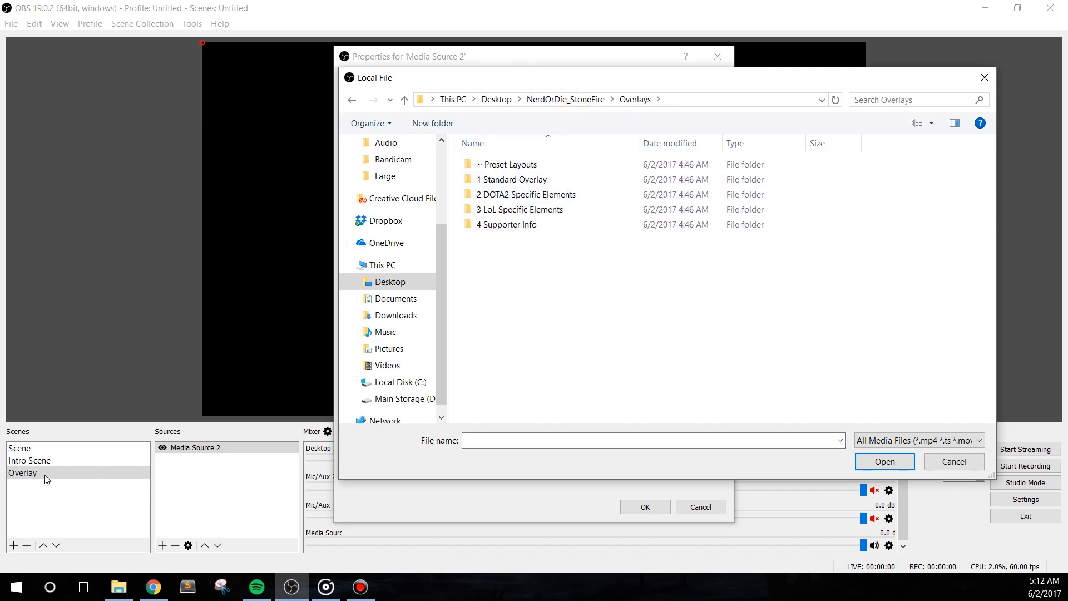
left_click(520, 209)
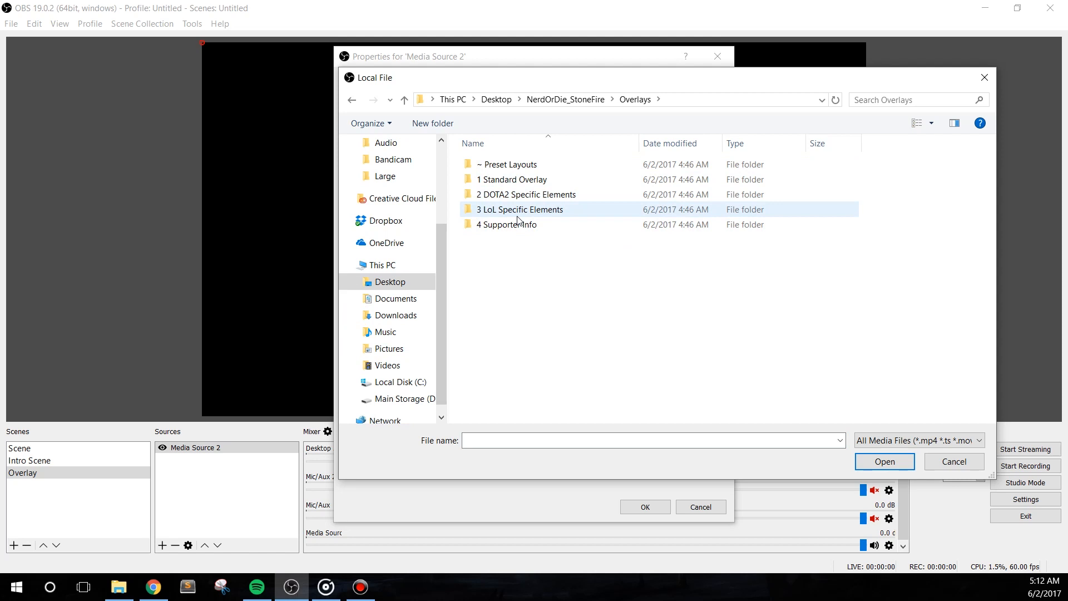
mouse_move(520, 209)
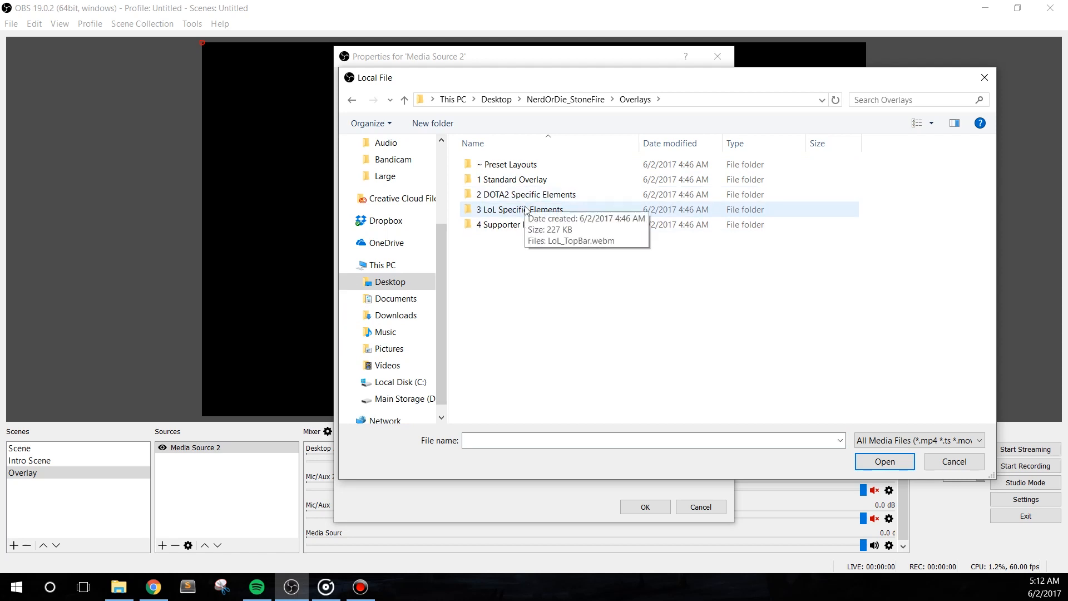
double_click(504, 224)
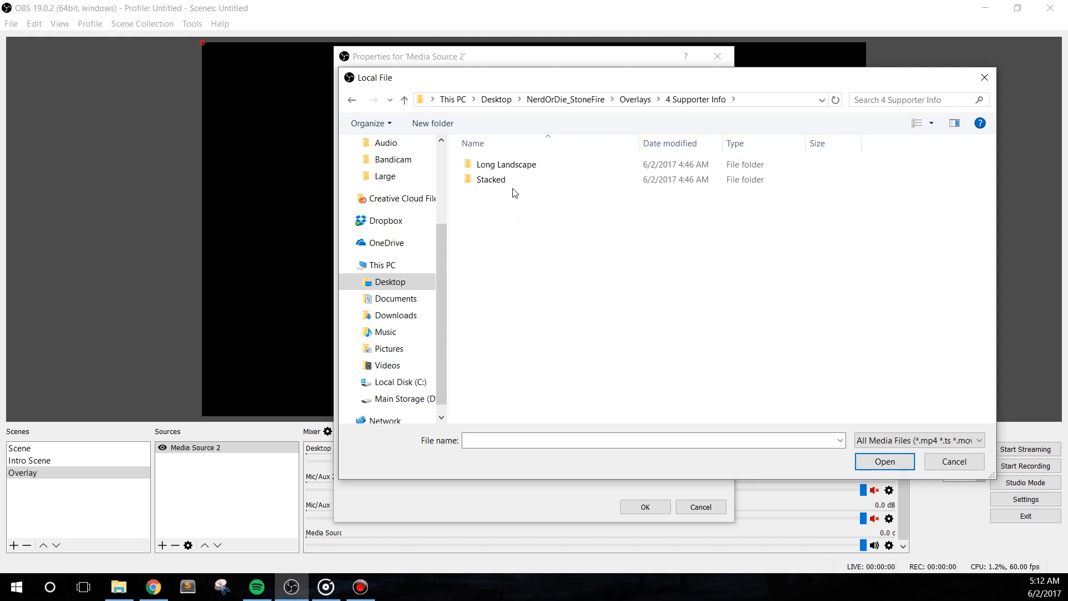
double_click(491, 179)
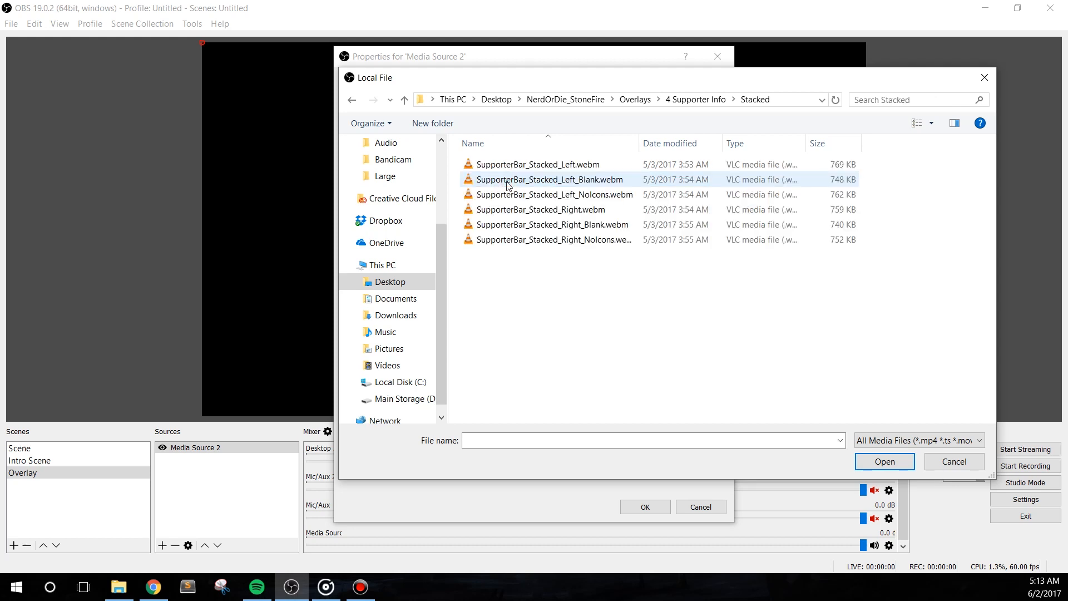
Load SupporterBar_Stacked_Left_NoIcons.webm as the Overlay scene's supporter bar video
left_click(551, 194)
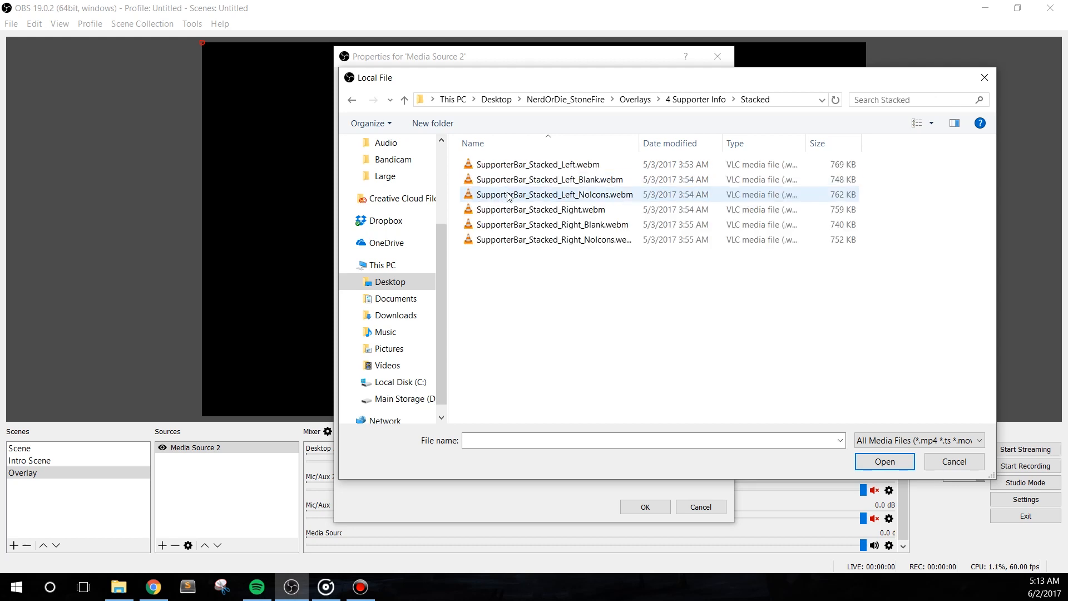
left_click(553, 193)
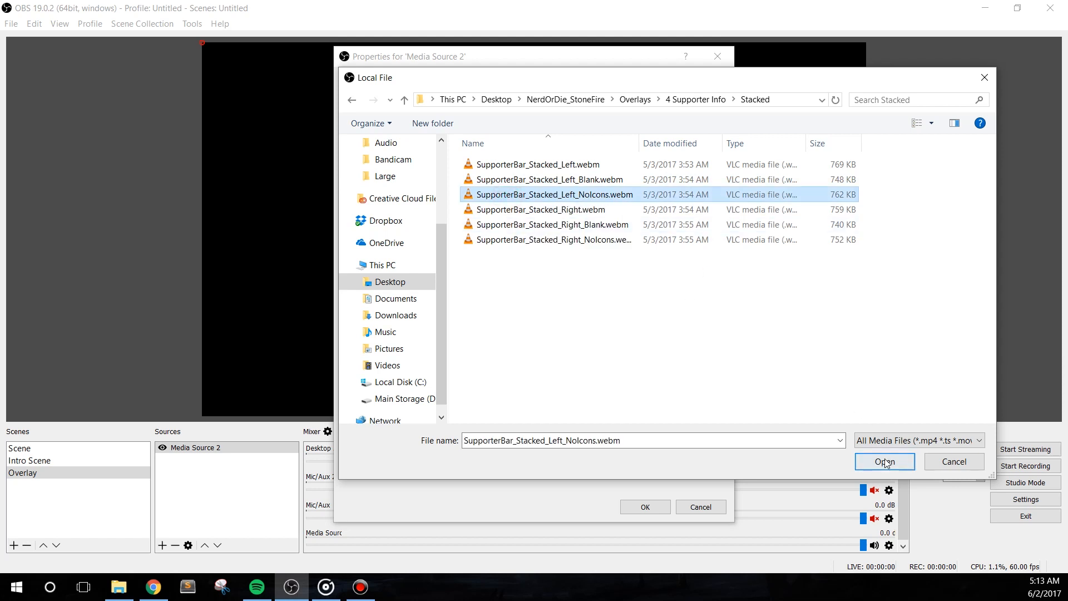
left_click(884, 461)
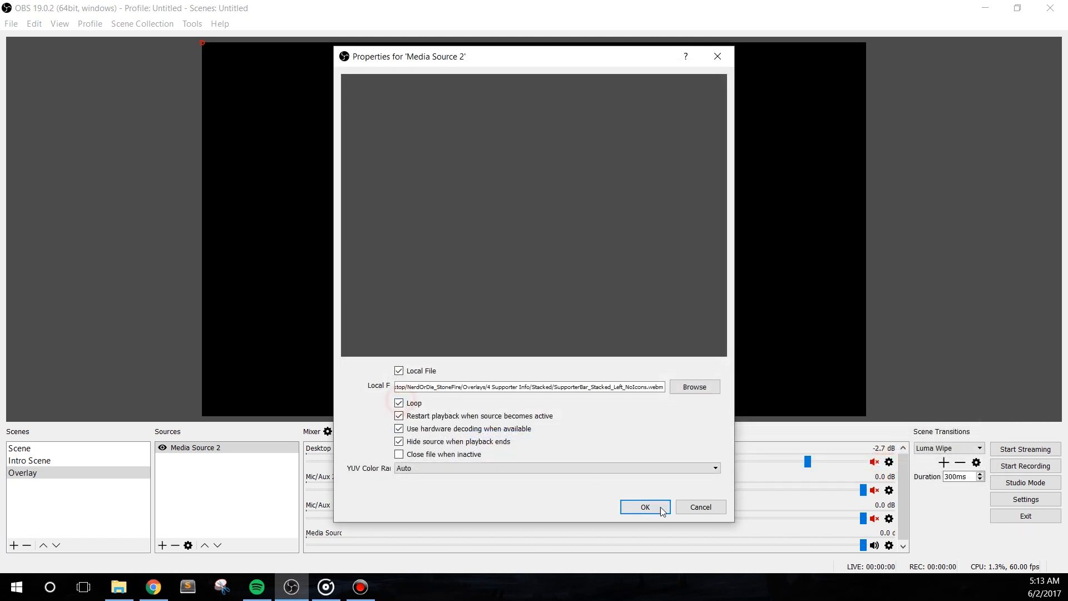
left_click(644, 507)
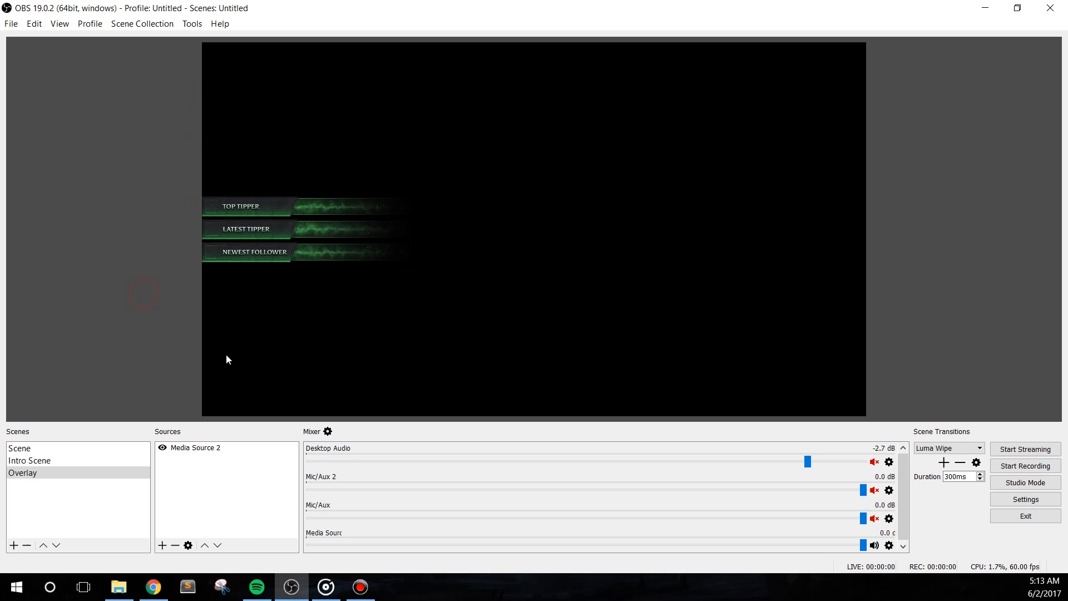
Add an Icons image source using Stacked_icons.png beside the supporter bar labels
left_click(198, 447)
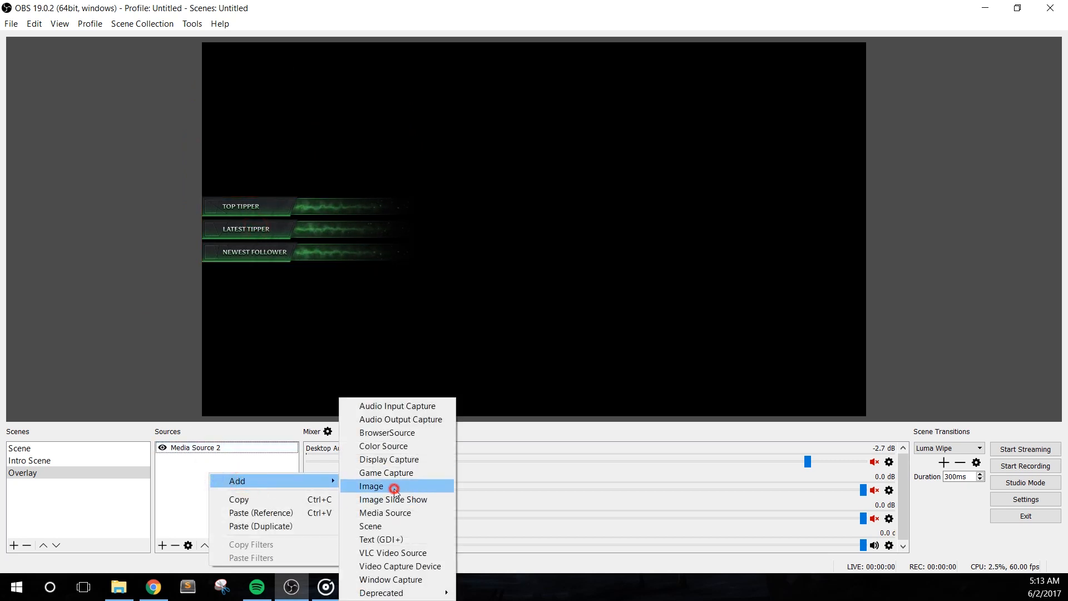
left_click(372, 486)
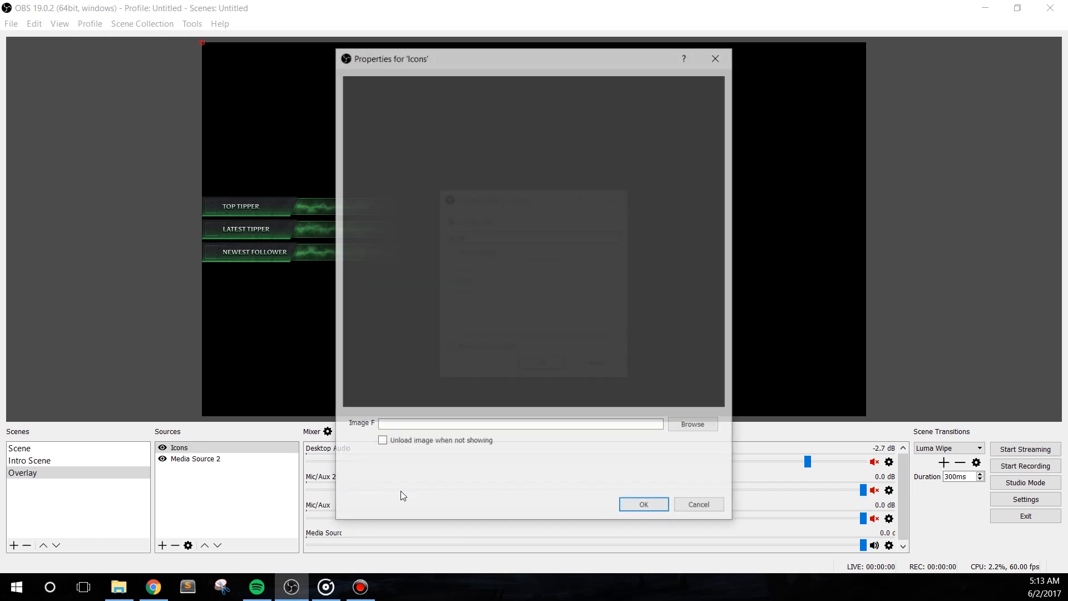
left_click(691, 424)
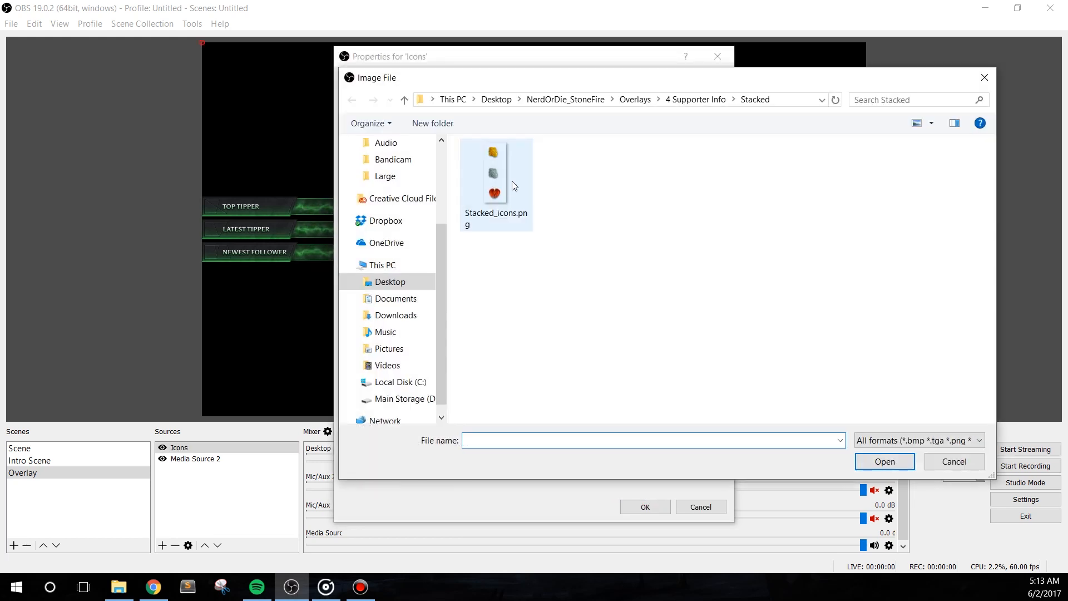
left_click(494, 174)
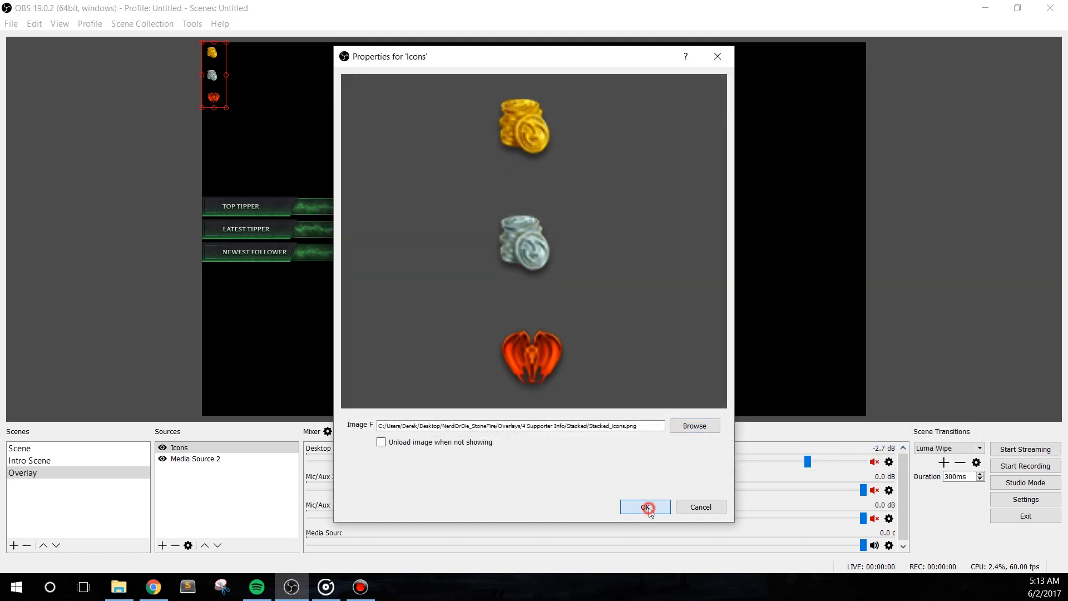
left_click(644, 507)
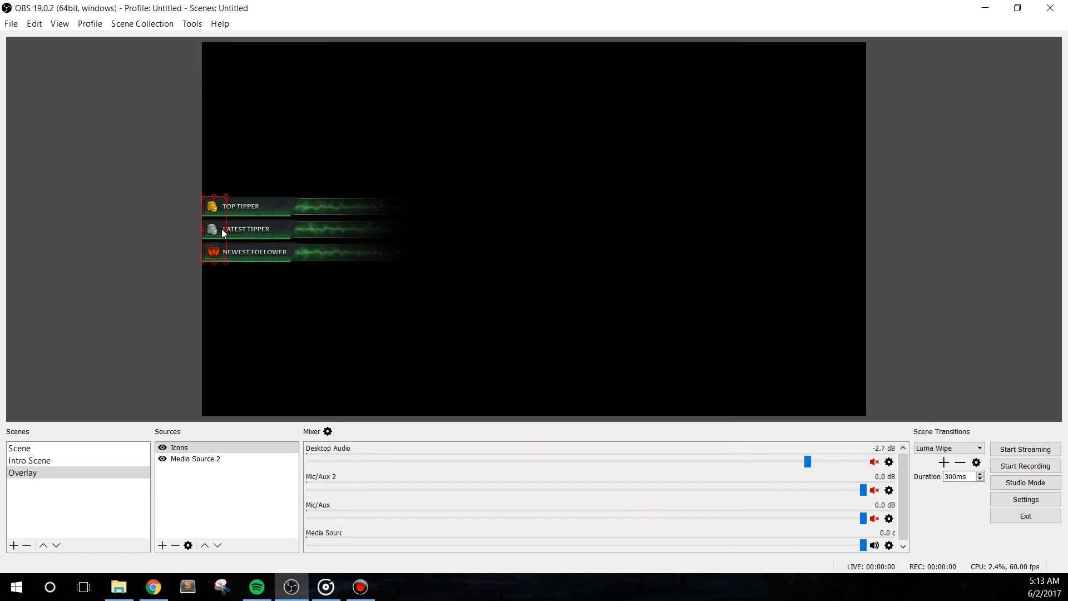
Add a Color Correction filter with Hue Shift 180 so the supporter bar turns purple
left_click(197, 458)
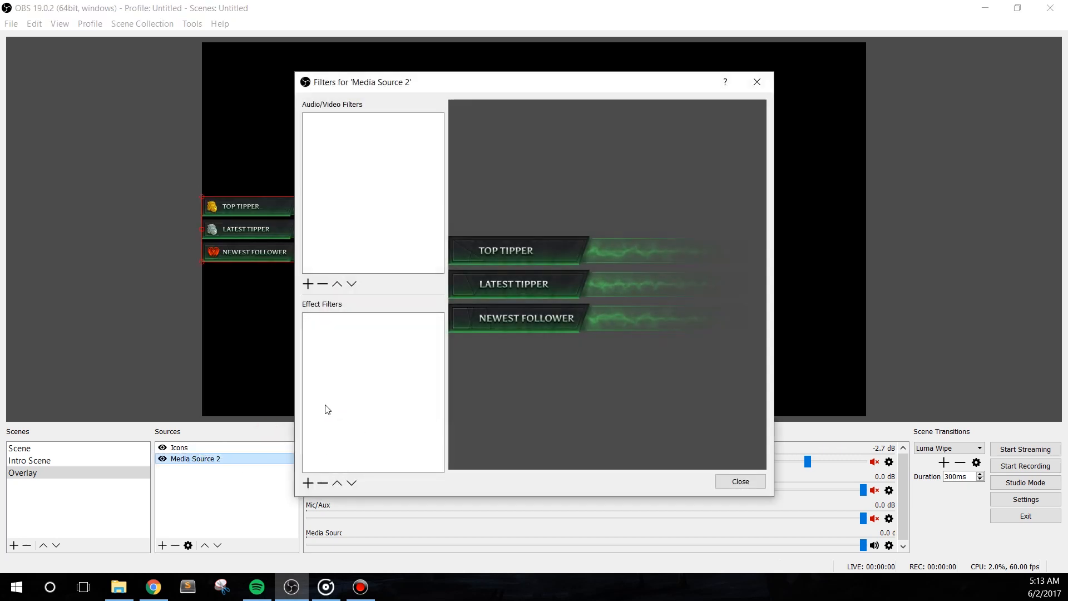
left_click(307, 483)
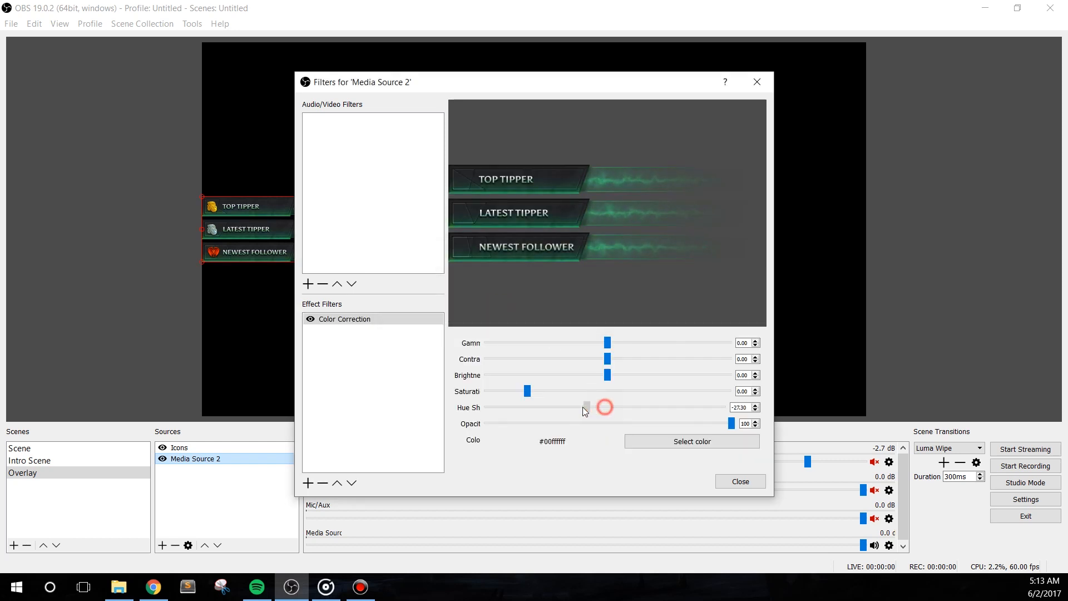
left_click_drag(587, 407, 693, 407)
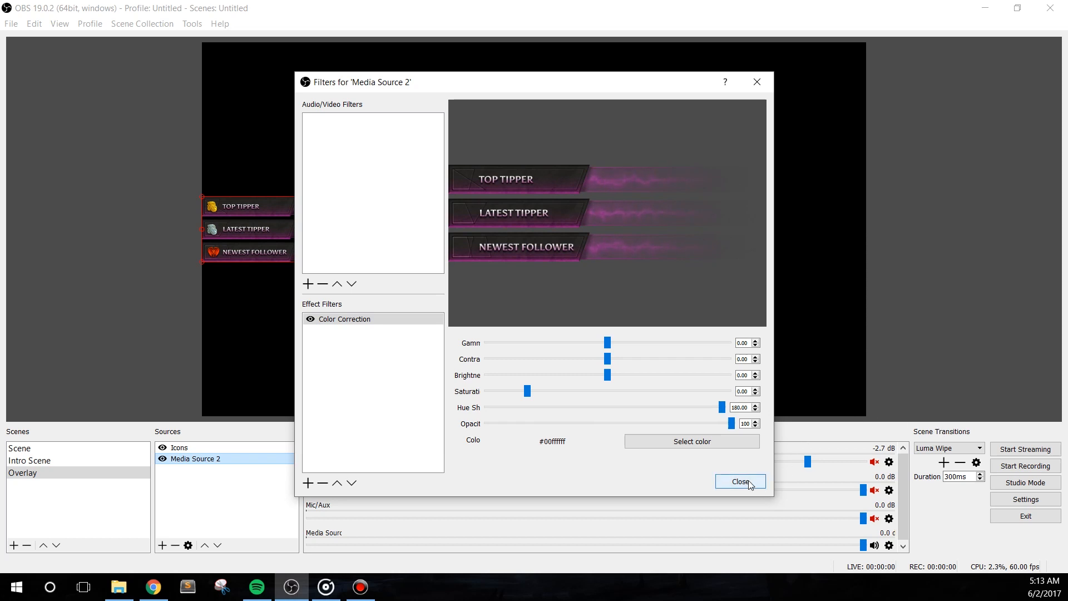
left_click(740, 481)
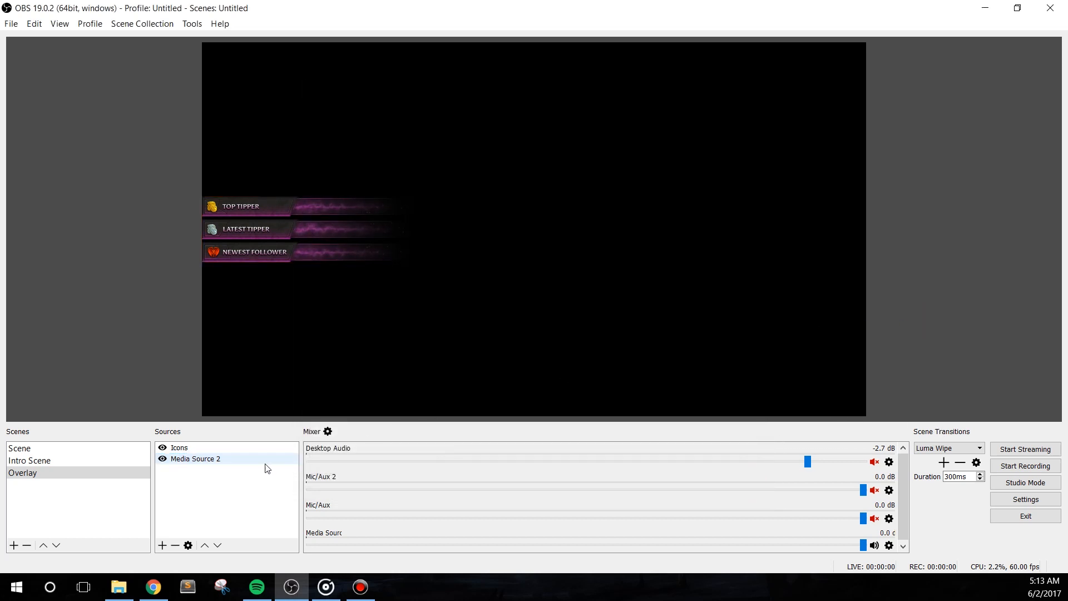
Add a Webcam Frame media source loaded with the frame video
right_click(227, 470)
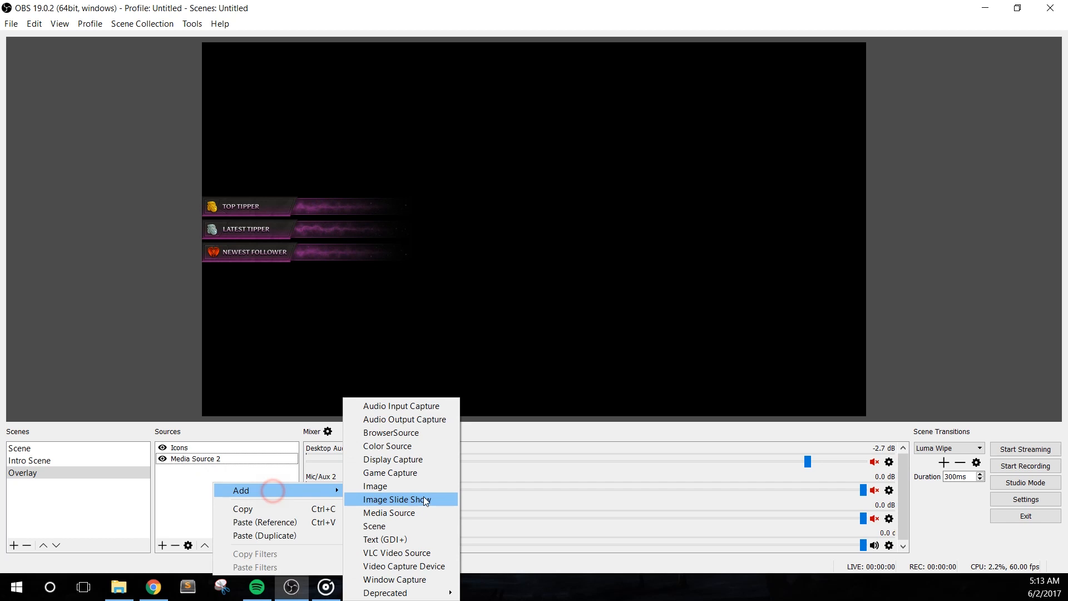
left_click(396, 498)
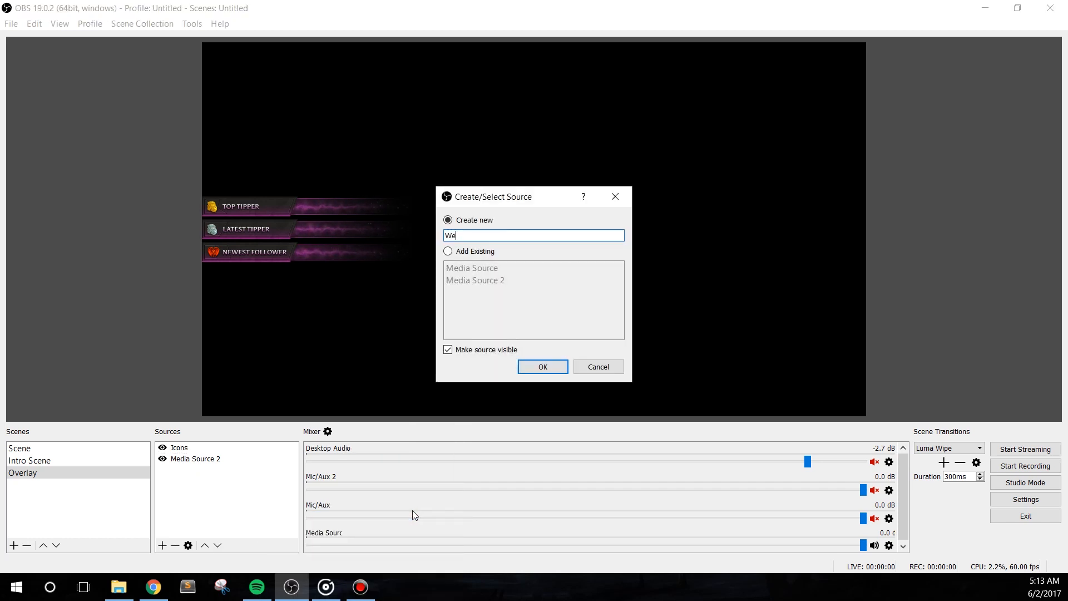
left_click(541, 366)
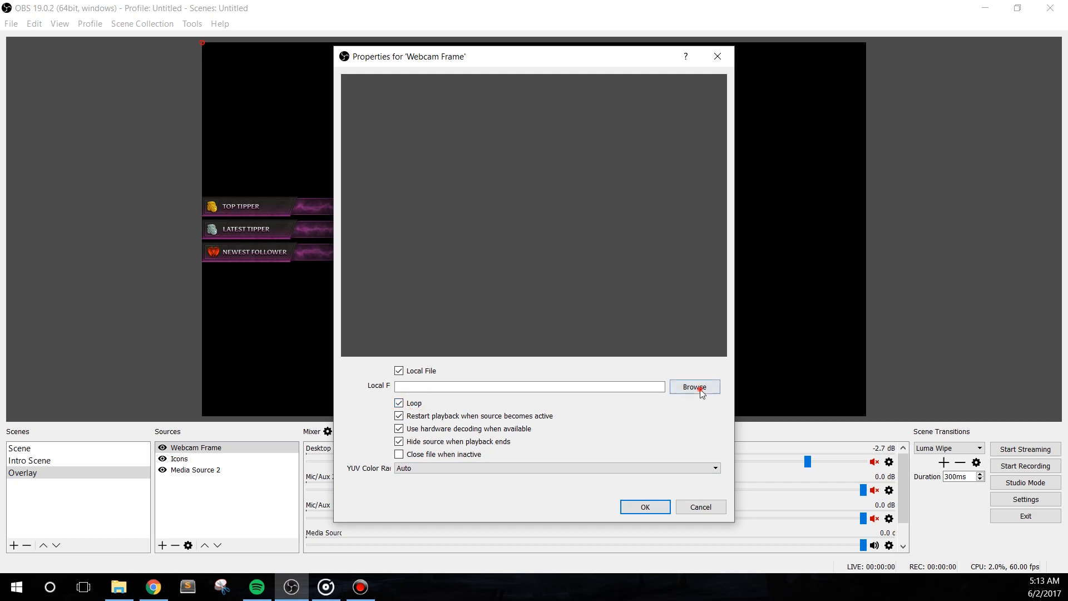
left_click(693, 386)
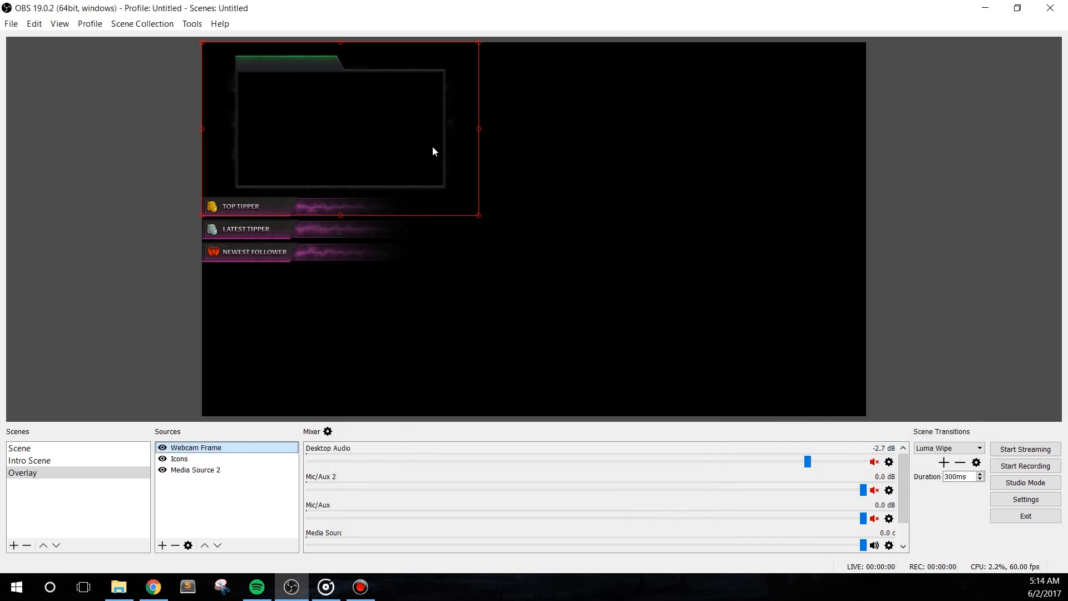
Position the Webcam Frame above the supporter bars via its transform options
left_click(195, 469)
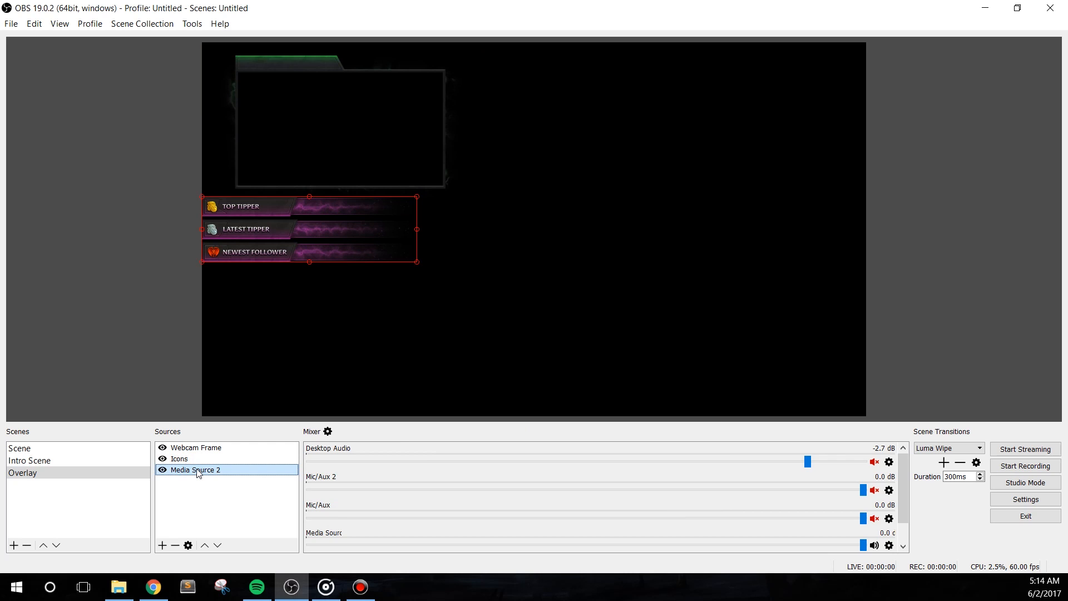
right_click(197, 470)
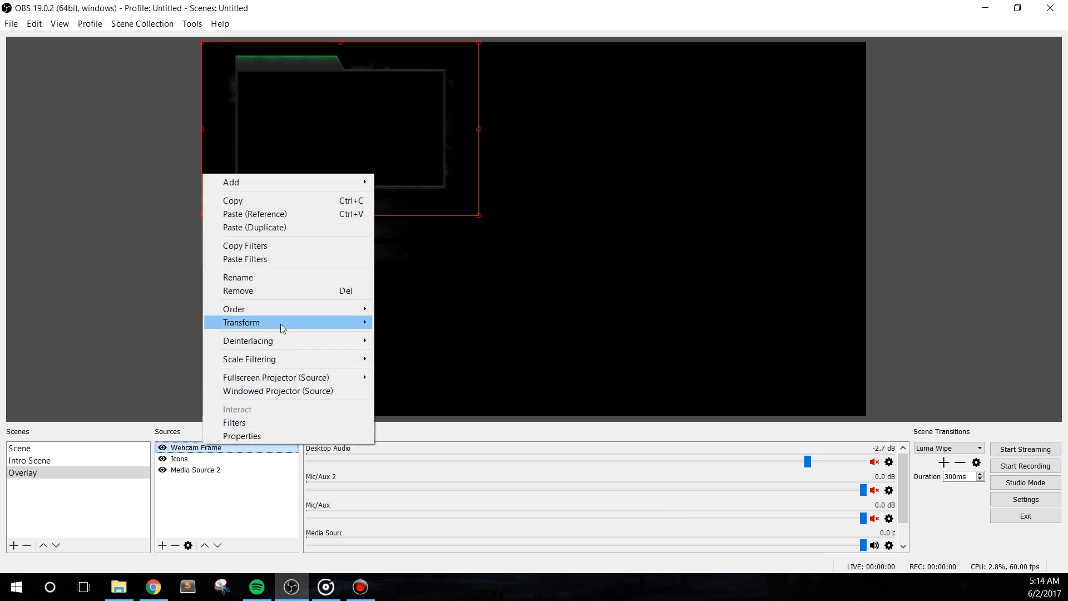
left_click(335, 87)
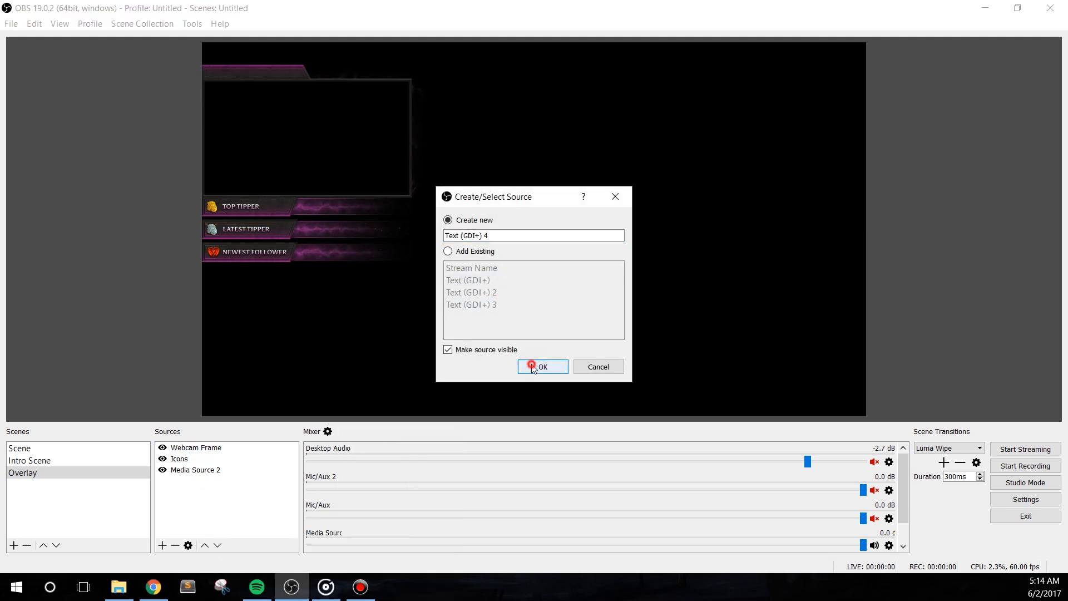
Add a white Asul text source reading NerdOrDie
left_click(542, 366)
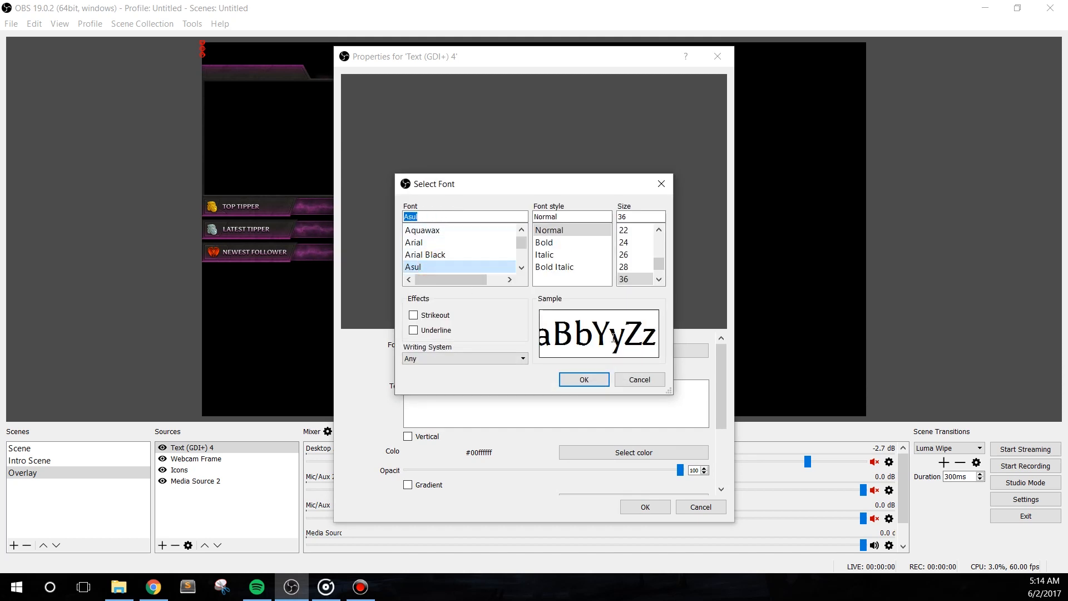
left_click(582, 379)
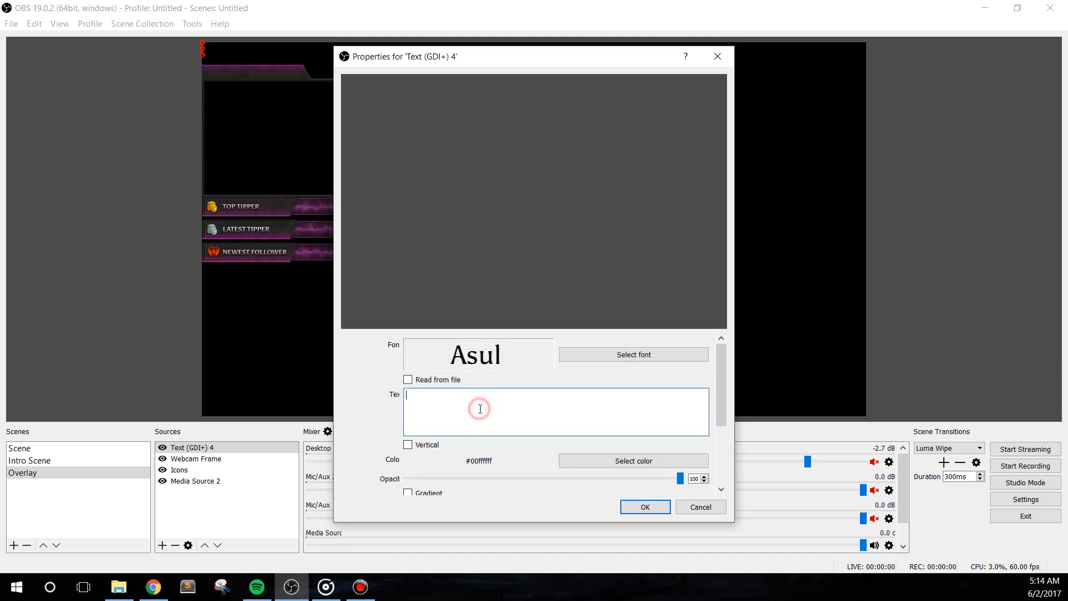
type("NerdOrDie")
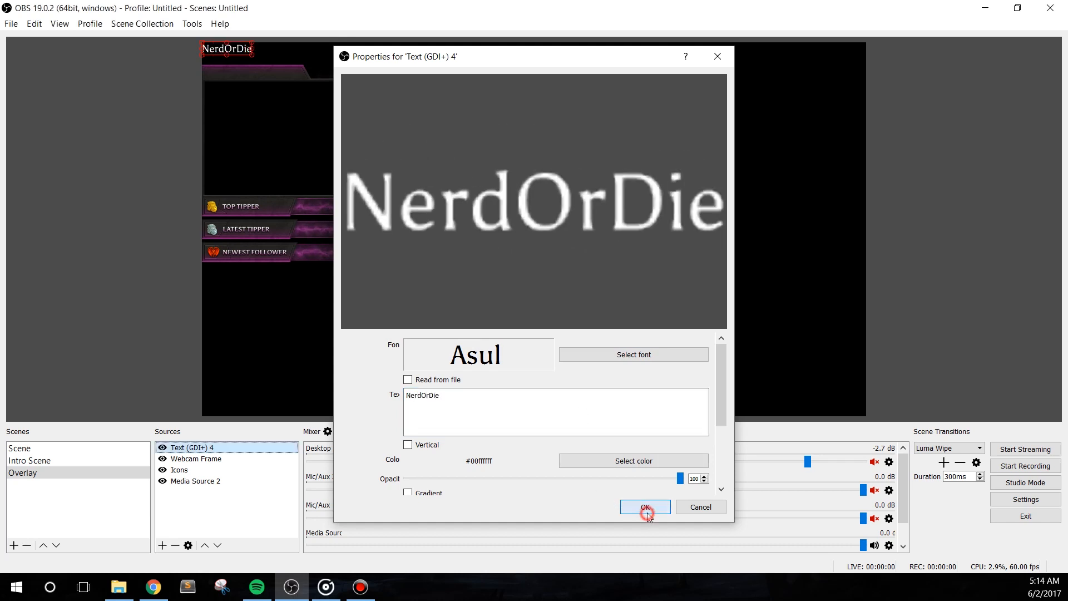
left_click(644, 507)
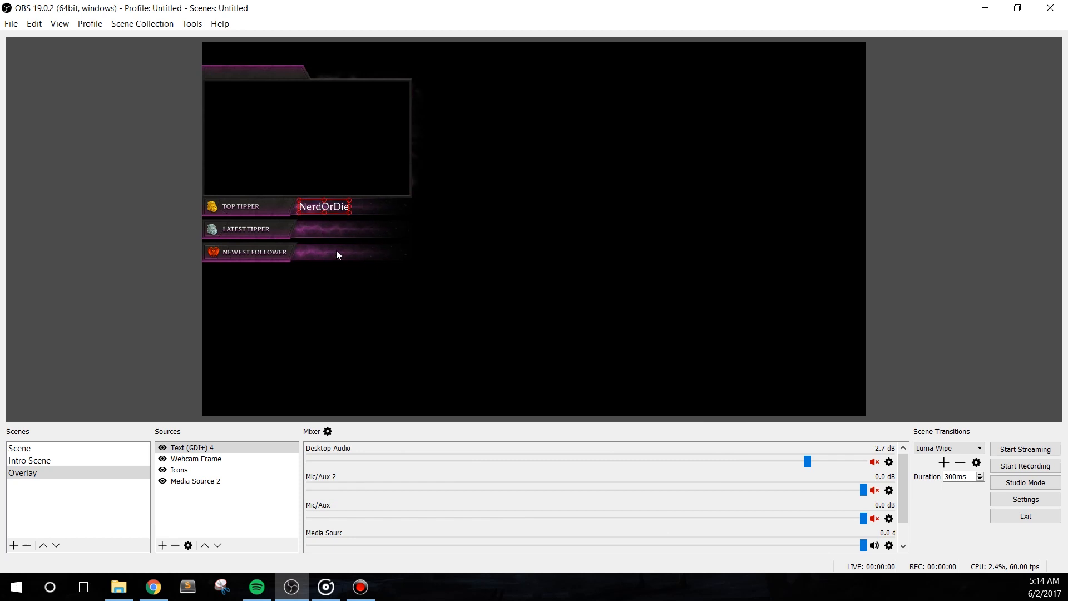
Duplicate the NerdOrDie text beside the Top Tipper, Latest Tipper and Newest Follower labels
left_click(192, 447)
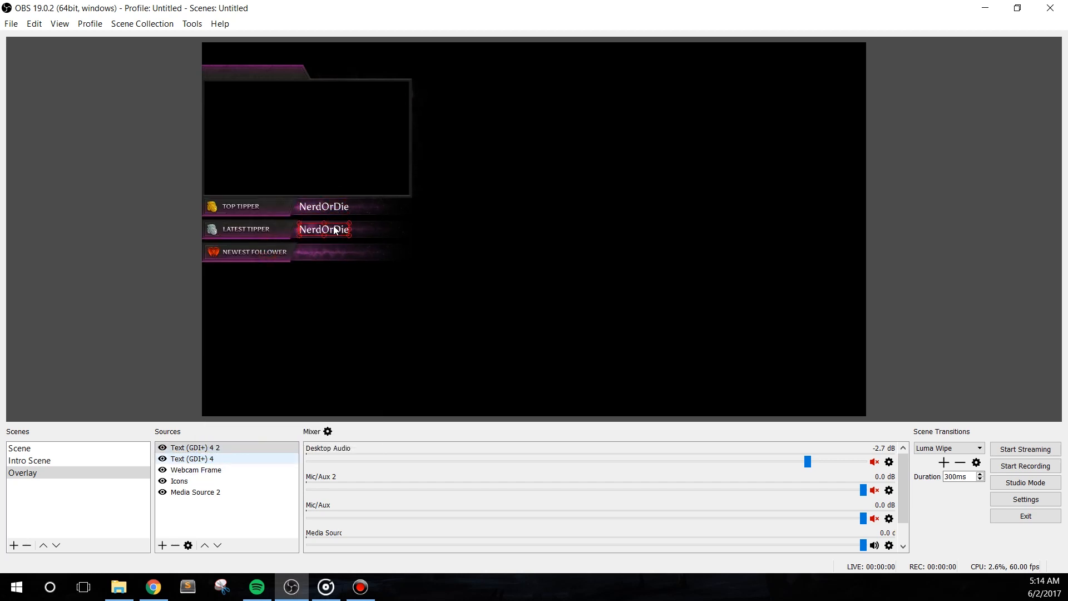
right_click(194, 447)
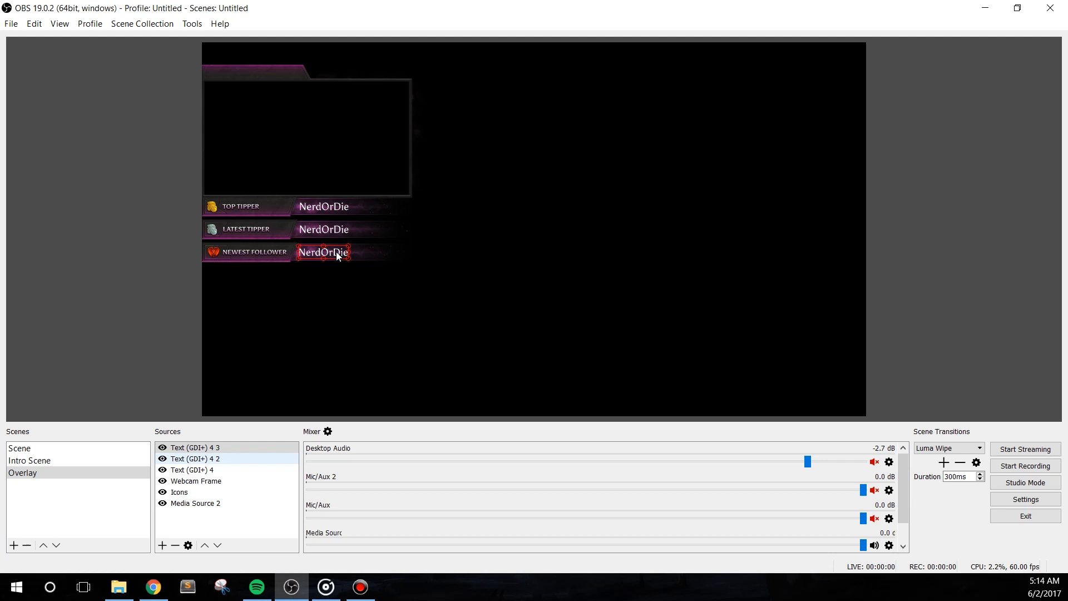
left_click(198, 447)
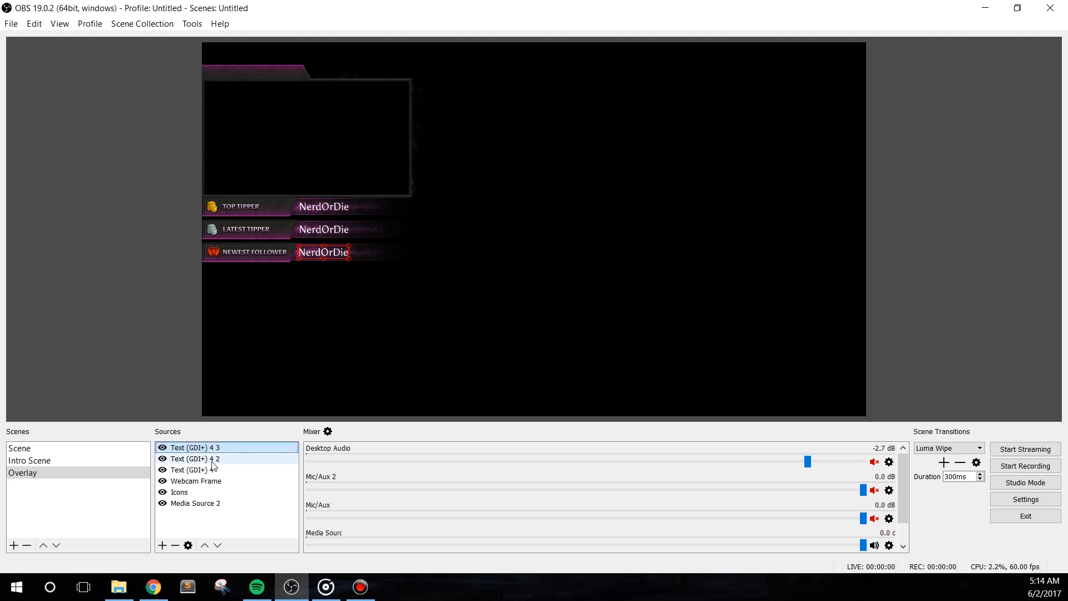
Make the top tipper text read from the StreamLabs 30day_top_donations.txt file
double_click(189, 469)
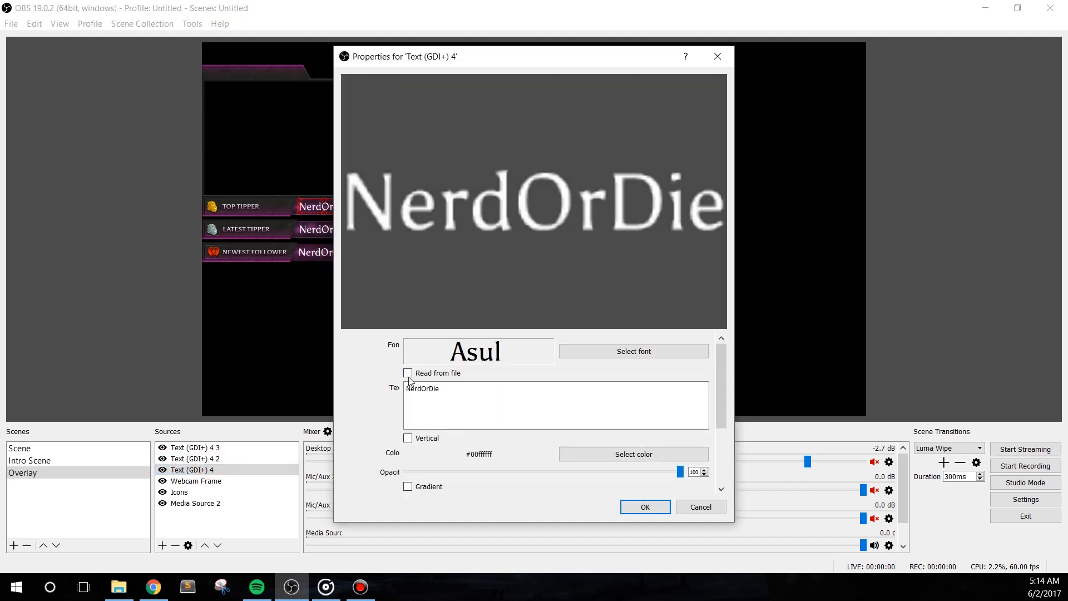
left_click(408, 372)
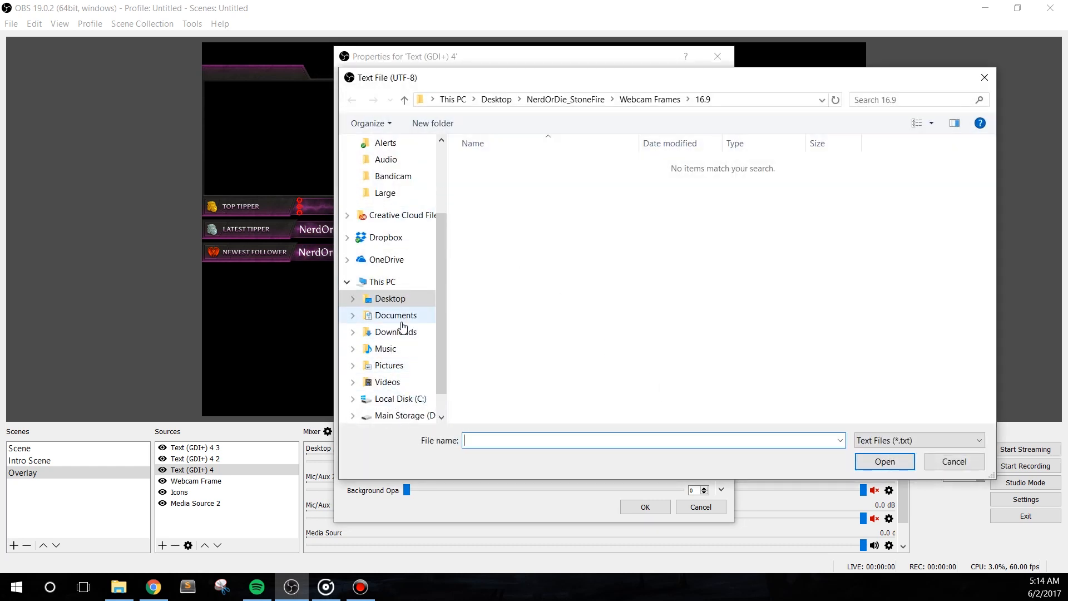
left_click(396, 314)
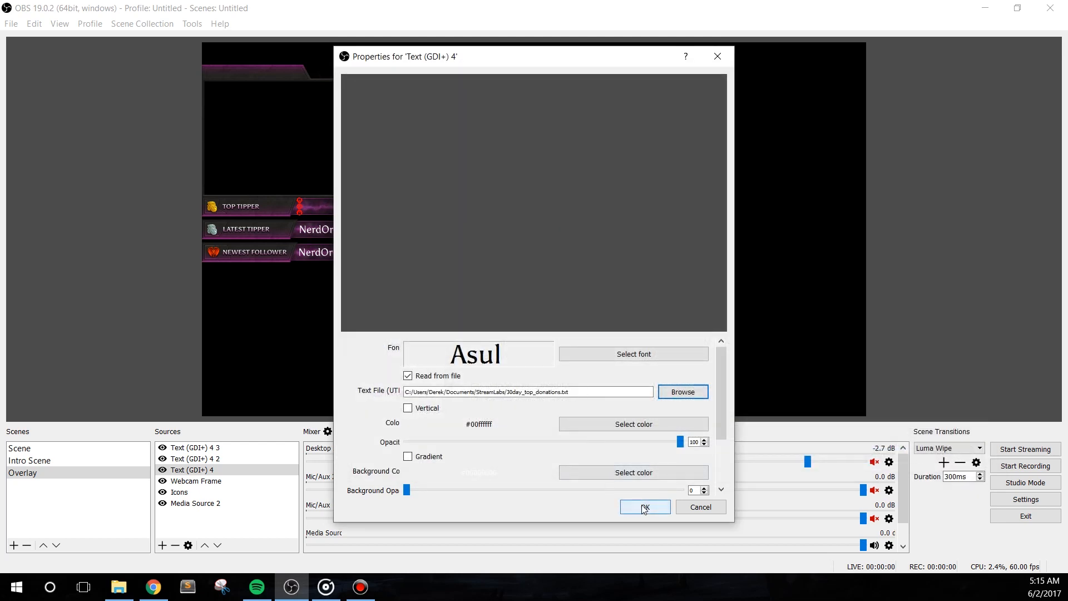
left_click(644, 507)
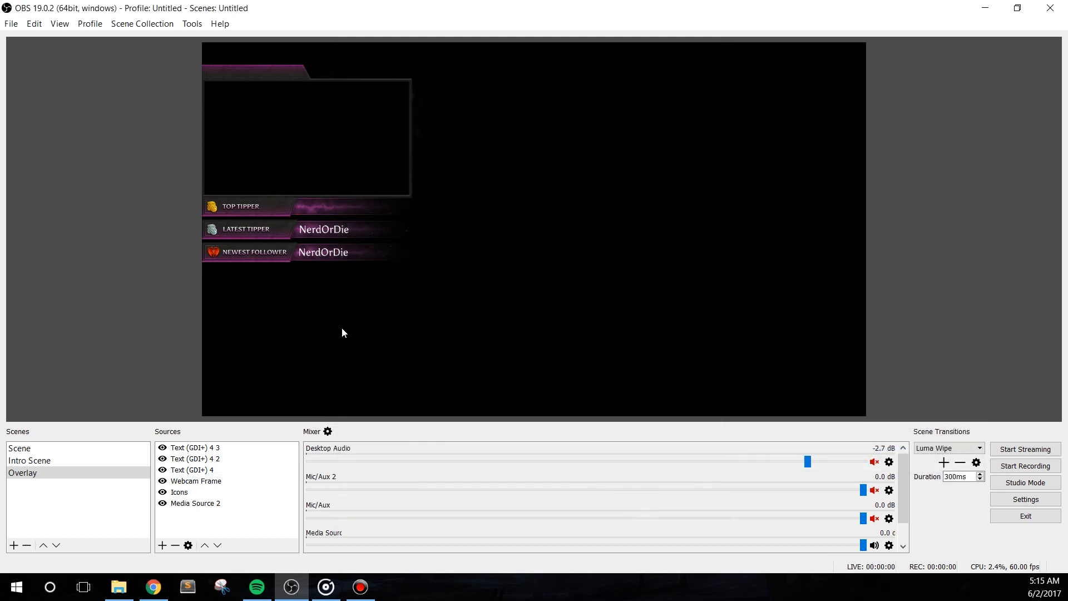
Preview the Stream Starting scene, then return to the Overlay scene
left_click(22, 472)
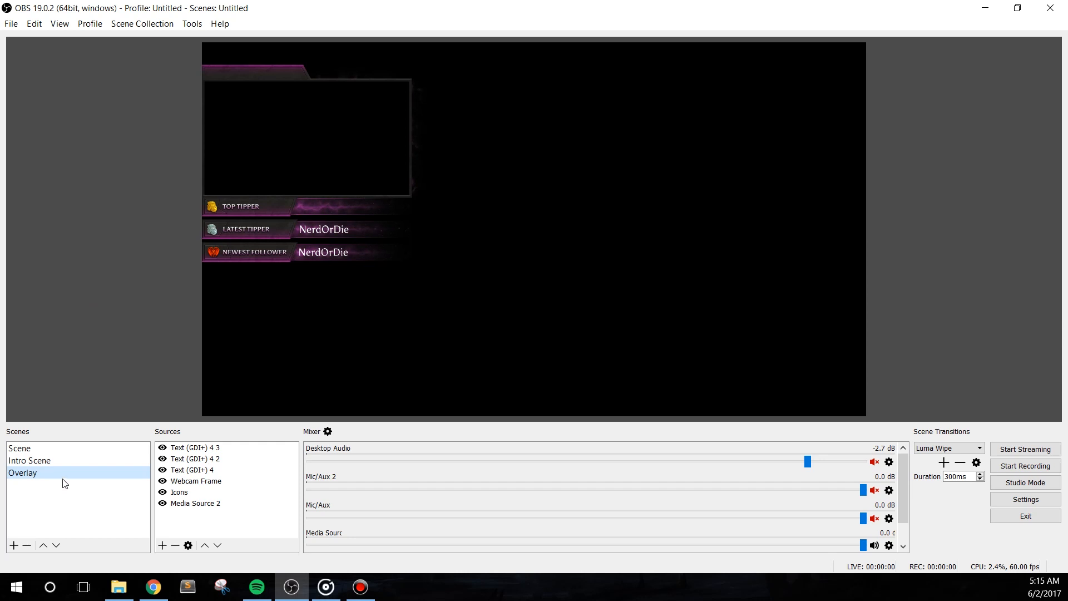
mouse_move(74, 508)
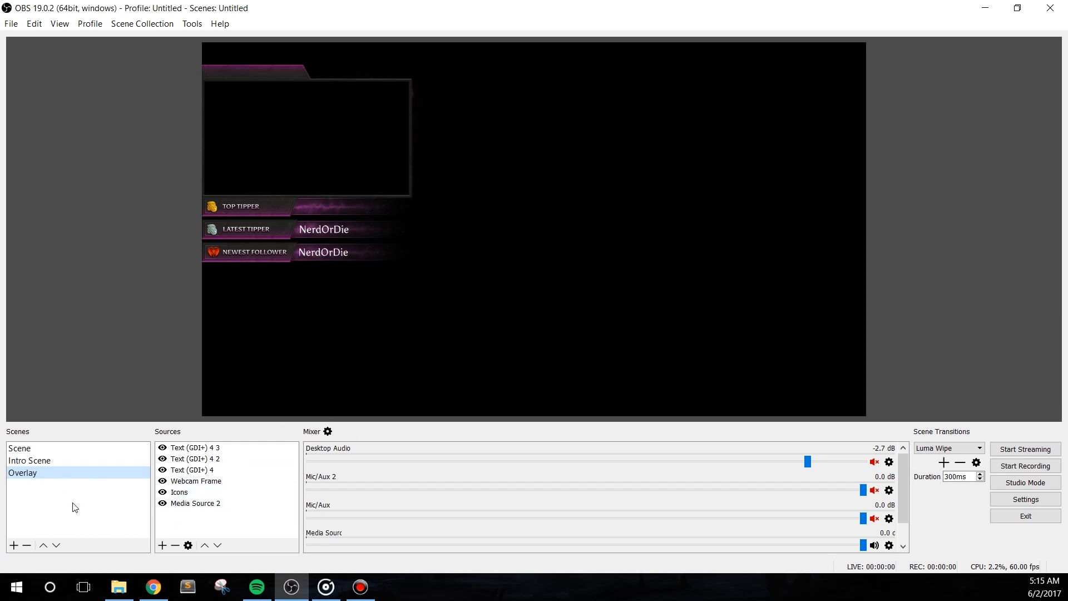
left_click(29, 460)
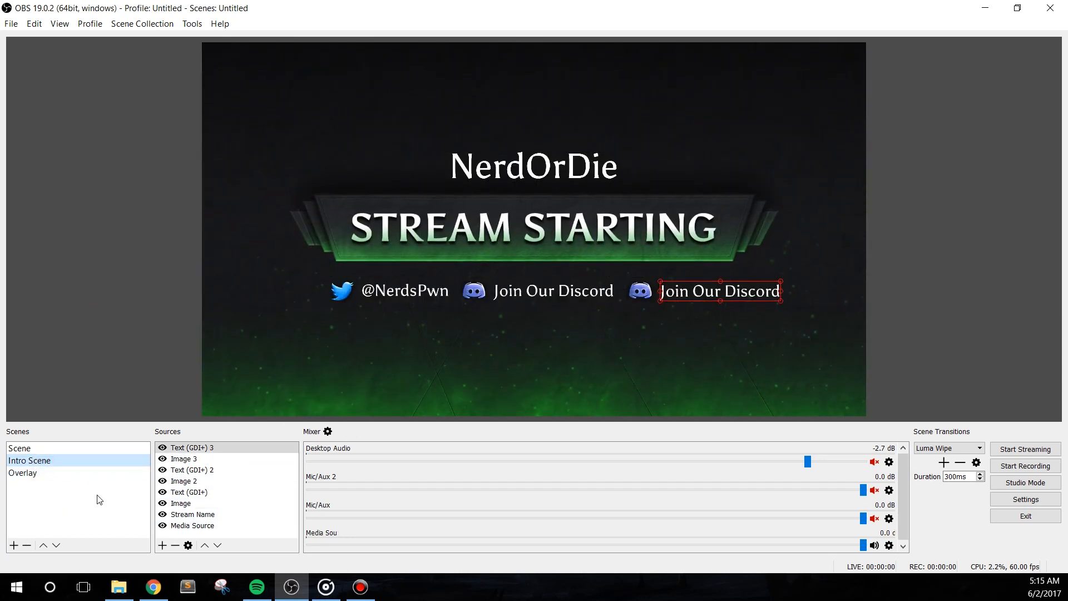
left_click(22, 472)
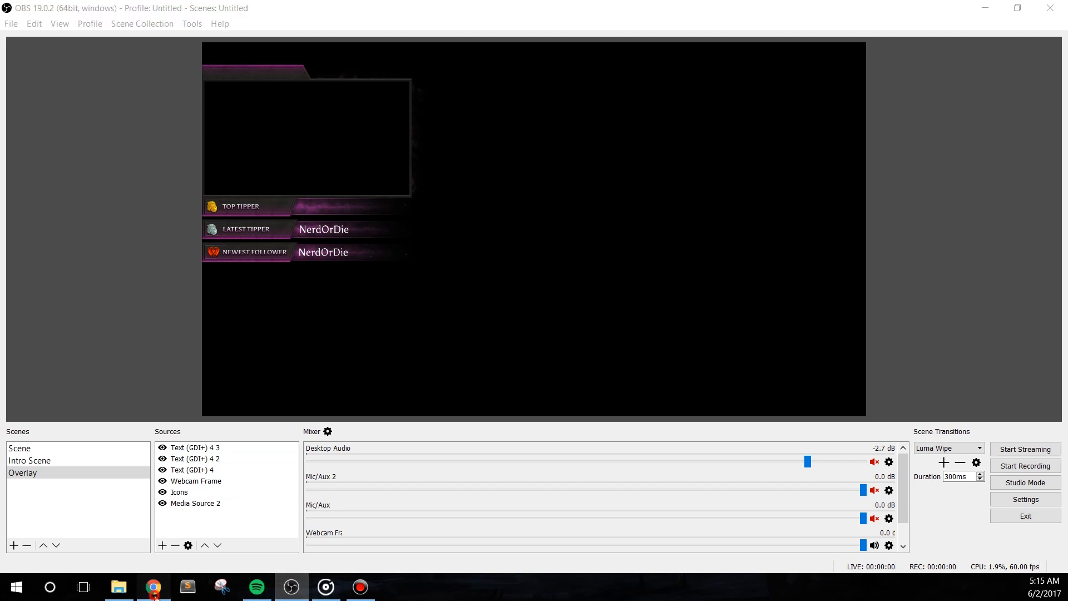
Save the Bits alert settings with the cheer animation and message display disabled
left_click(153, 586)
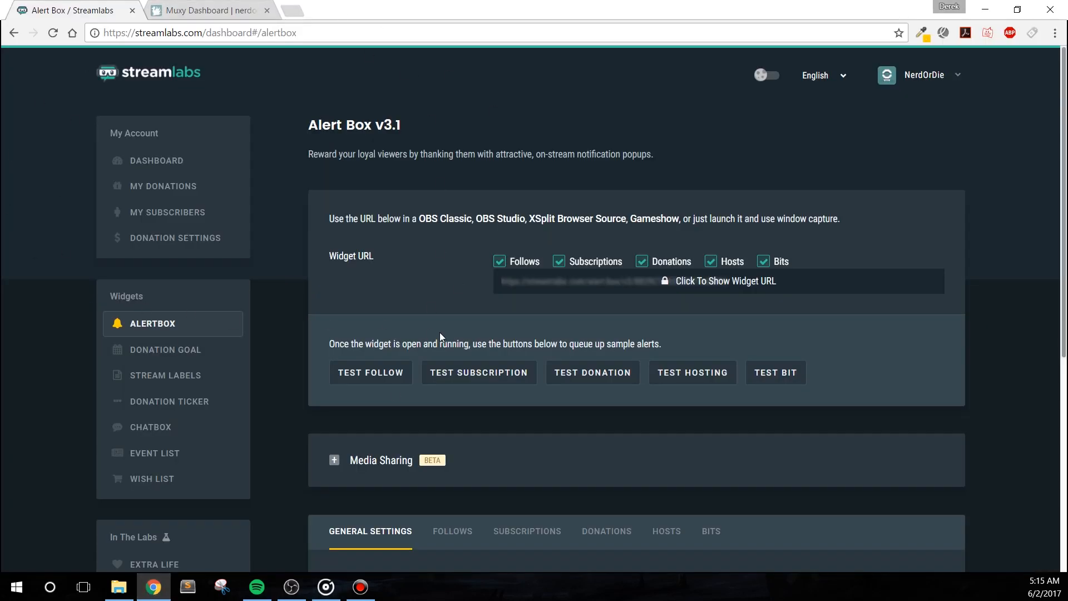
scroll("down", 3)
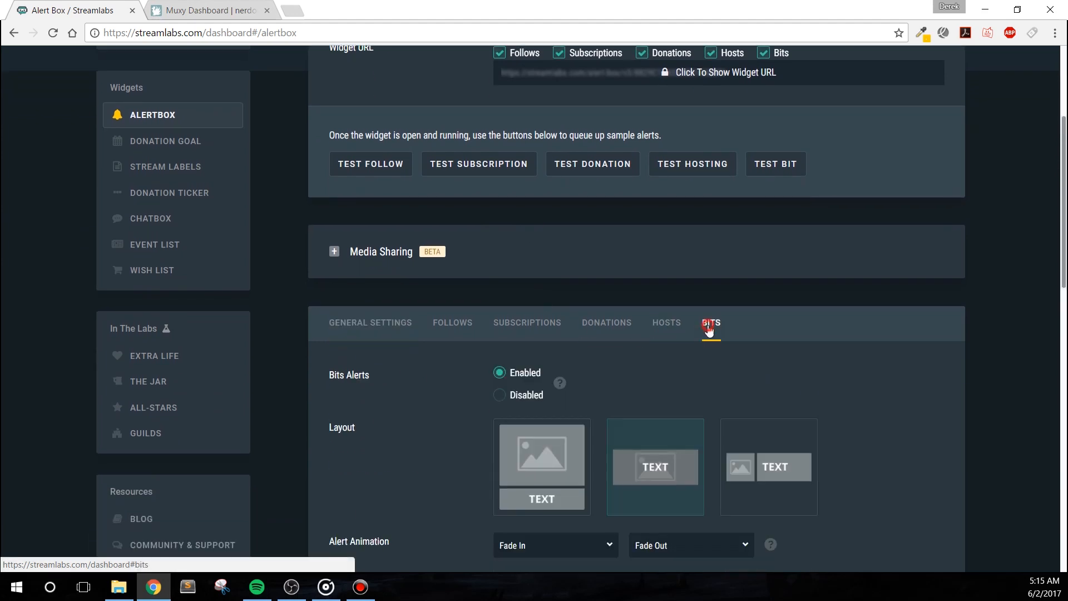
scroll("down", 3)
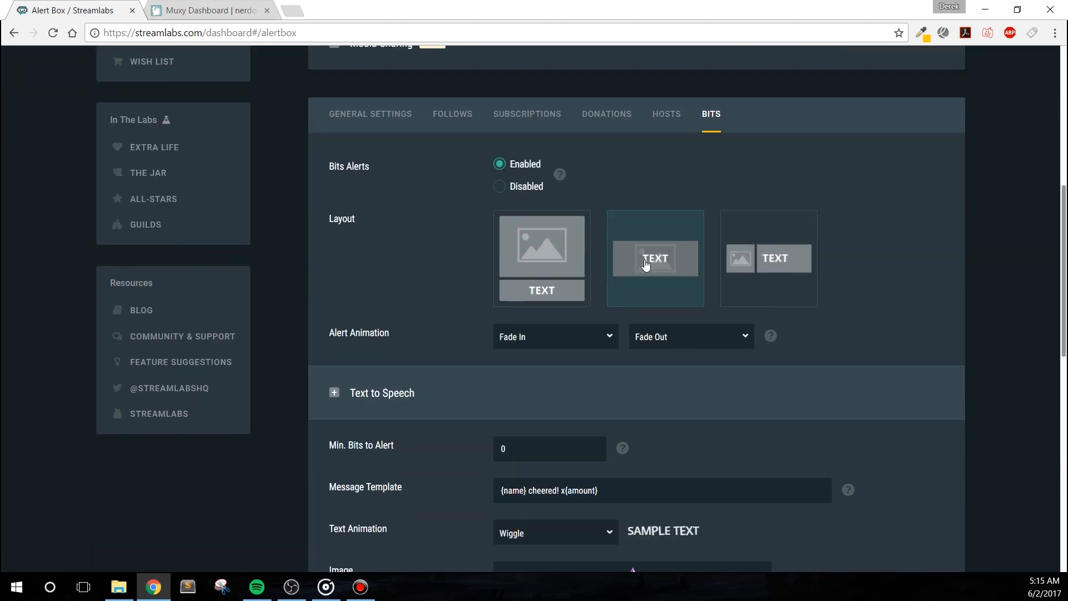
mouse_move(677, 265)
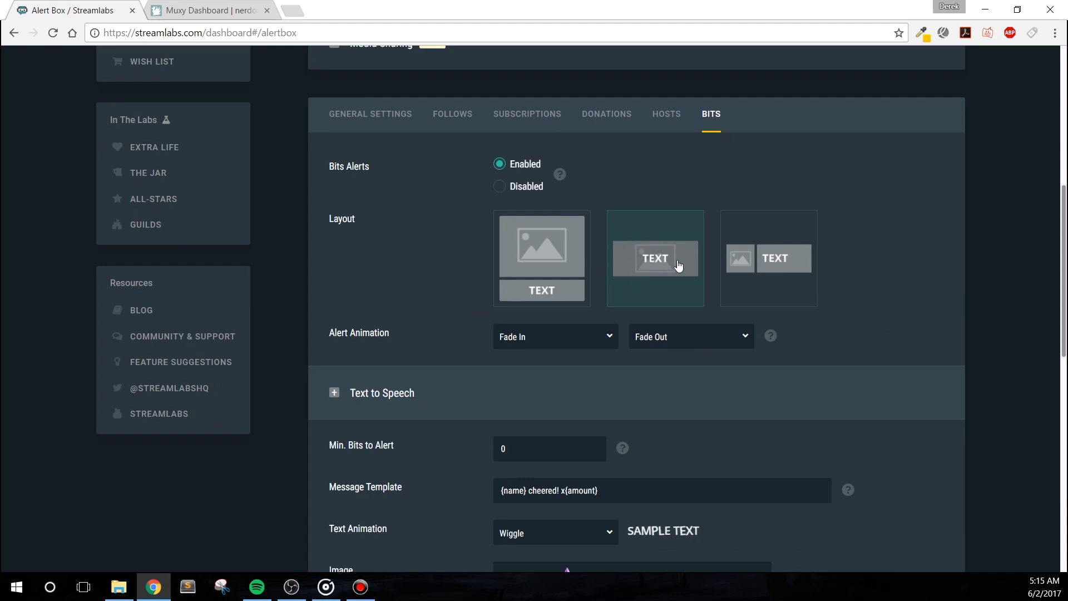
mouse_move(664, 306)
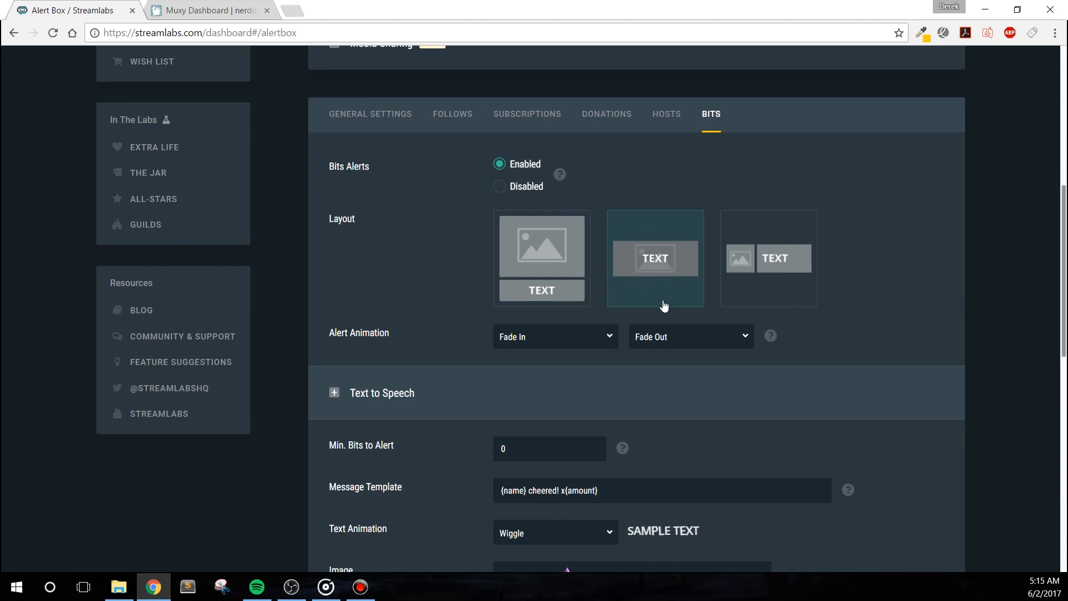
scroll("down", 3)
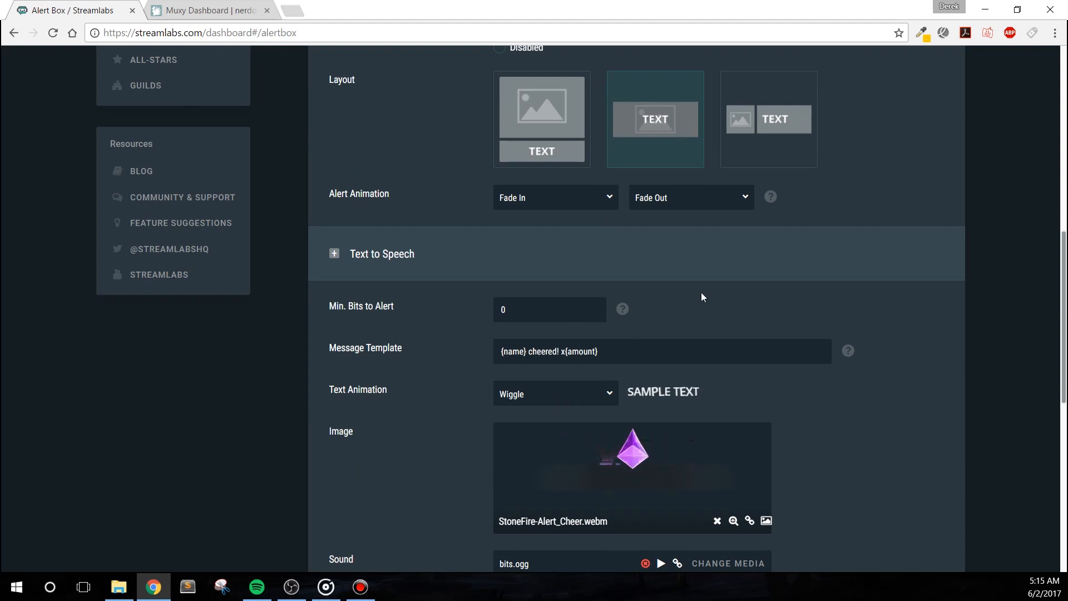
scroll("down", 3)
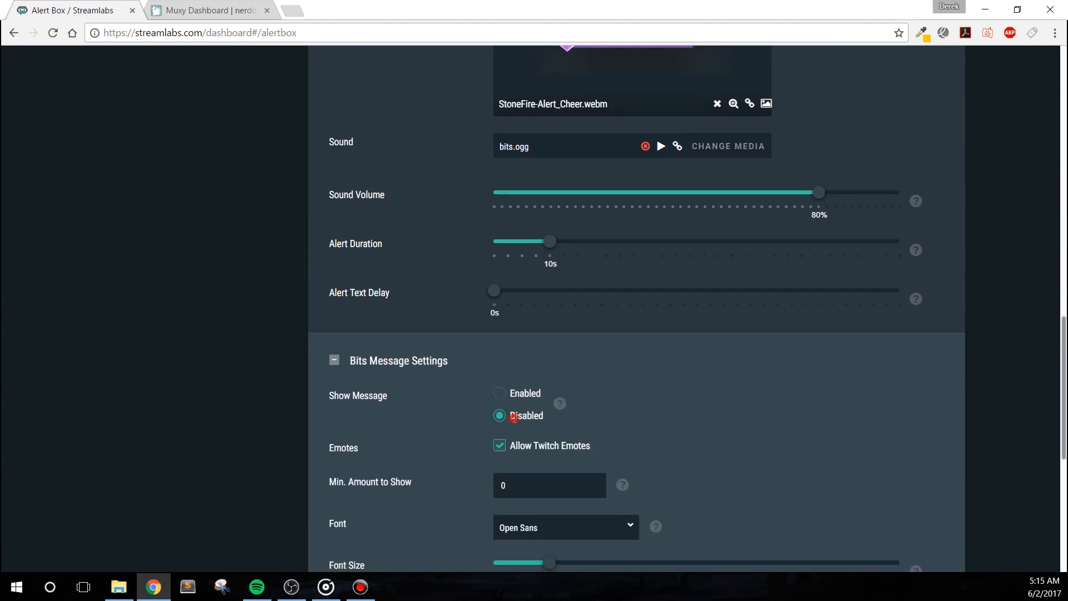
scroll("down", 3)
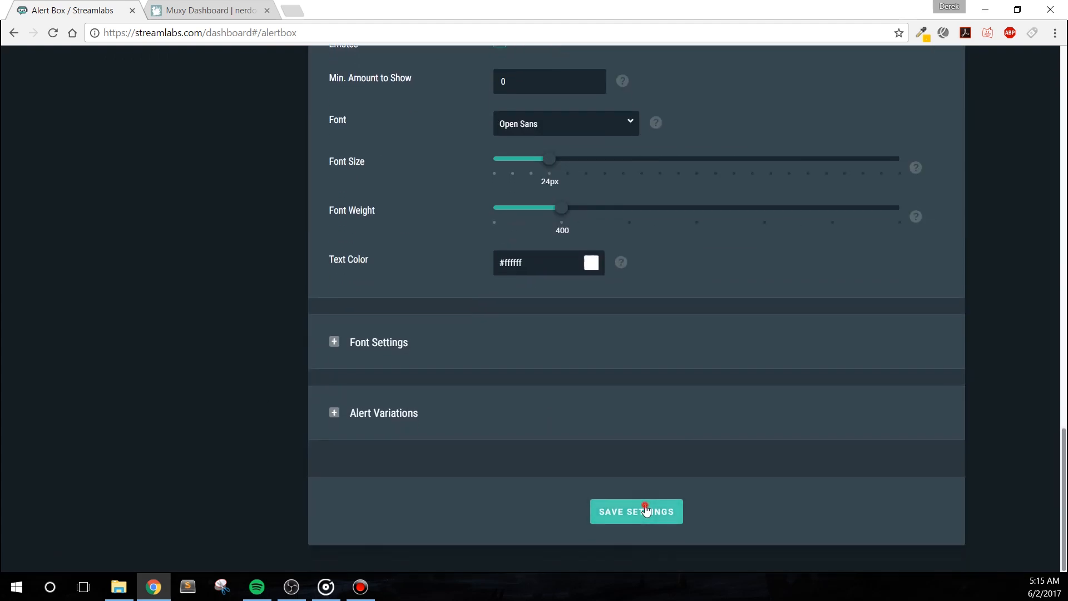
left_click(635, 511)
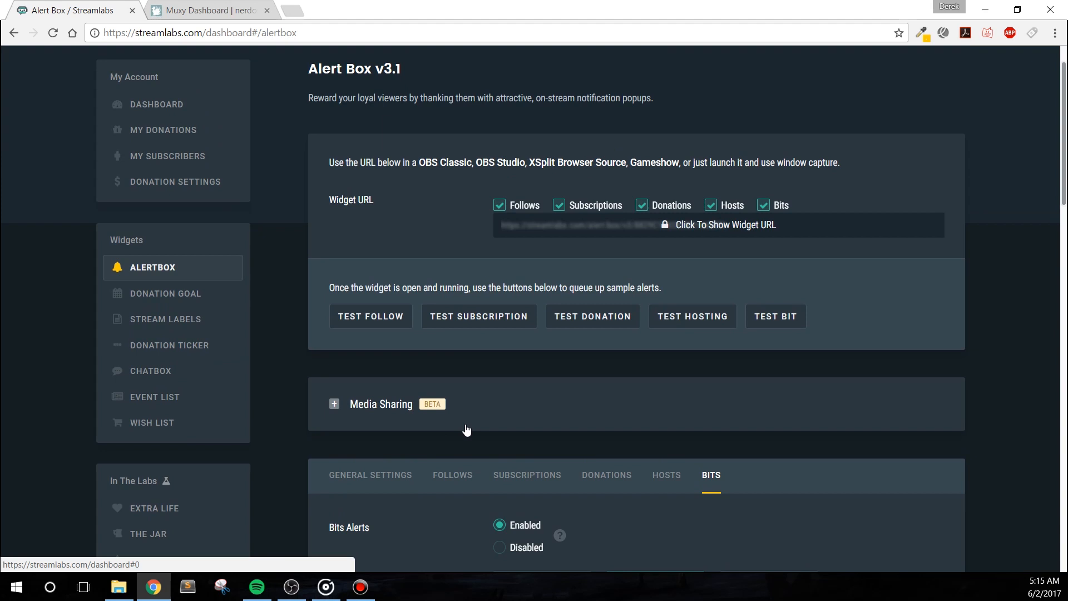
Bring up the NerdOrDie_StoneFire asset pack folder in File Explorer
left_click(118, 586)
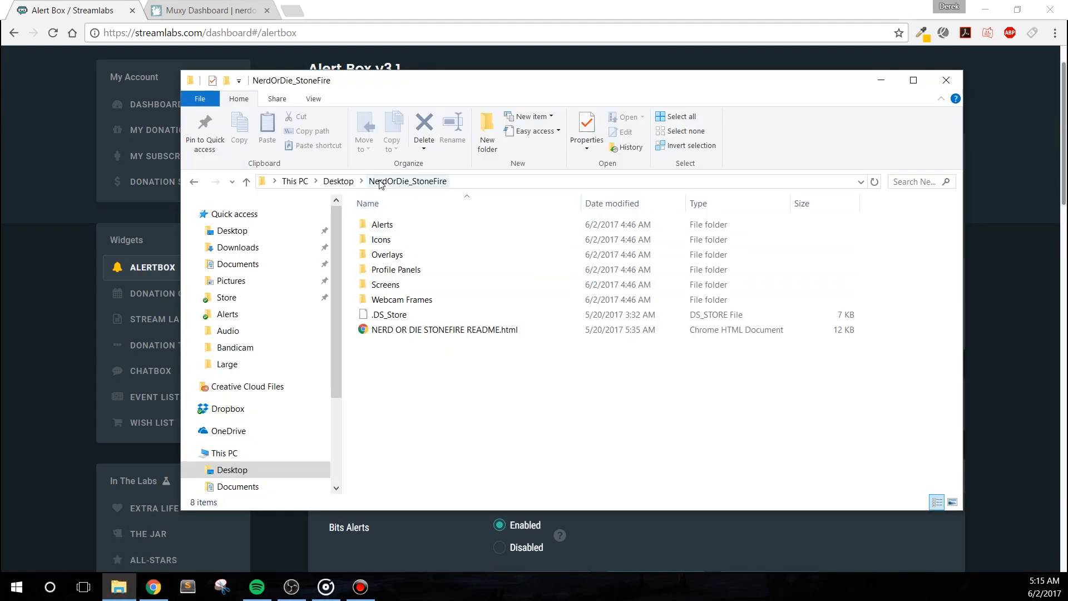
Copy the shared Stone Fire Alerts v1.0 package into the Muxy dashboard via the one-click setup
double_click(381, 223)
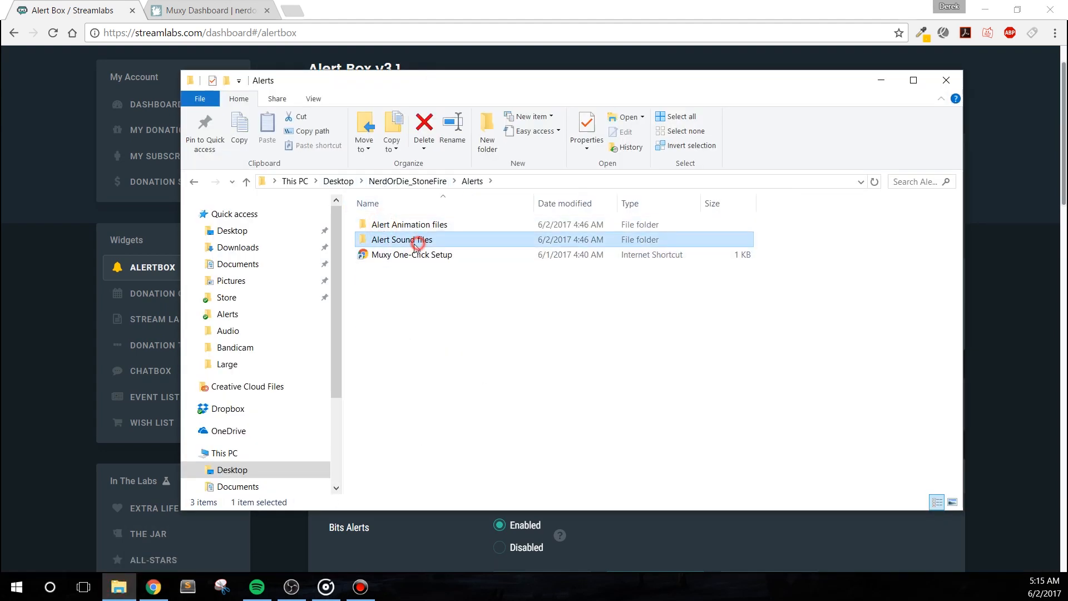
double_click(401, 239)
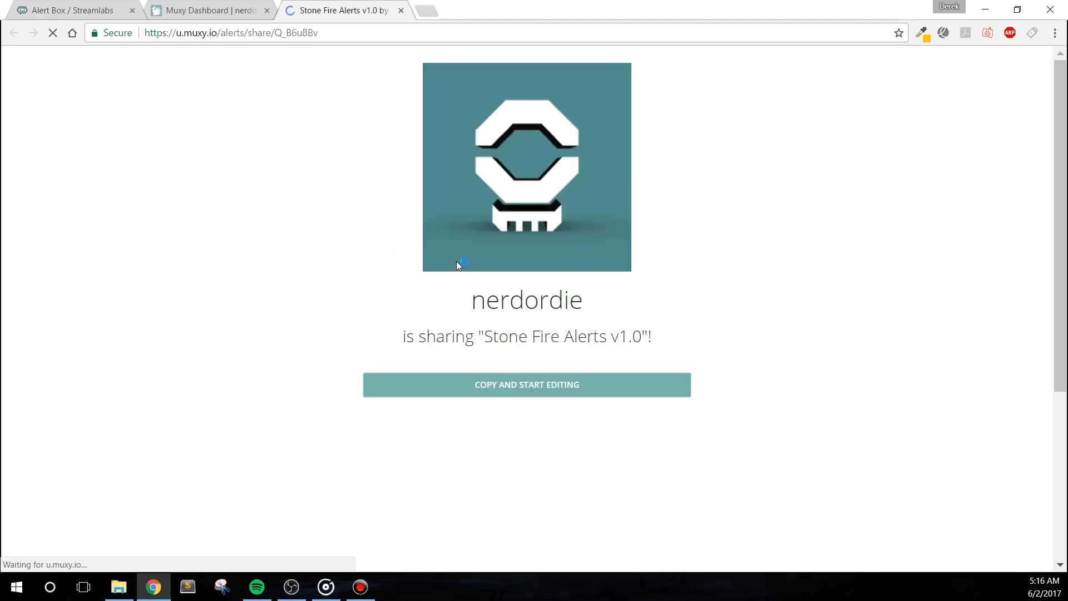
left_click(526, 384)
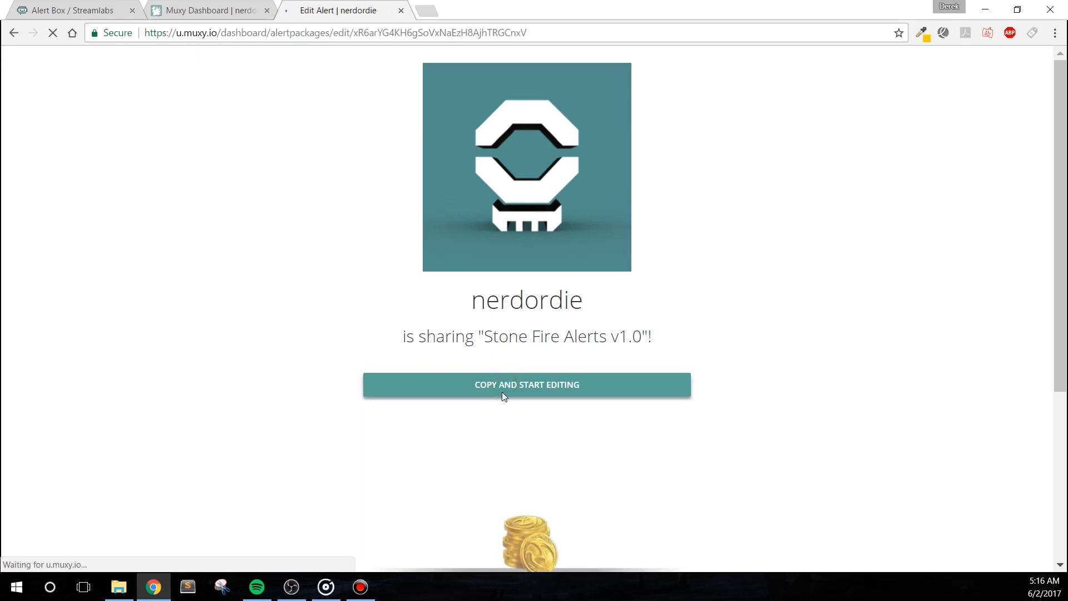
left_click(526, 384)
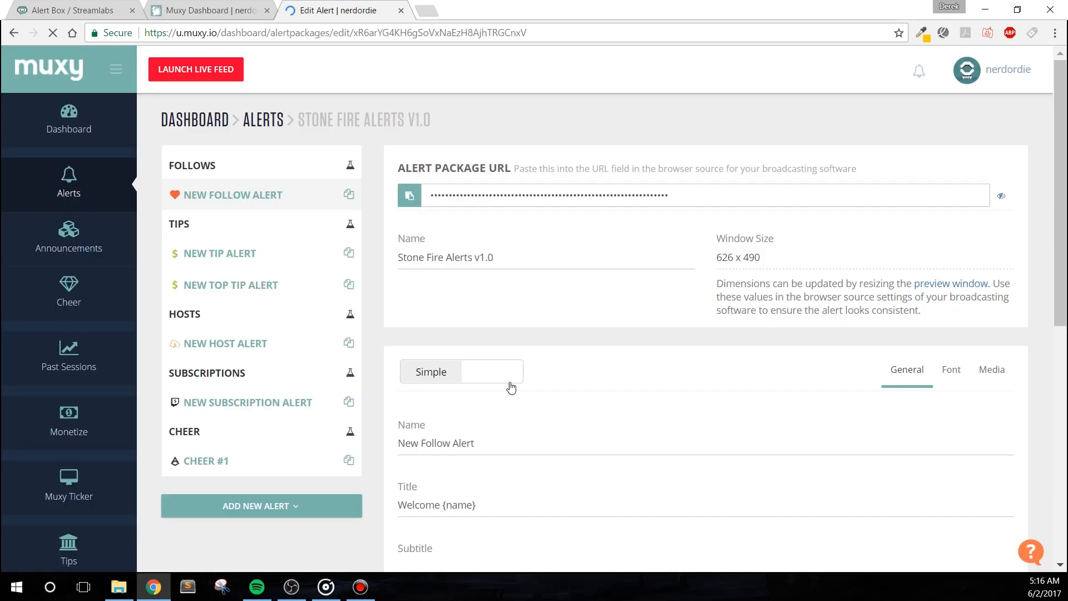
scroll("down", 3)
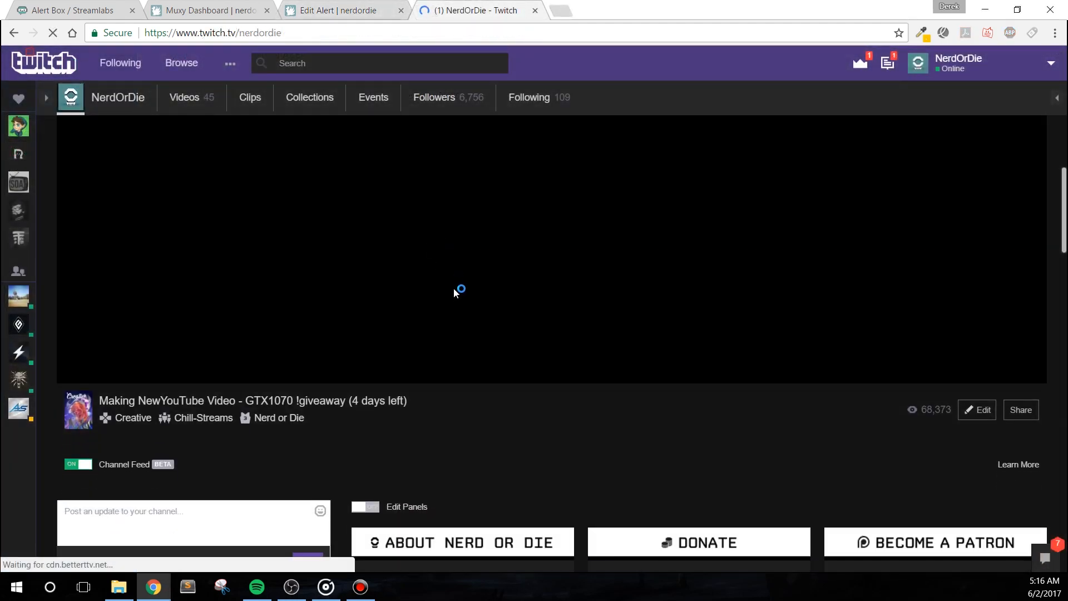
Upload Specs.png from the Profile Panels folder as a new channel panel image
scroll("down", 3)
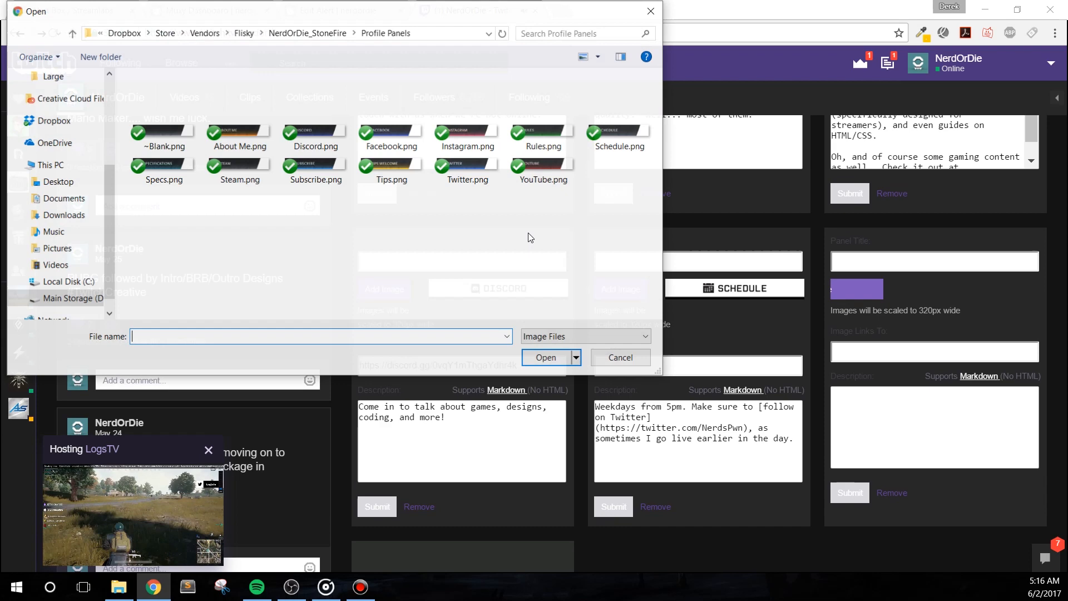
left_click(163, 169)
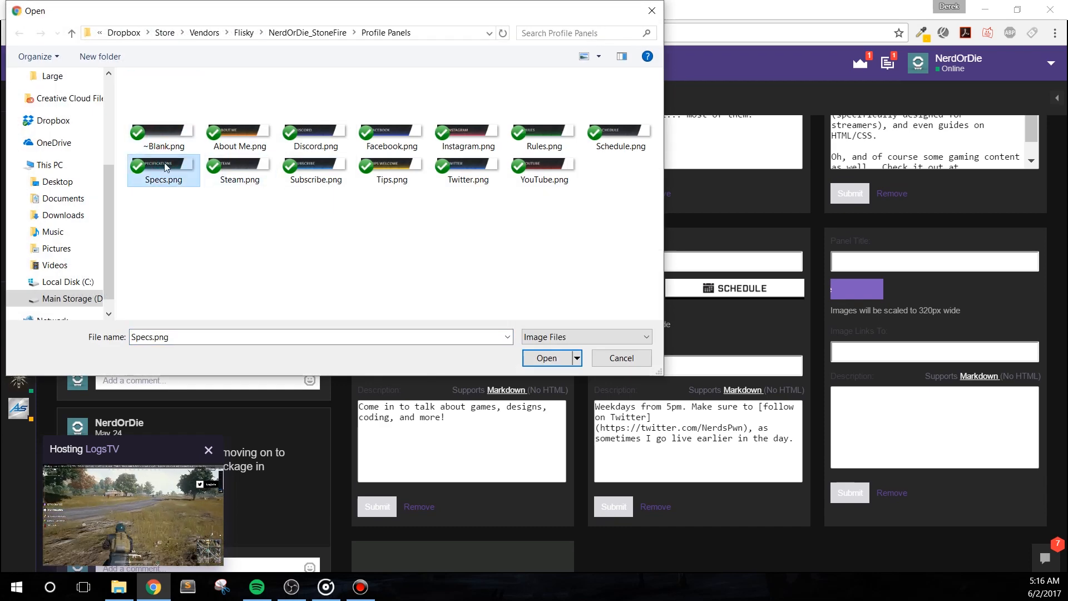
left_click(545, 357)
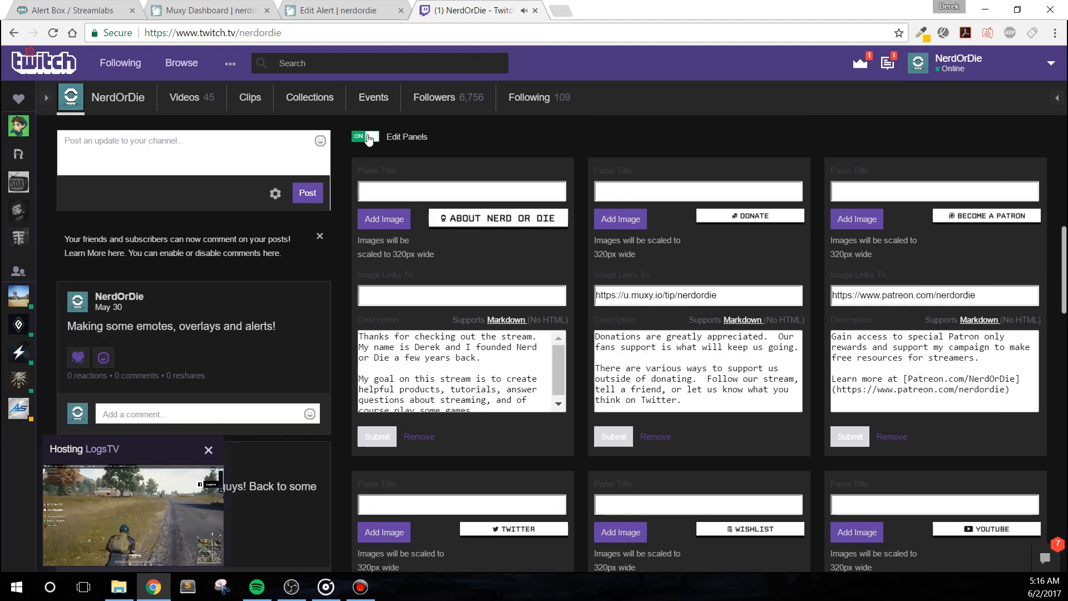
scroll("down", 3)
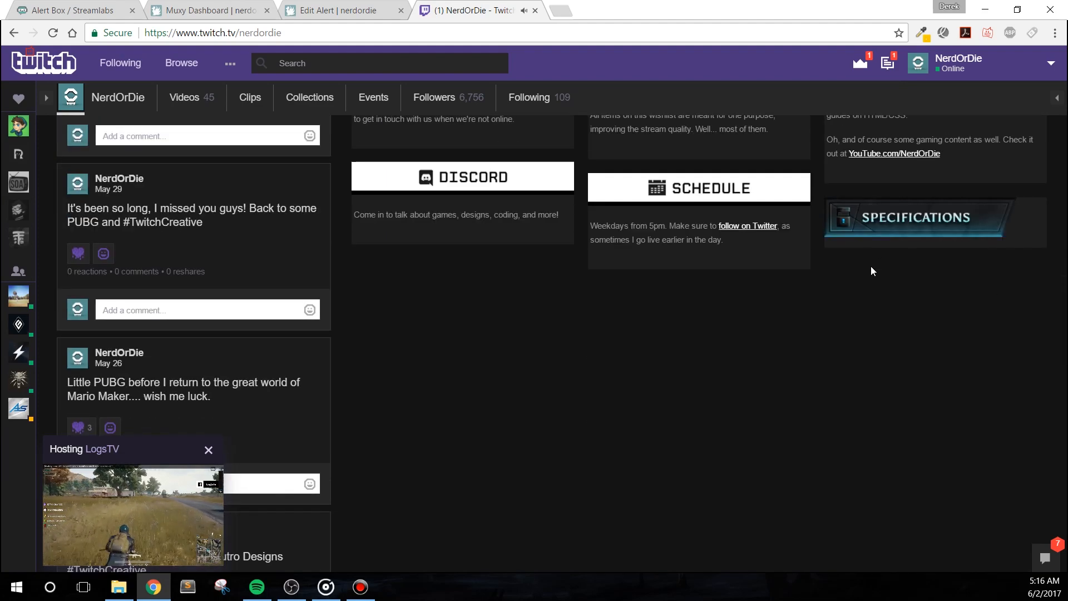